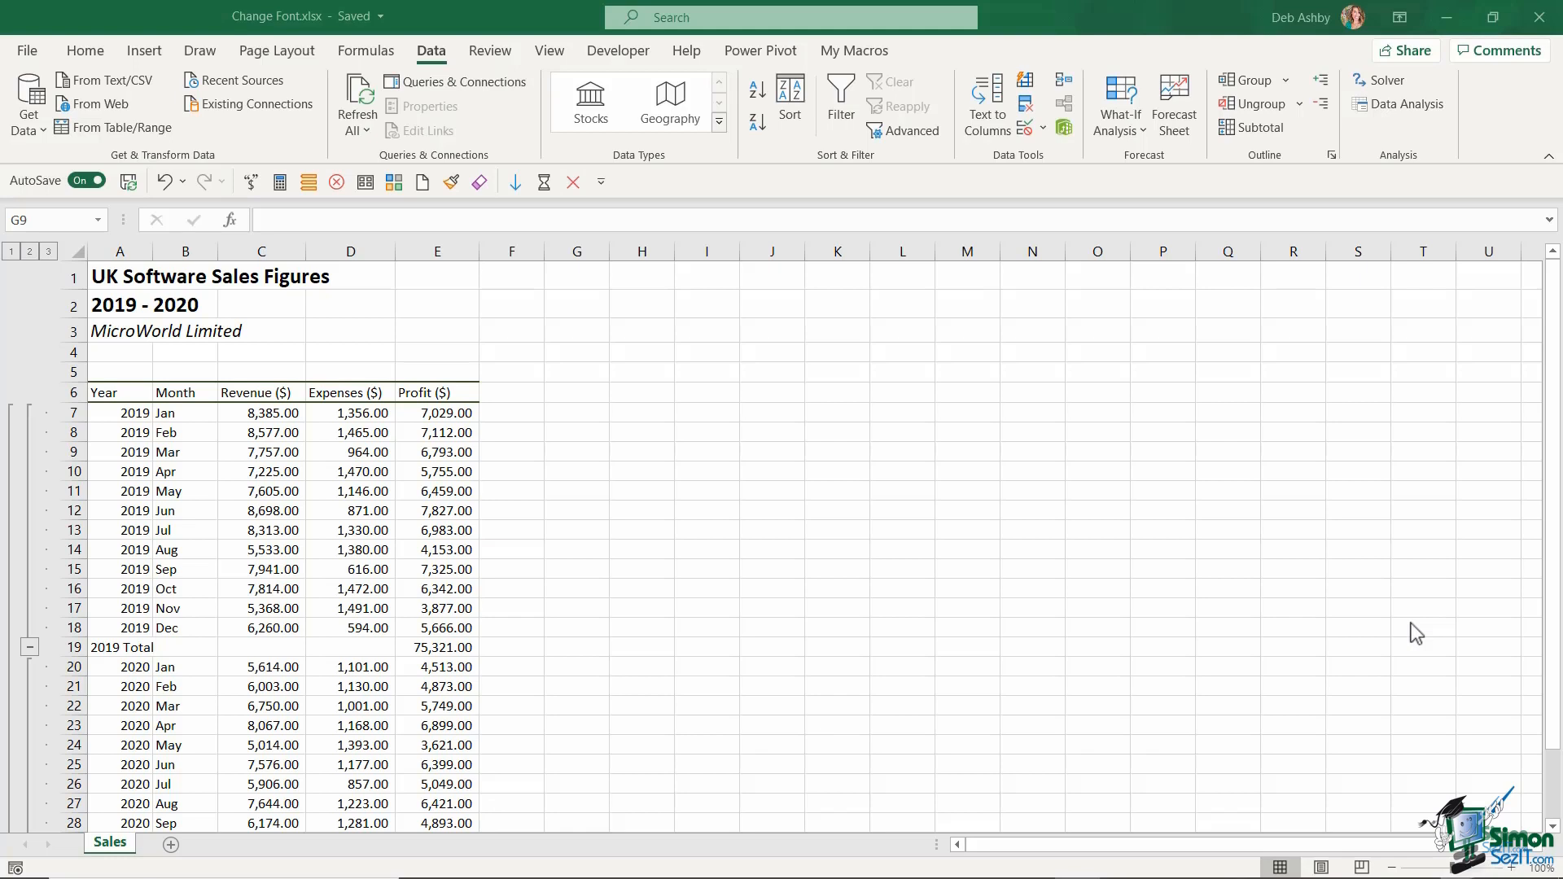
mouse_move(698, 538)
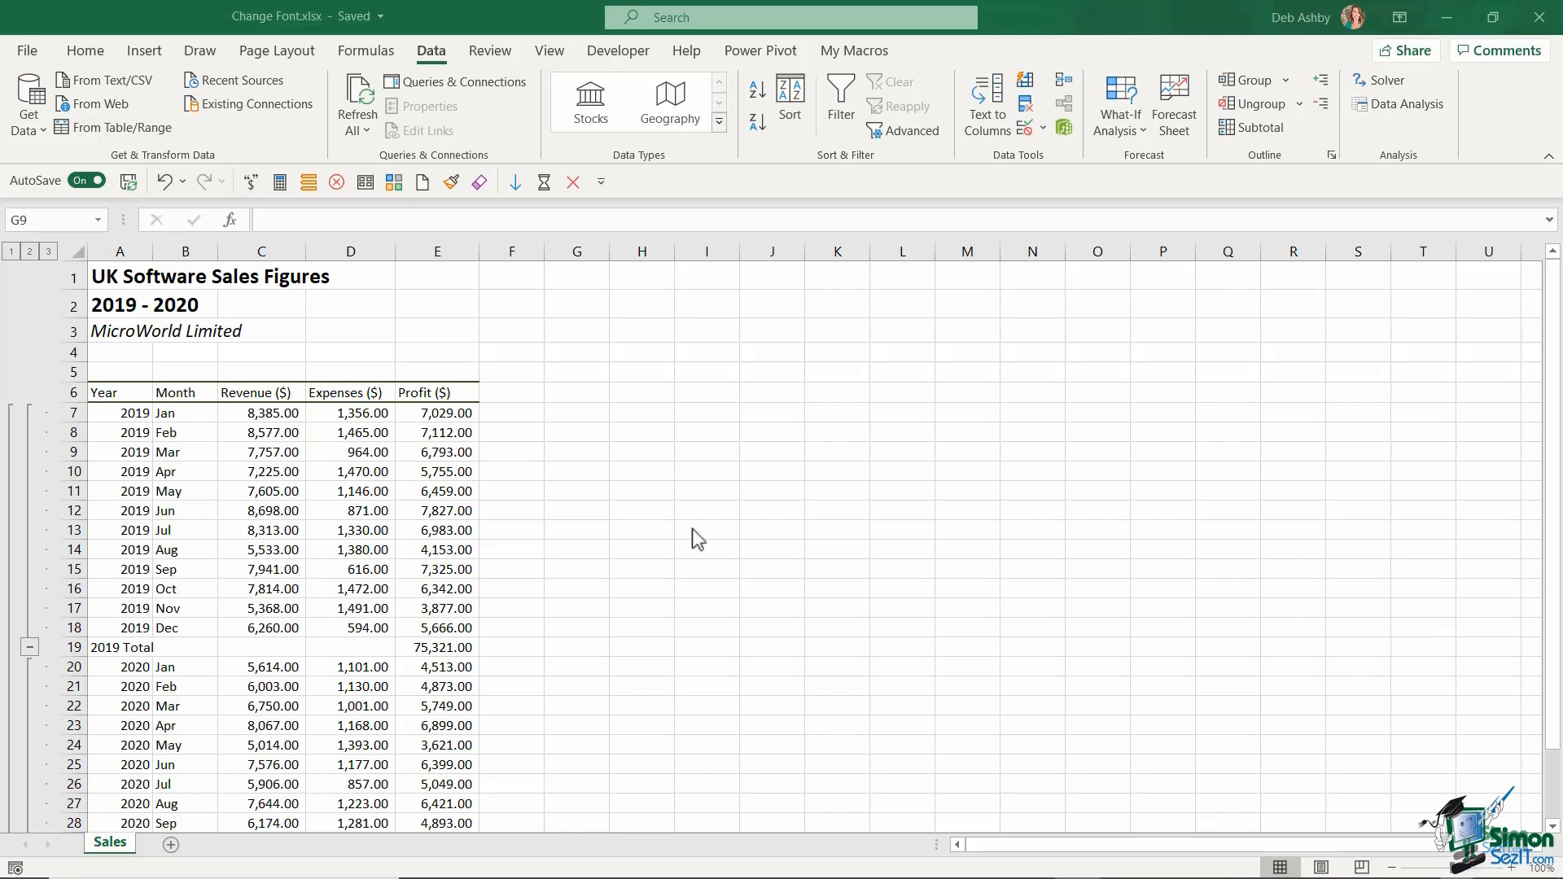
Step: Inspect the 2019 subtotal, 2020 subtotal and grand total formulas on the Sales sheet
scroll("down", 3)
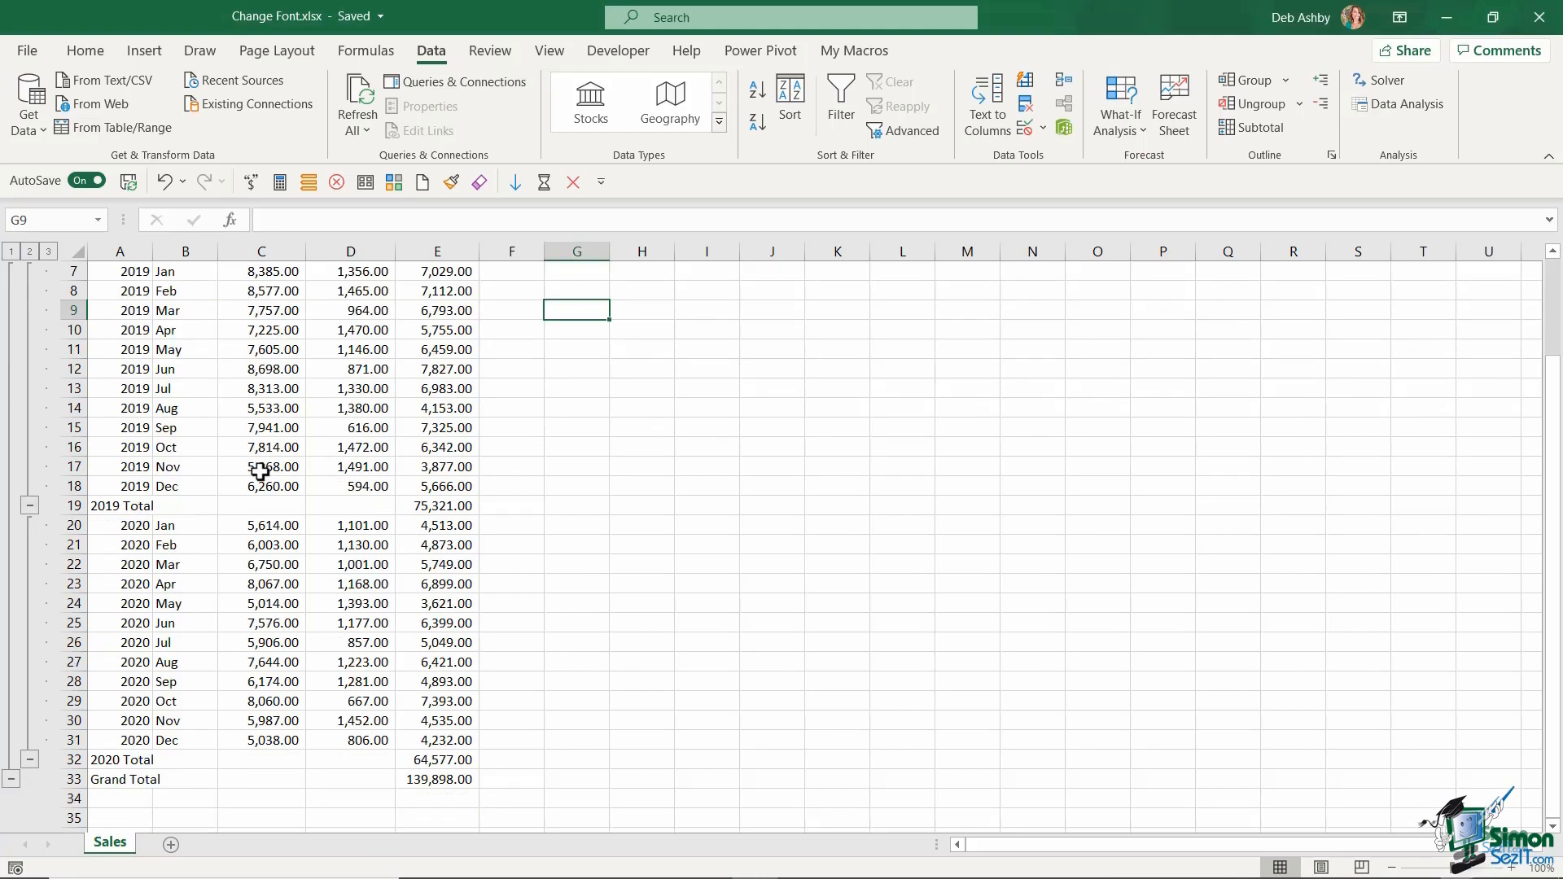
left_click(436, 505)
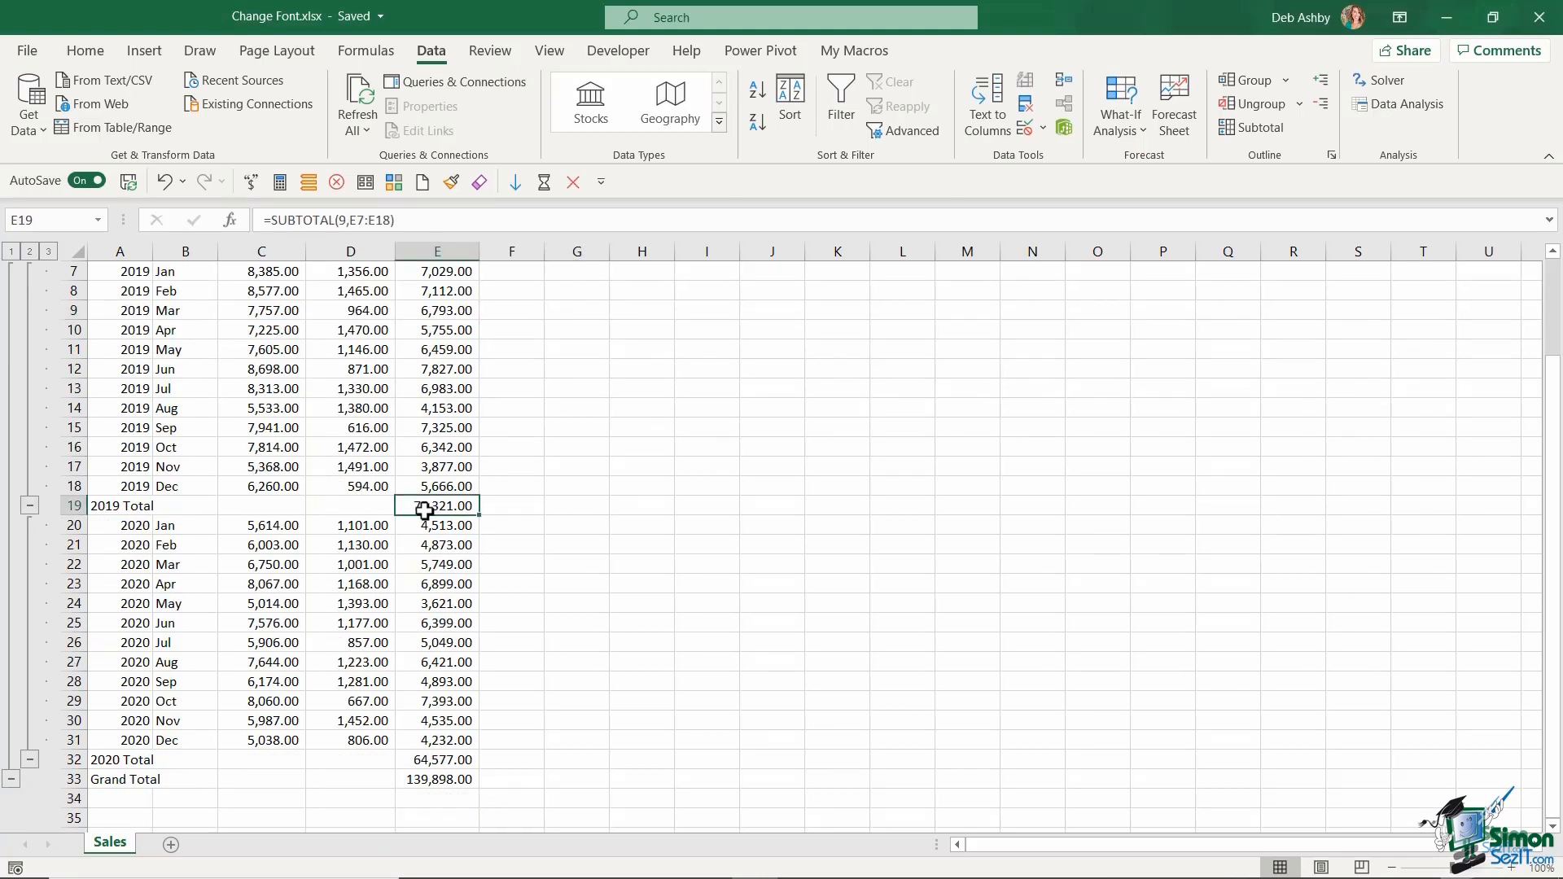
scroll("down", 3)
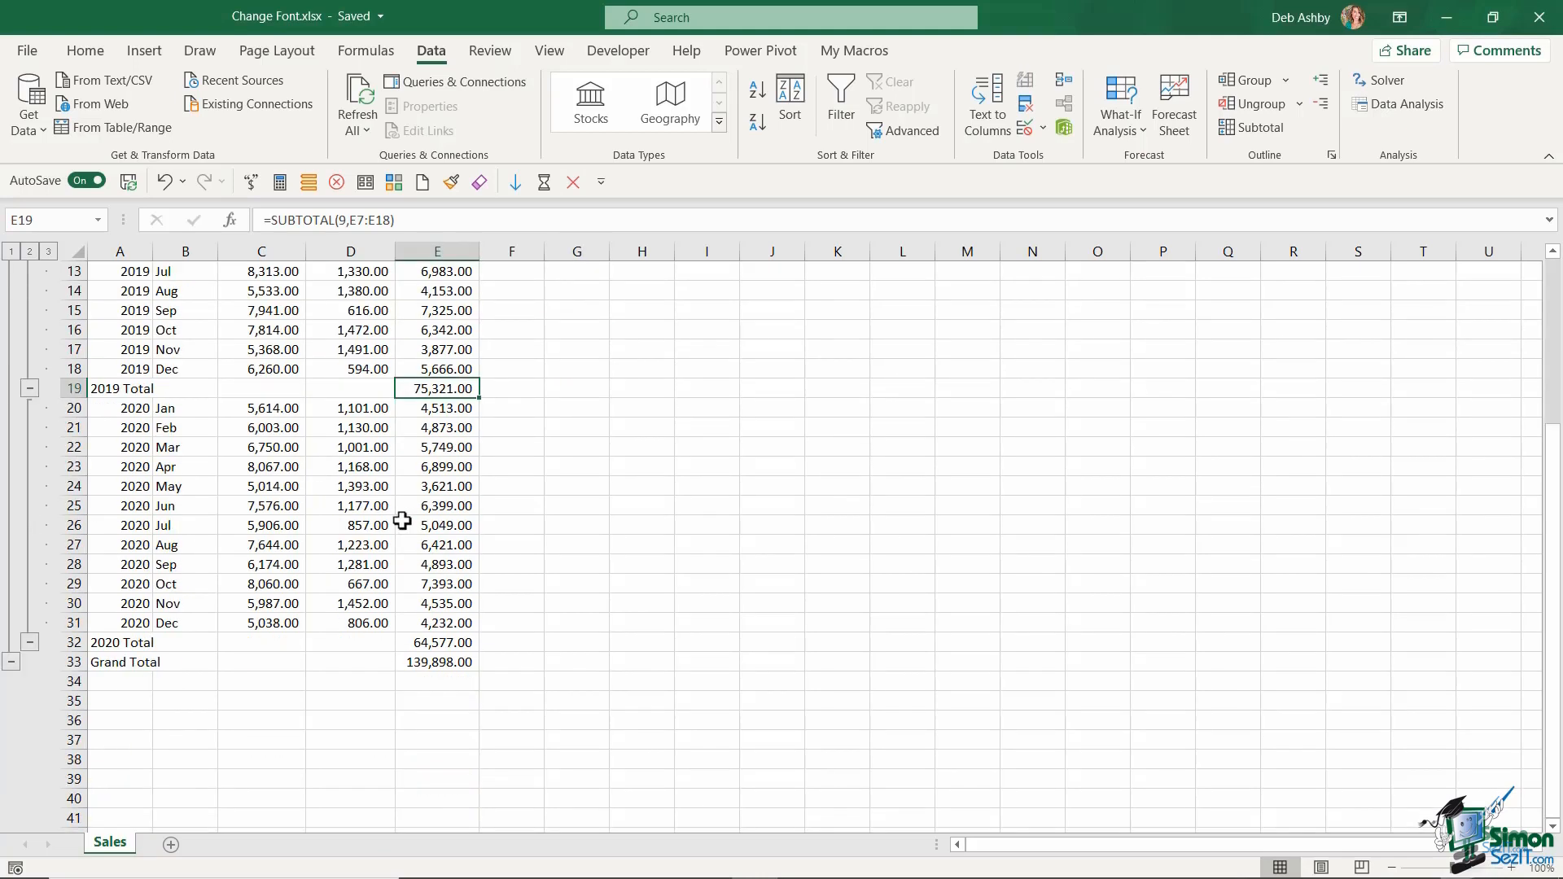
left_click(436, 643)
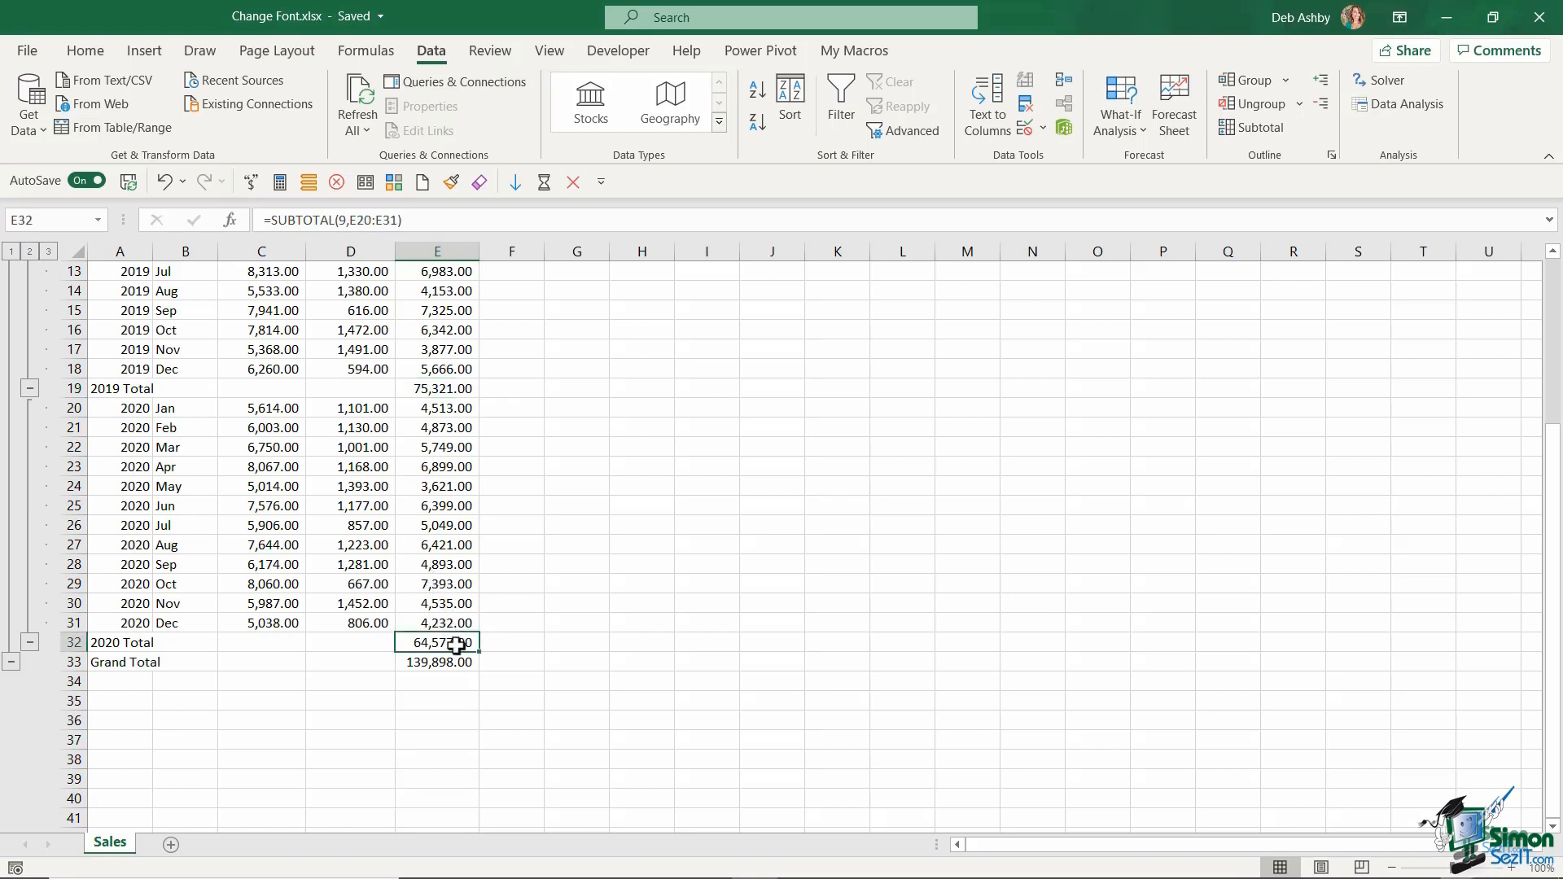
left_click(437, 662)
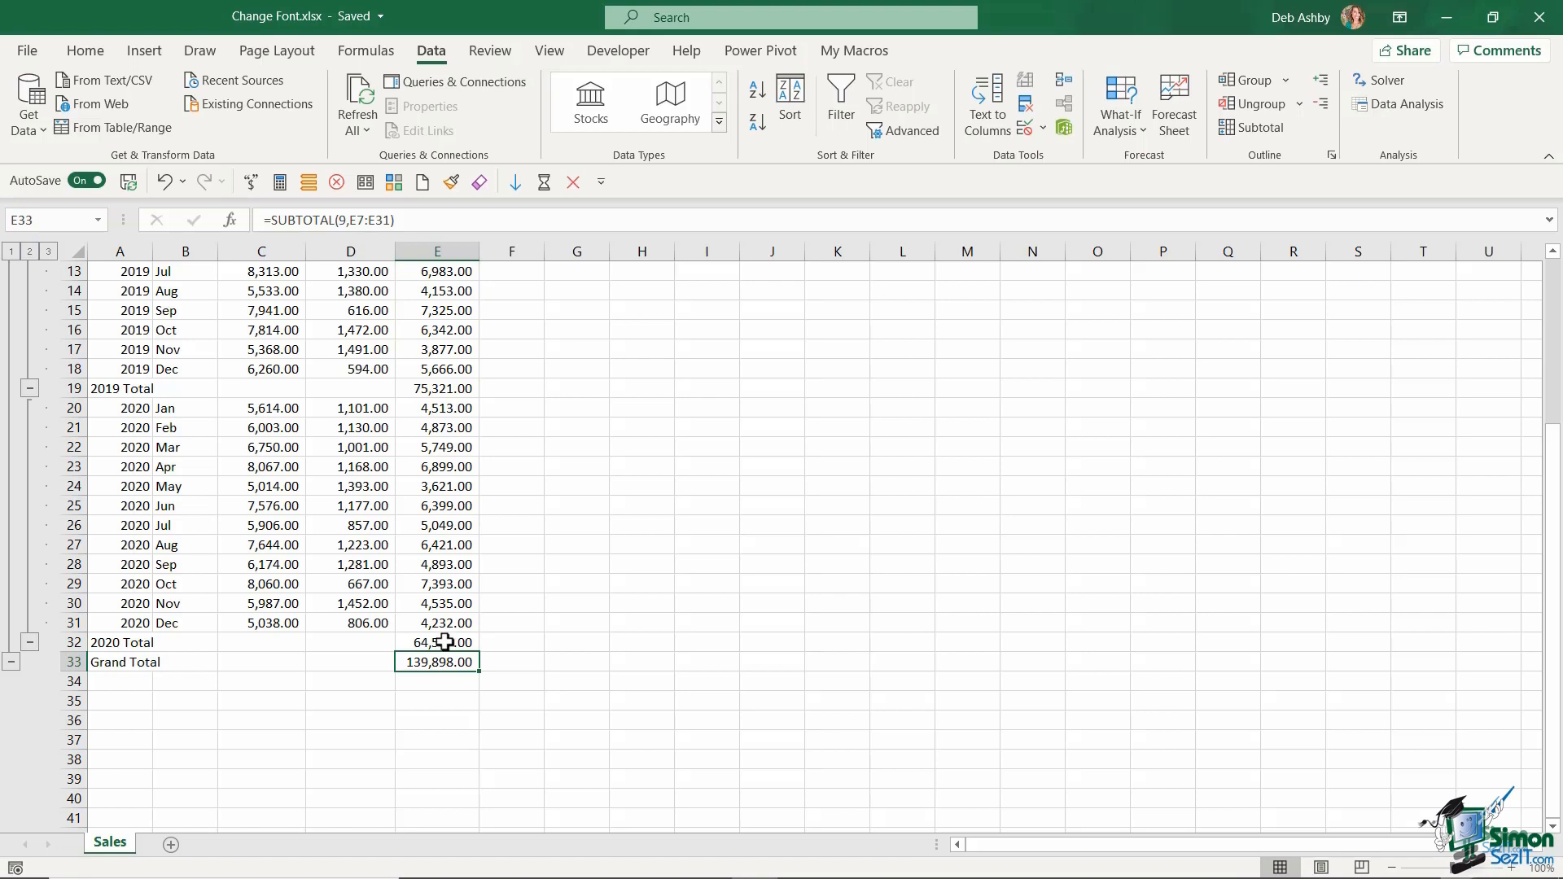
left_click(436, 388)
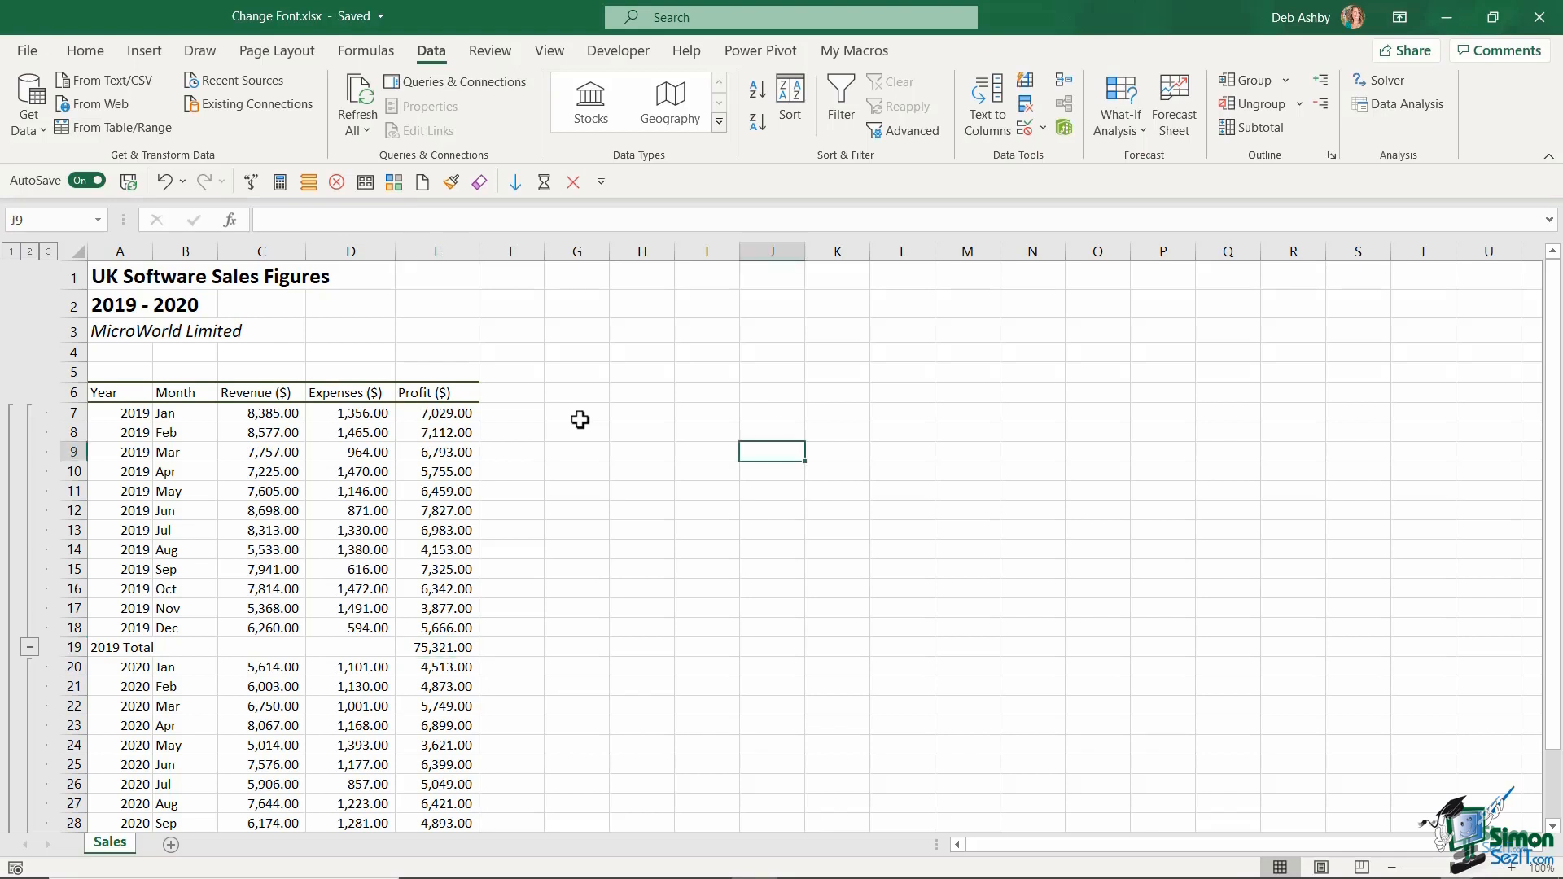
Step: Bring up the VBA editor (Alt+F11) beside Excel and select the Sales sheet in the project tree
key("alt+f11")
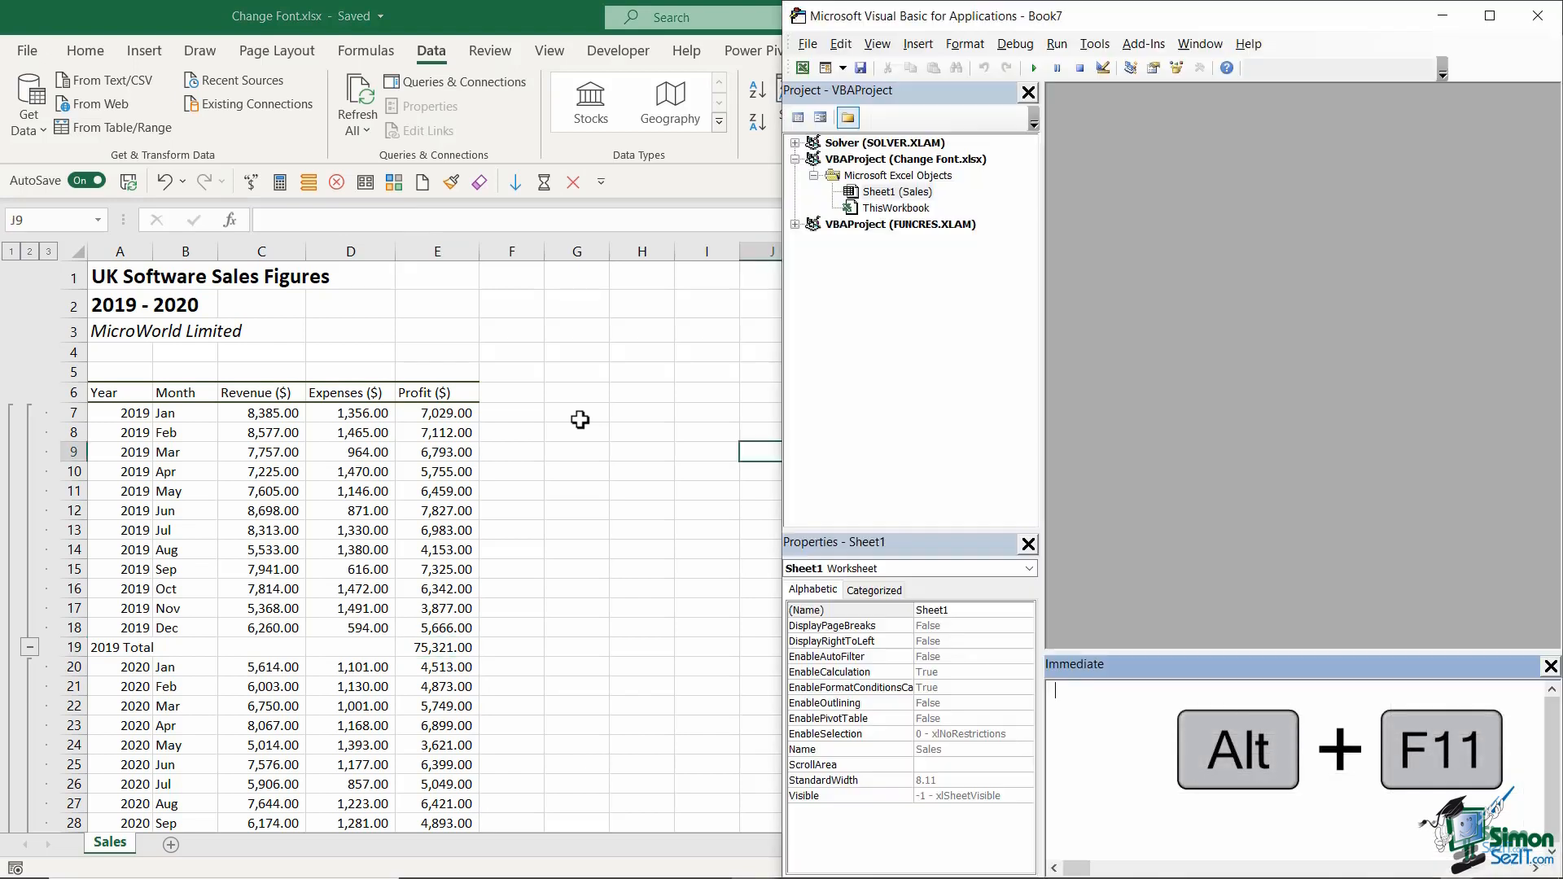
mouse_move(561, 26)
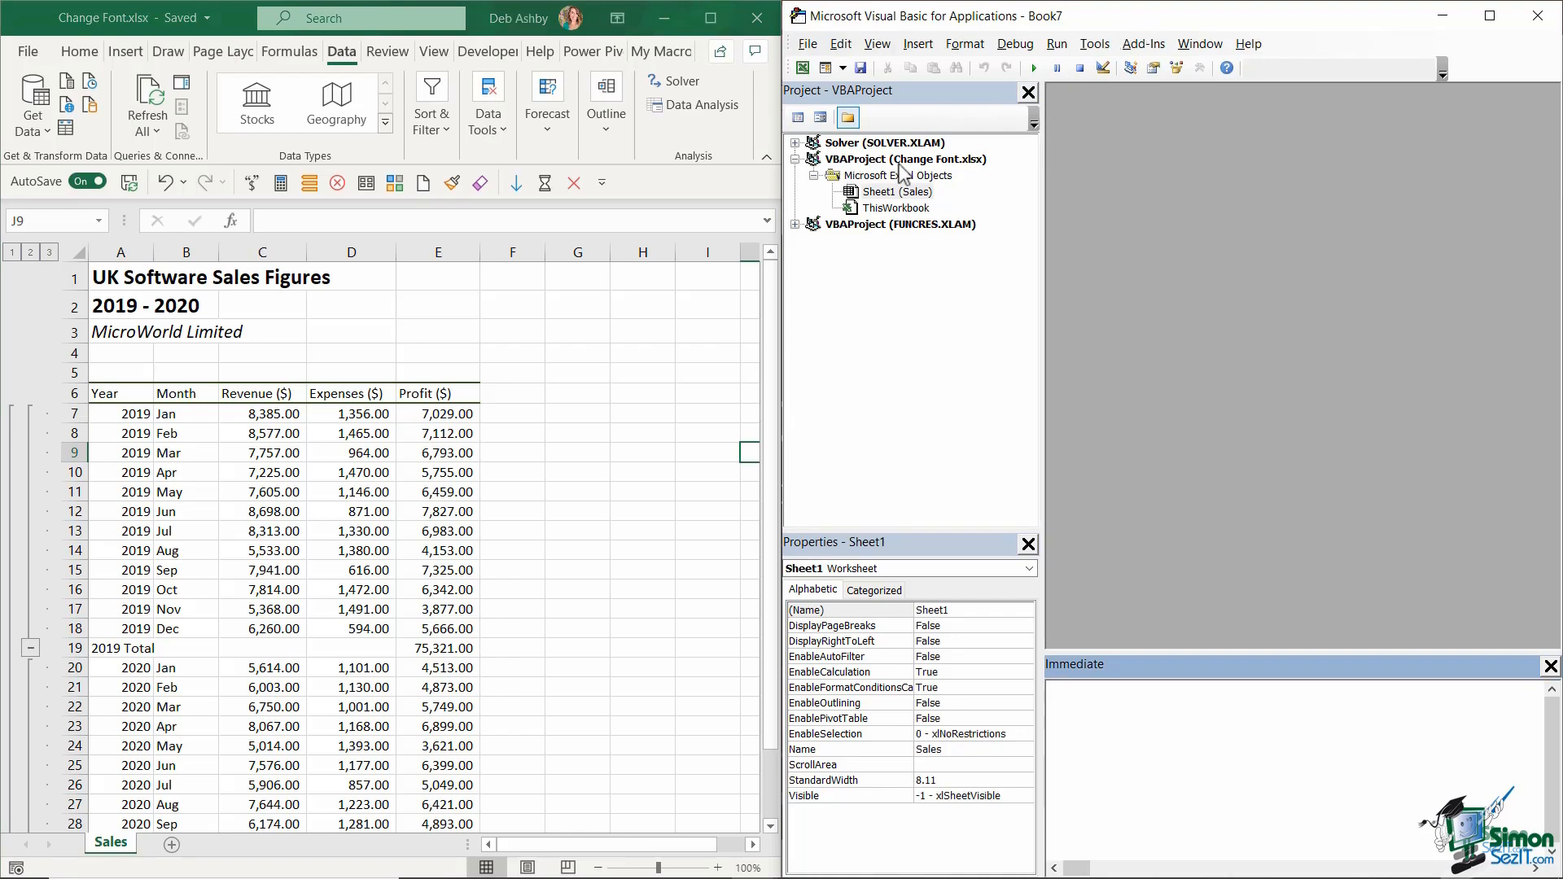
left_click(1057, 692)
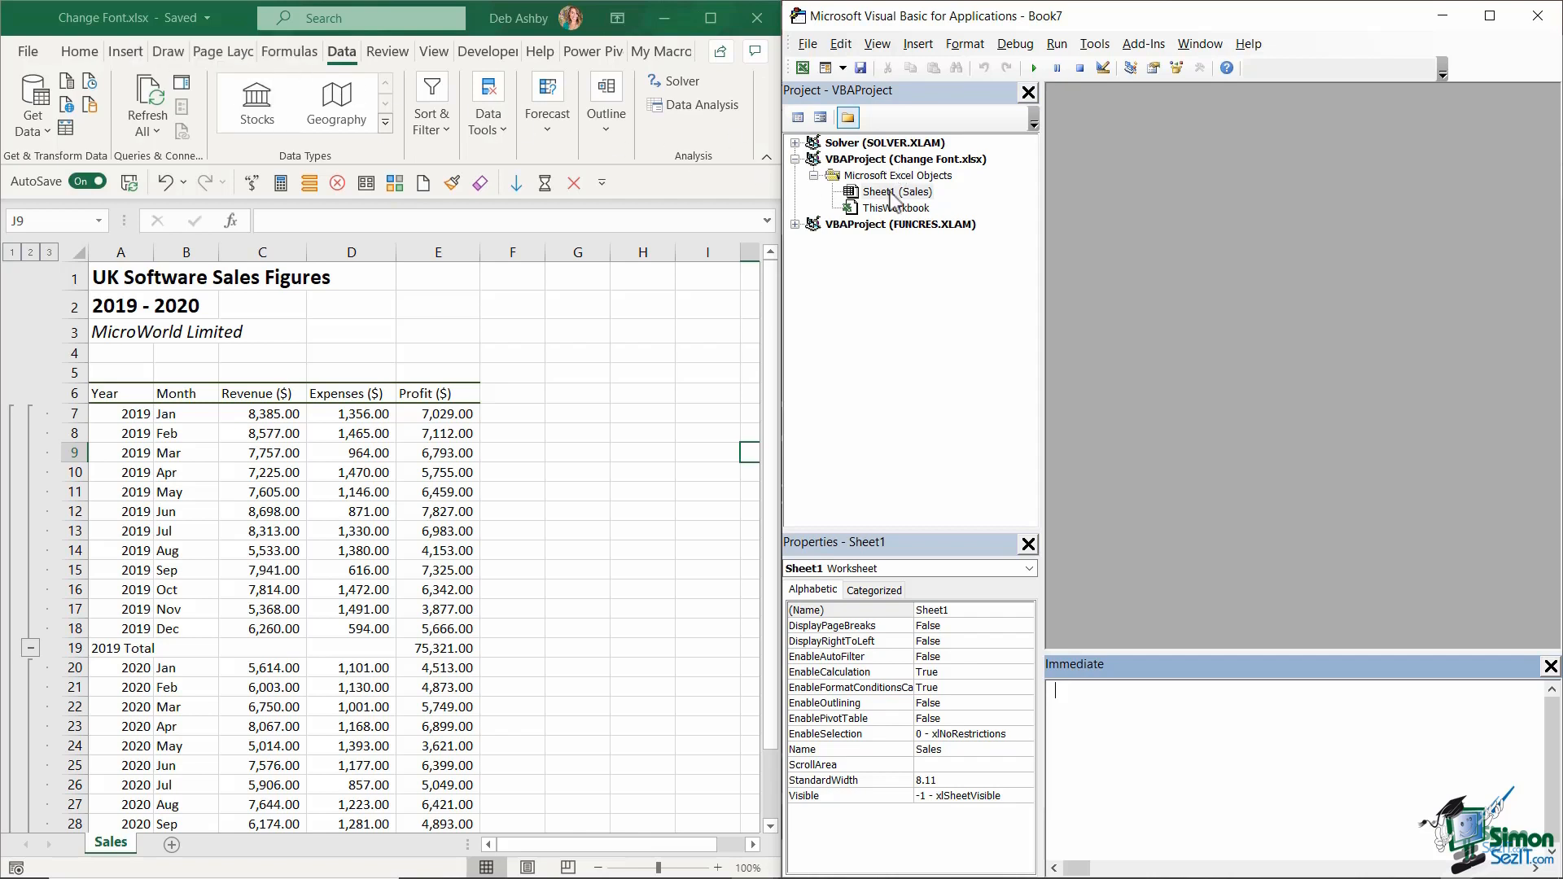
left_click(895, 191)
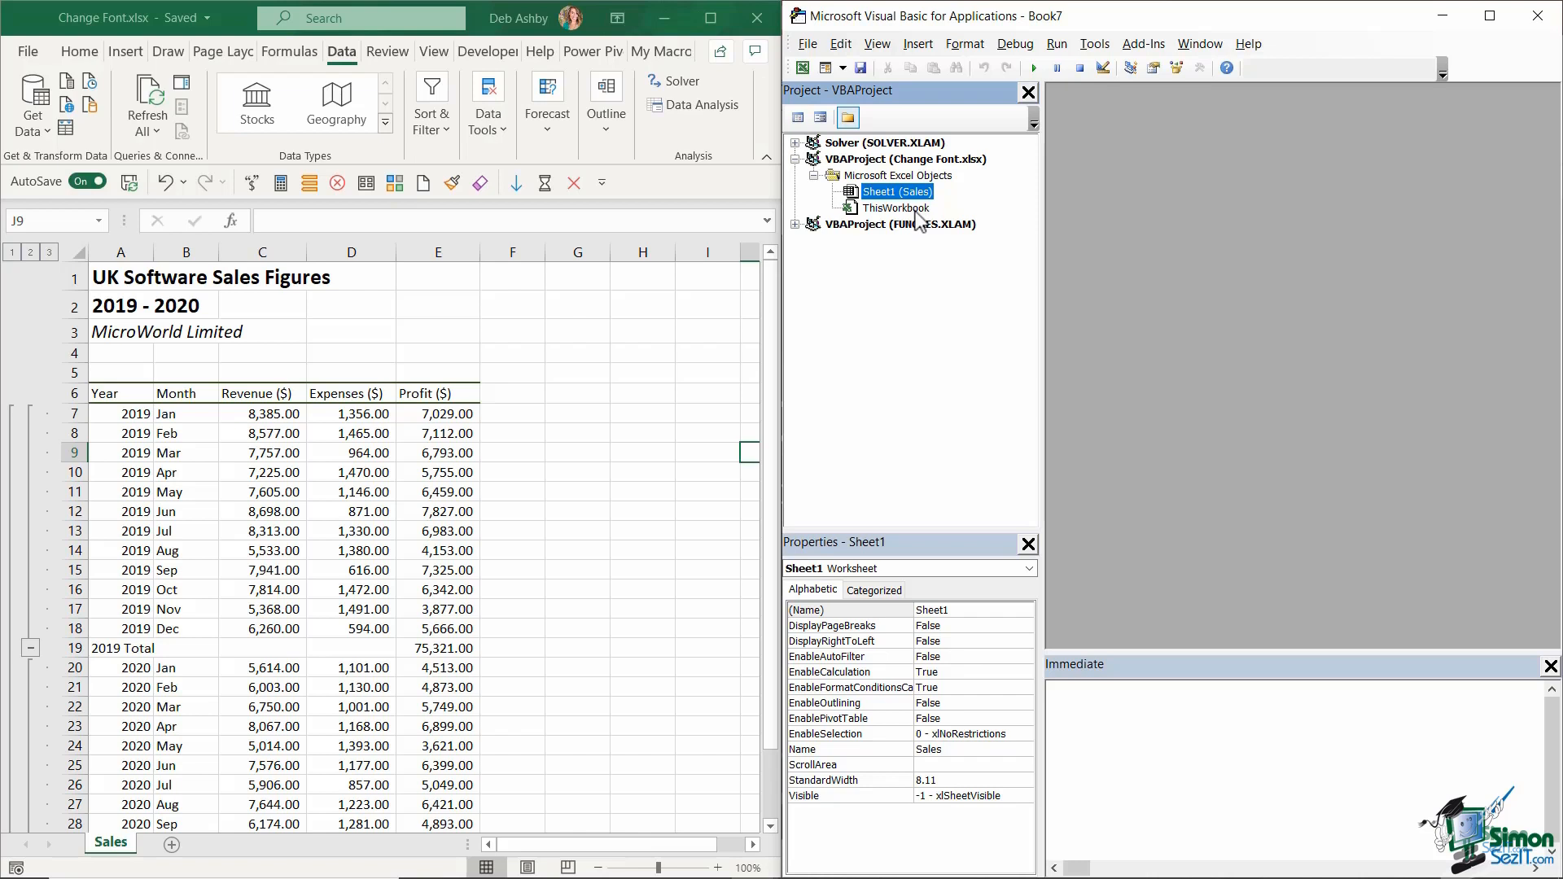
mouse_move(887, 221)
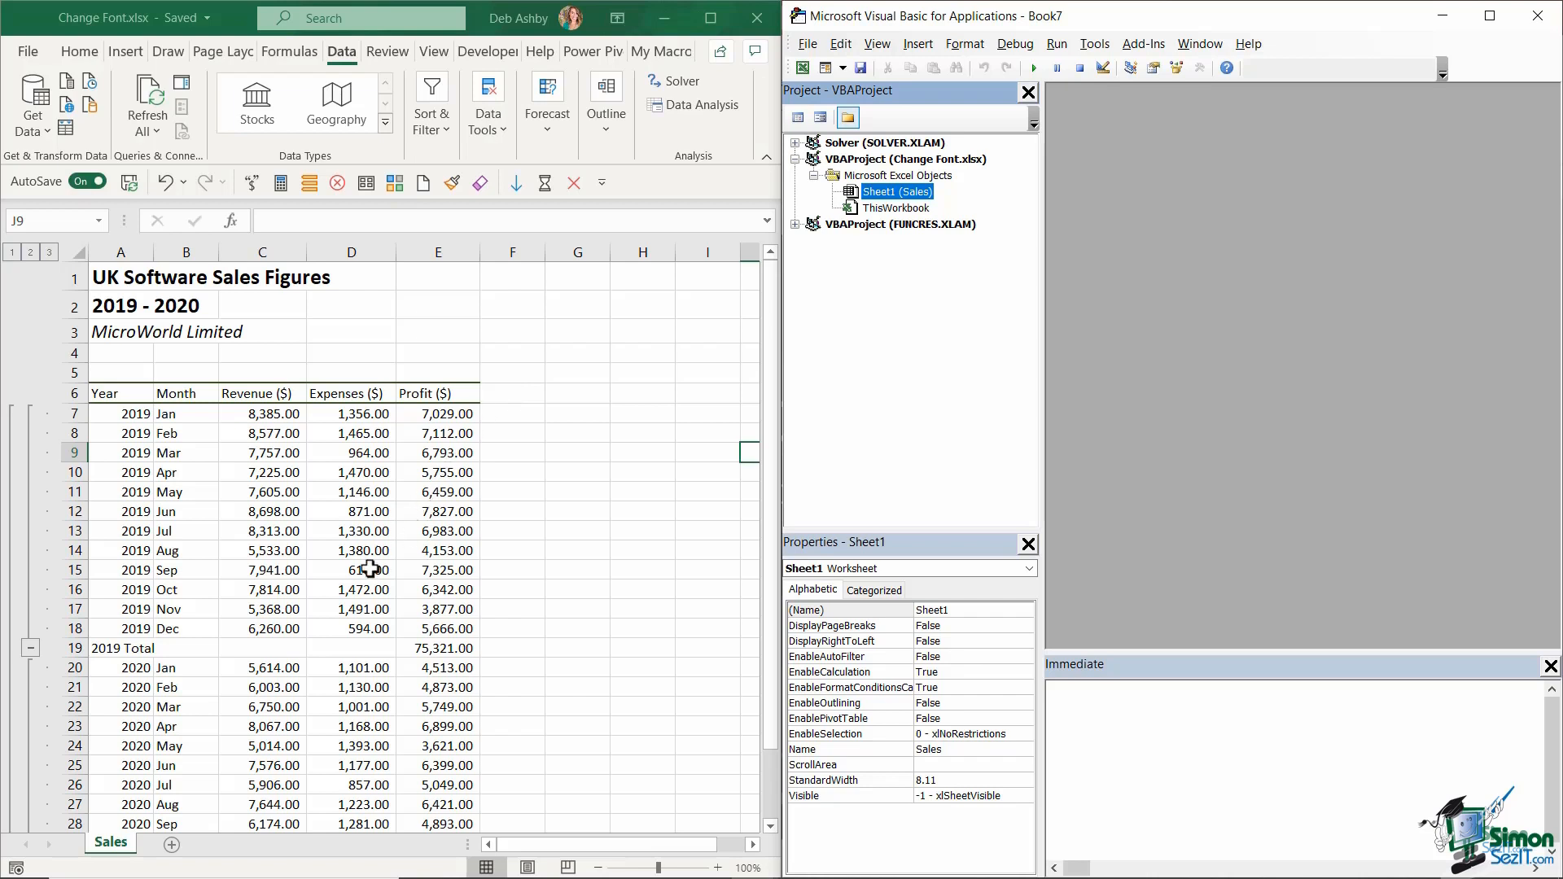
mouse_move(426, 355)
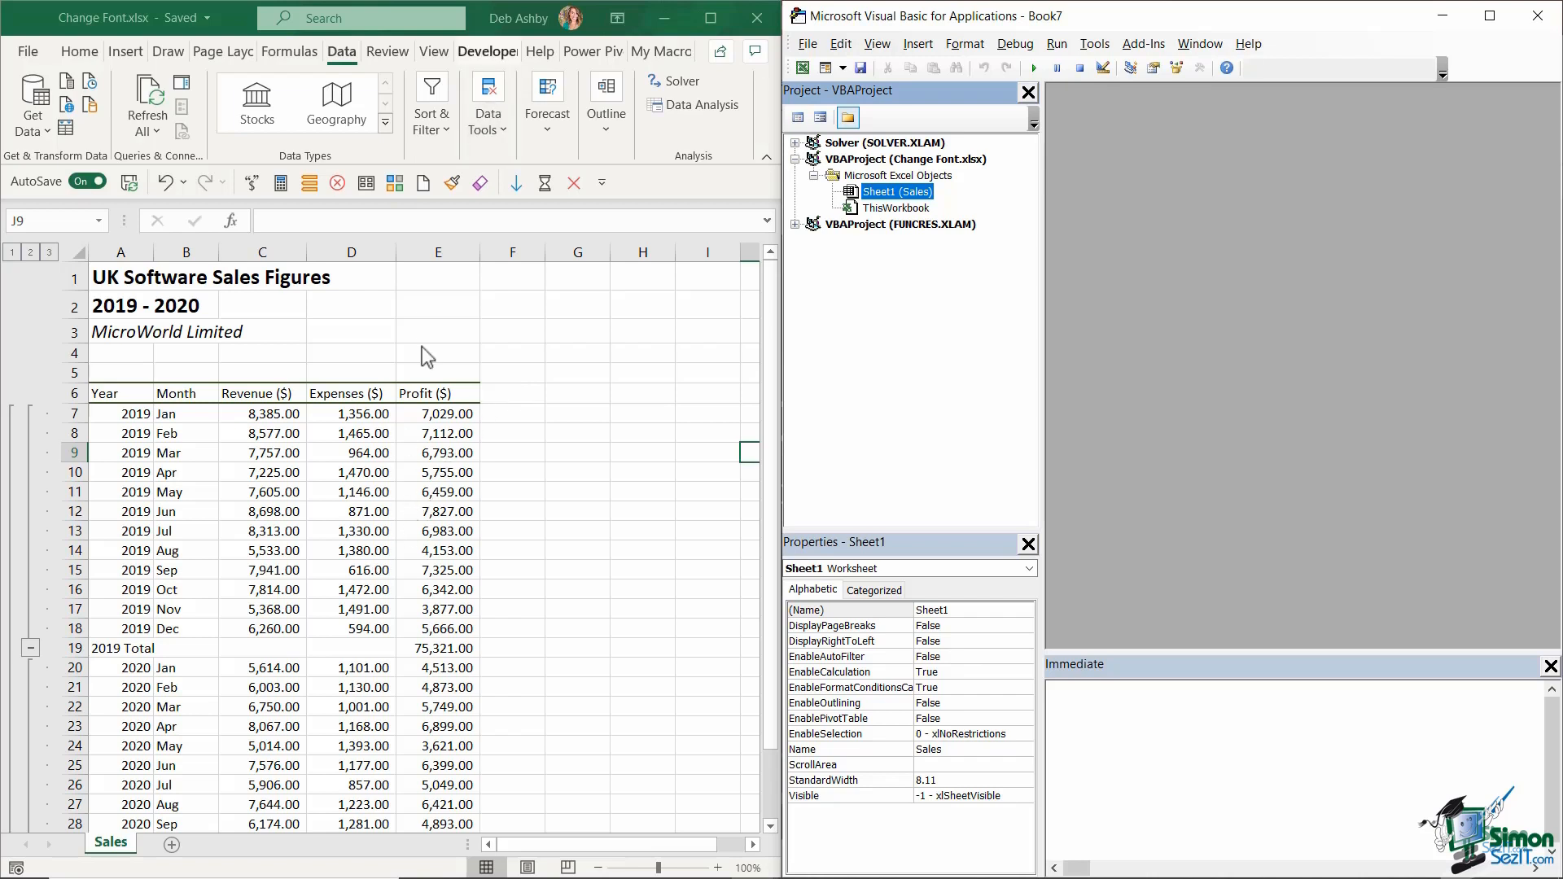
Step: Show the Developer ribbon tab with its macro recording tools
left_click(488, 51)
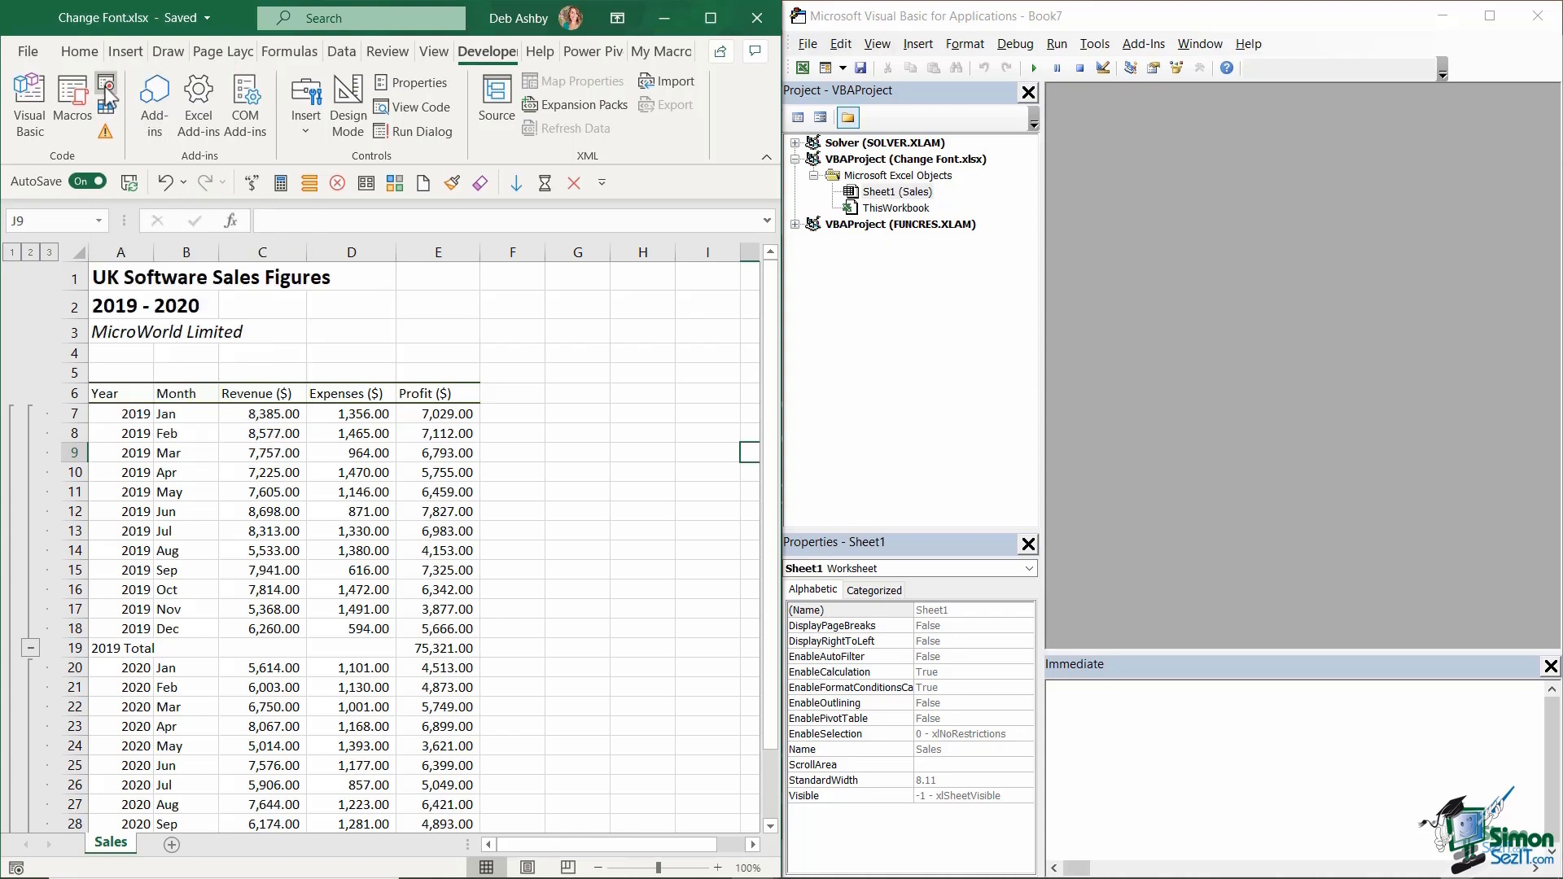
Step: Start recording macro Change_Font_SegoeUI with shortcut Ctrl+Shift+U, stored in This Workbook
left_click(71, 100)
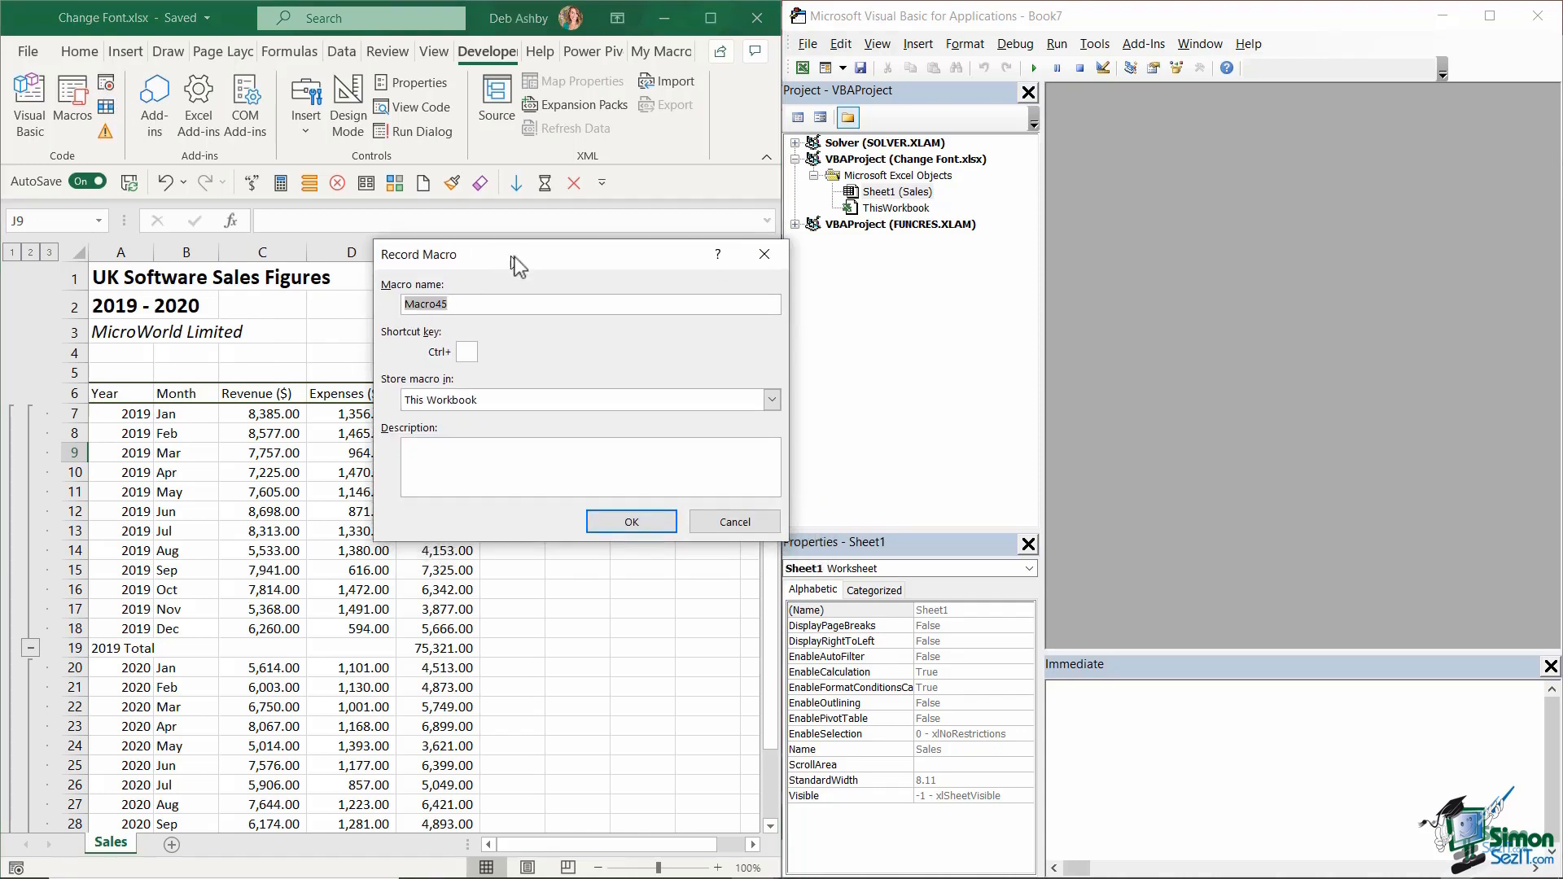
type("Change_Font_S")
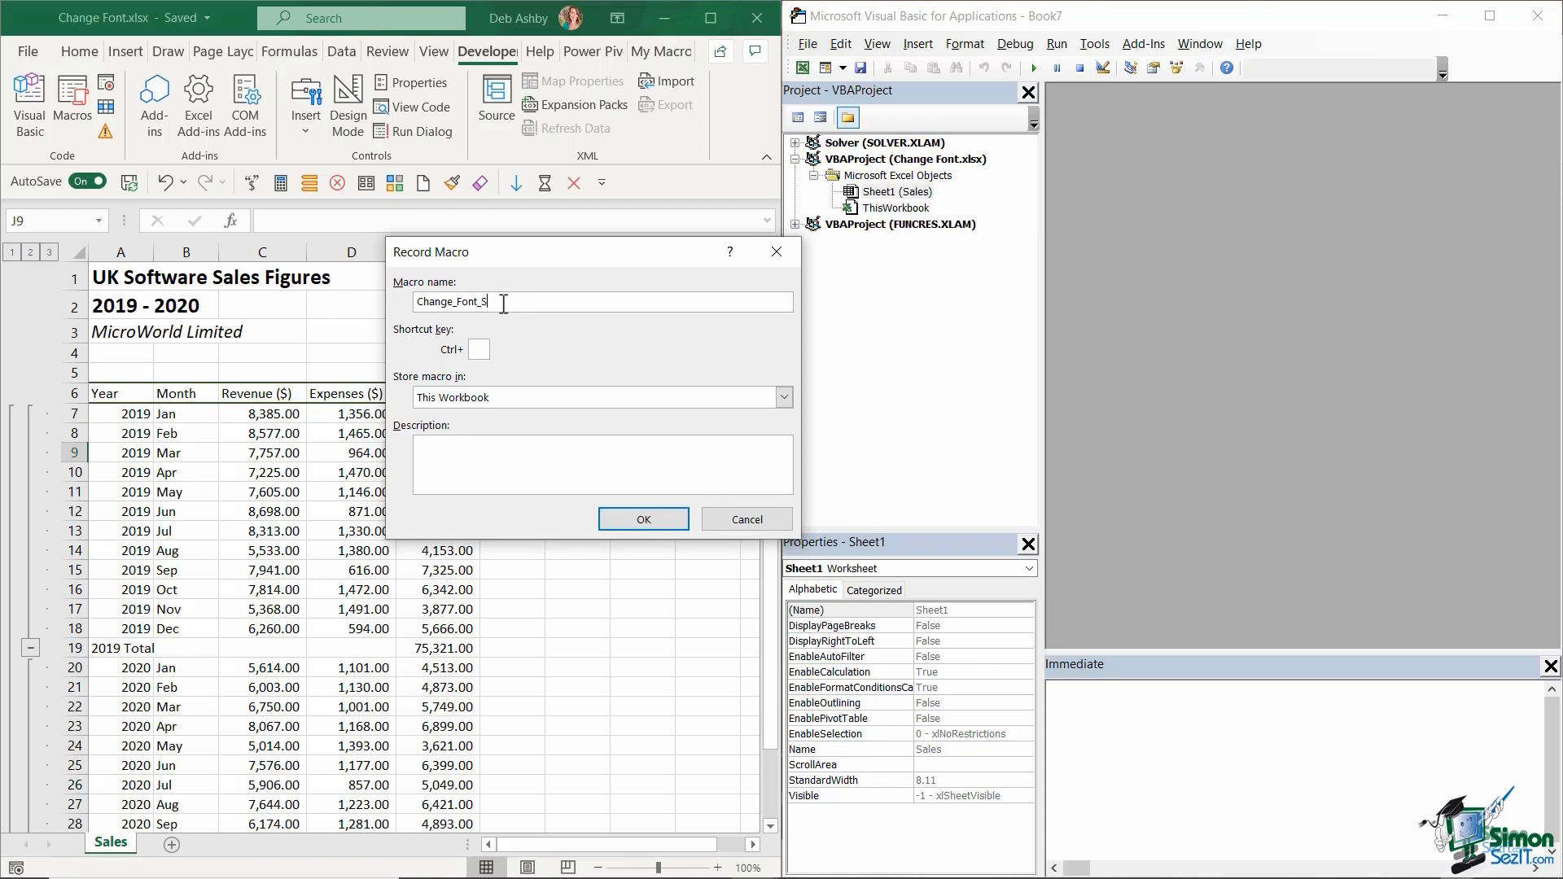
type("egoeUI")
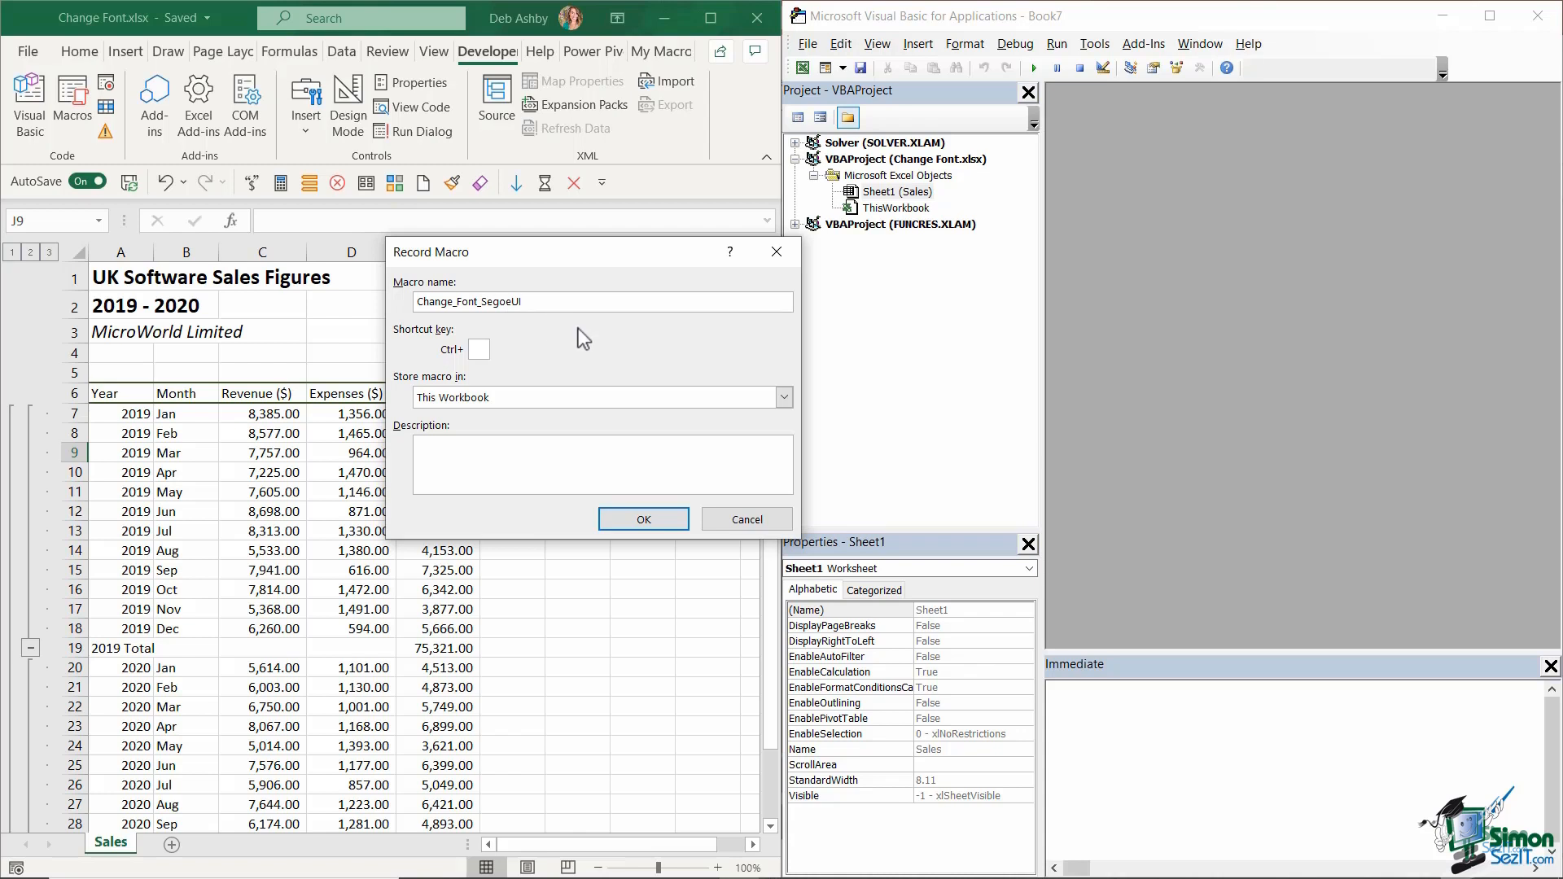
left_click(477, 349)
type("U")
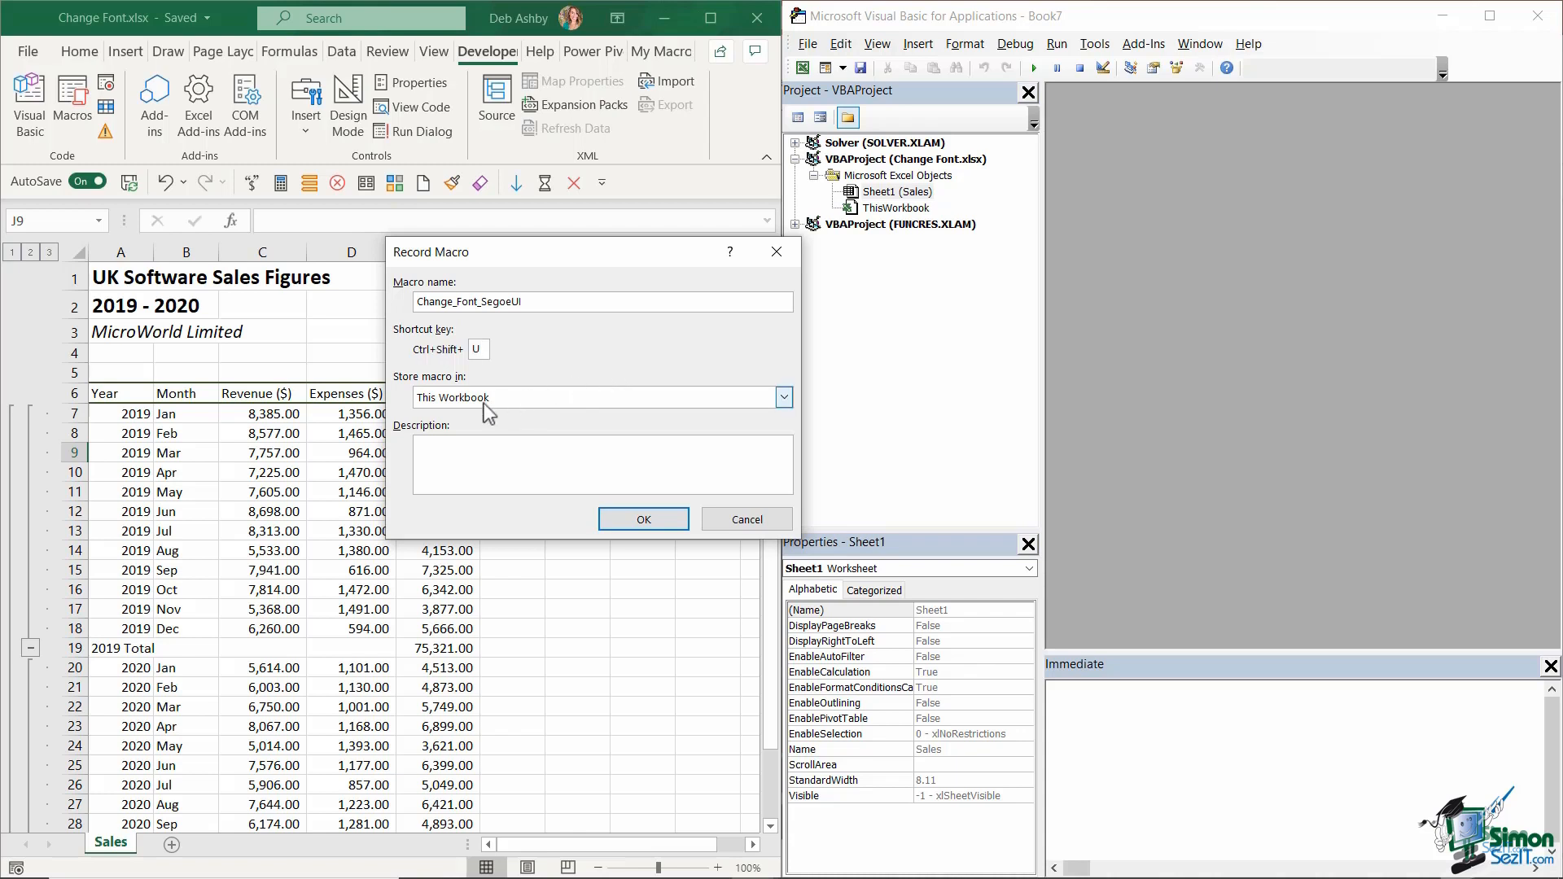
left_click(642, 520)
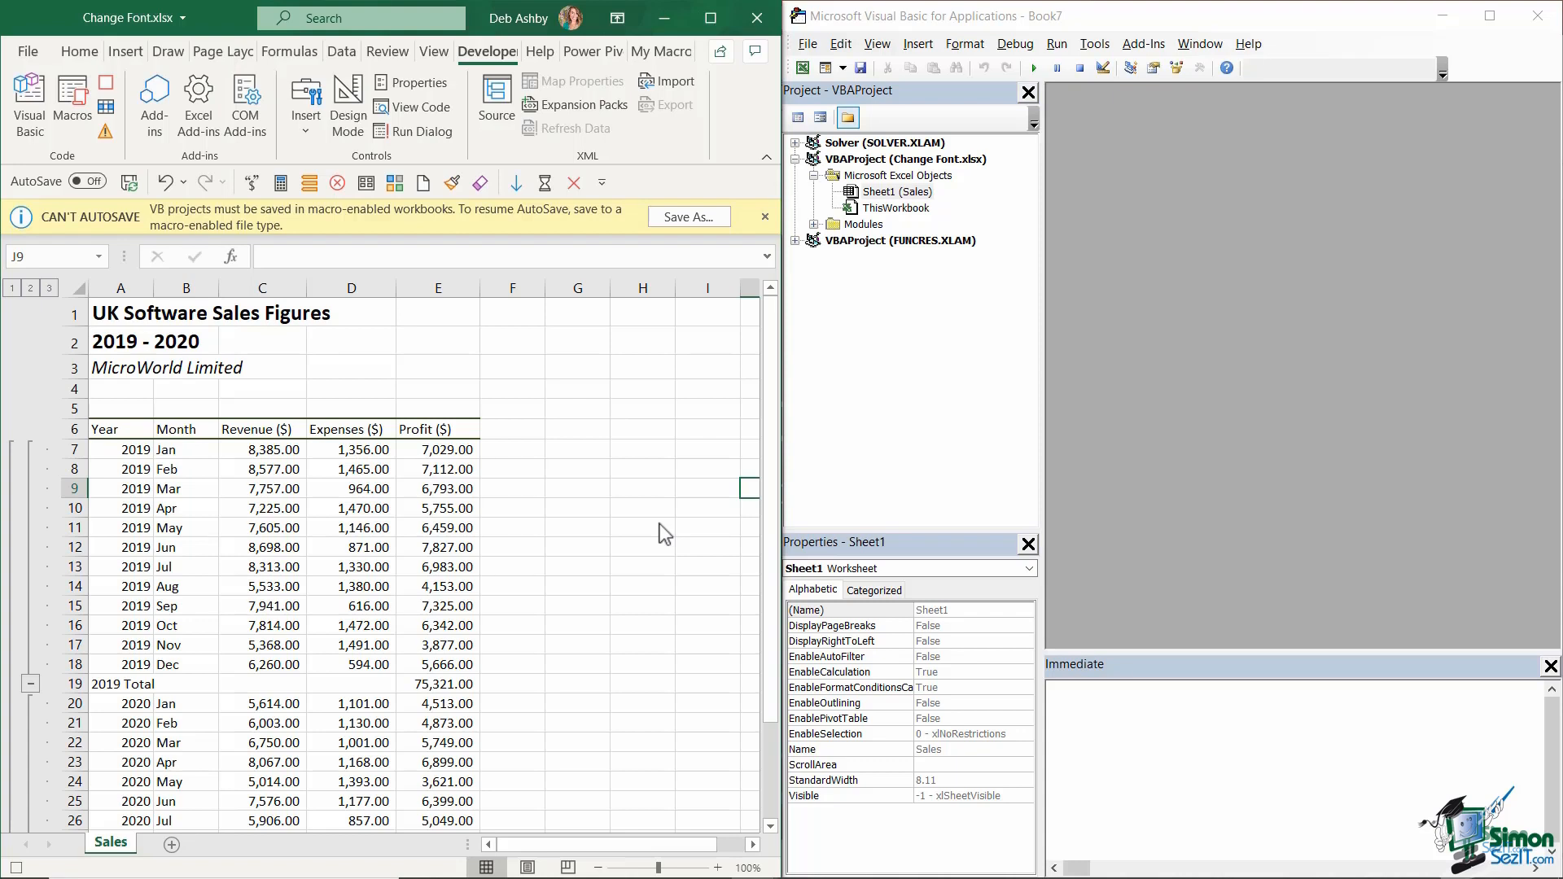
Step: Select the whole Sales sheet and change its font from Calibri to Segoe UI
left_click(860, 223)
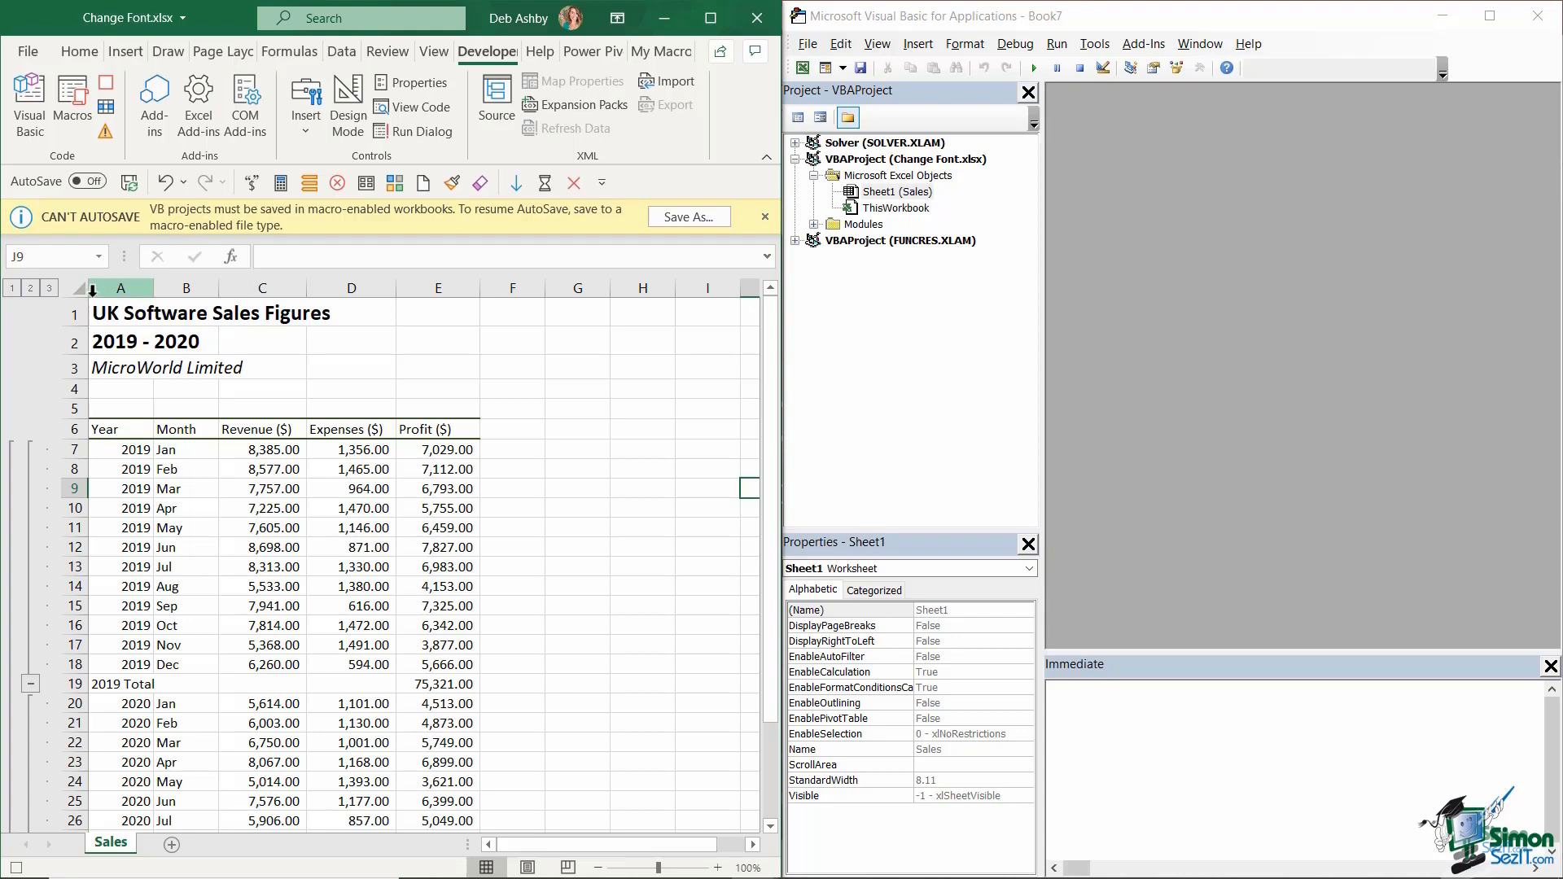
left_click(79, 288)
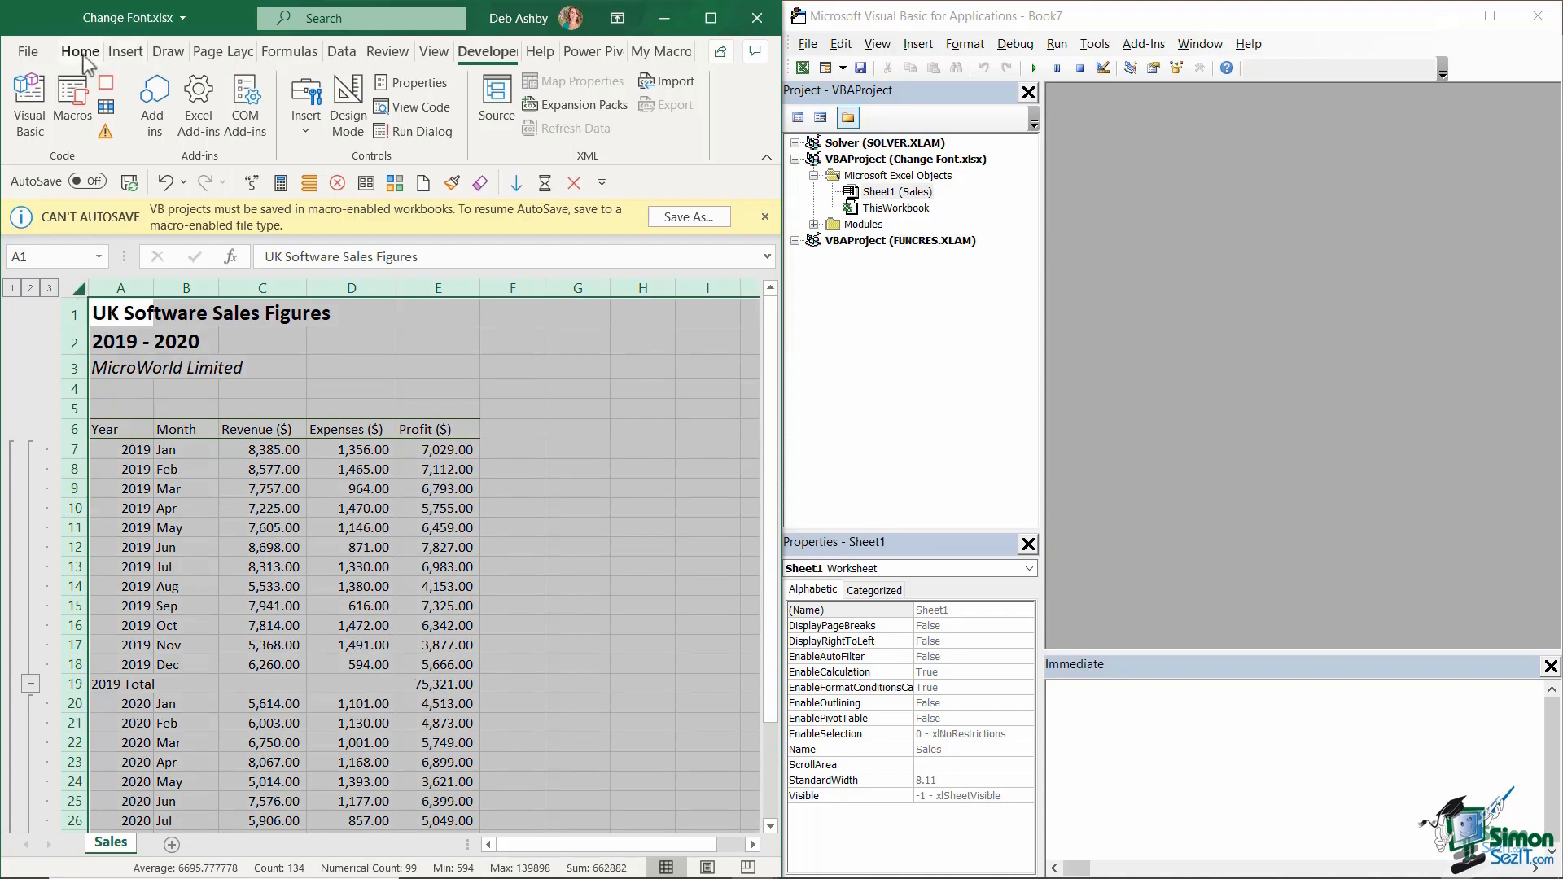
left_click(79, 50)
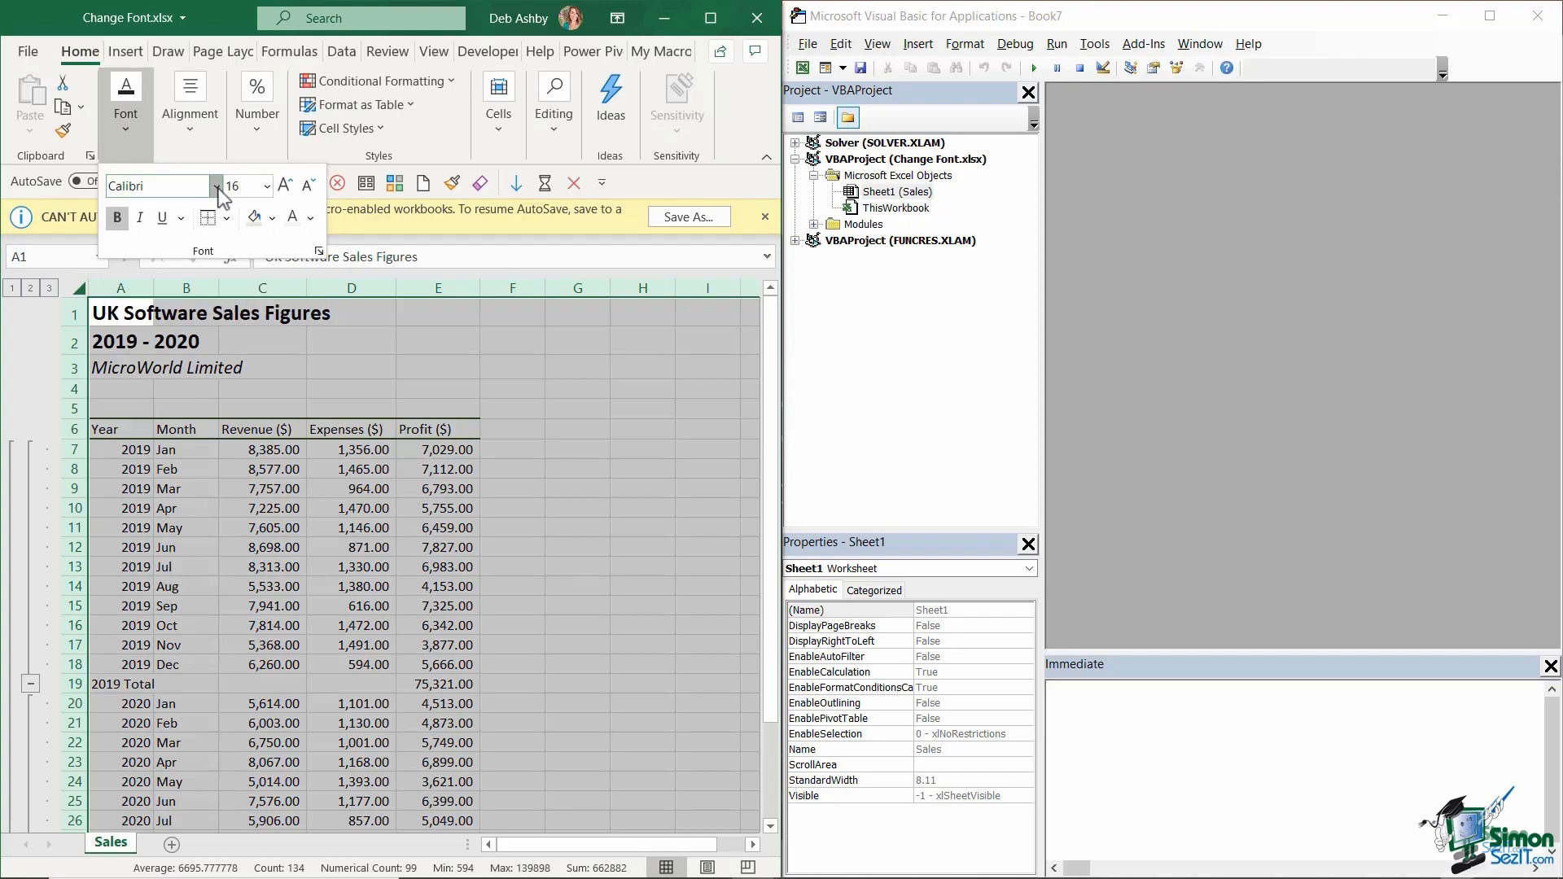
left_click(215, 186)
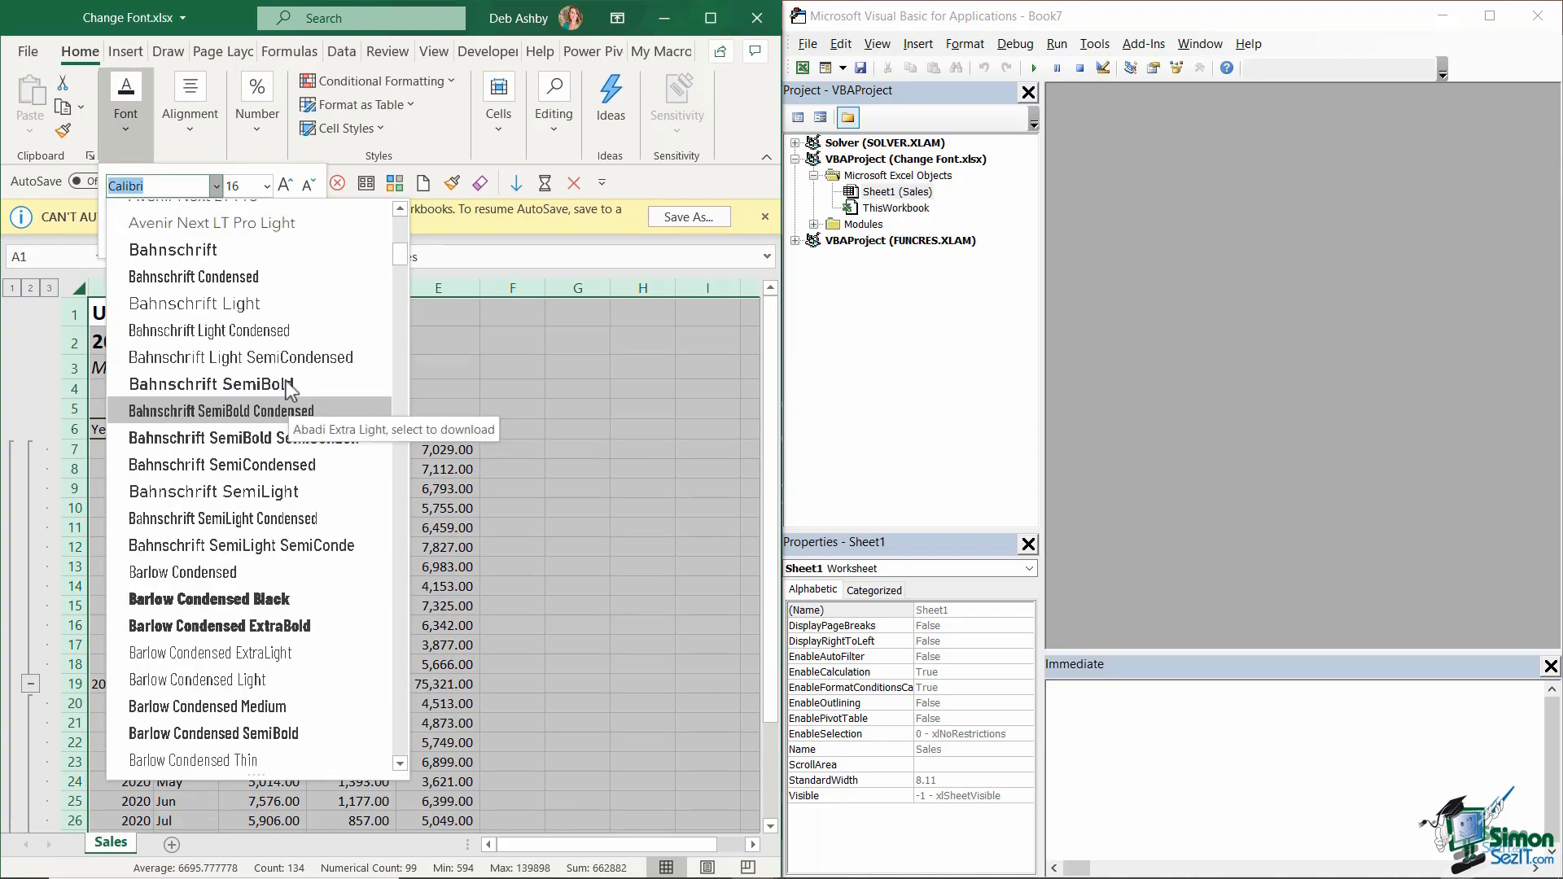
scroll("down", 3)
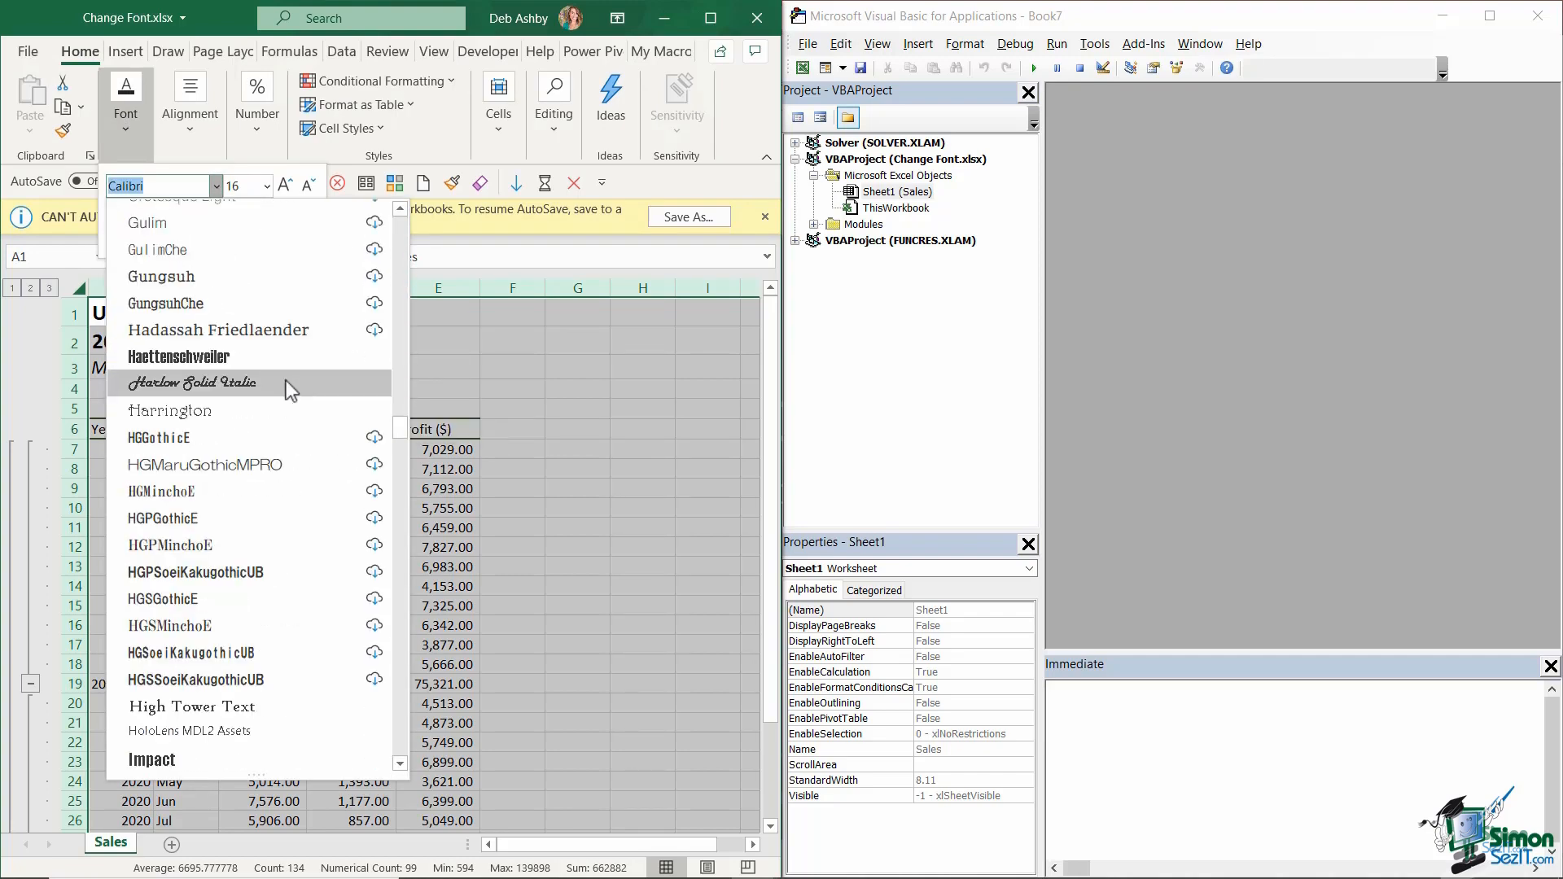
scroll("down", 3)
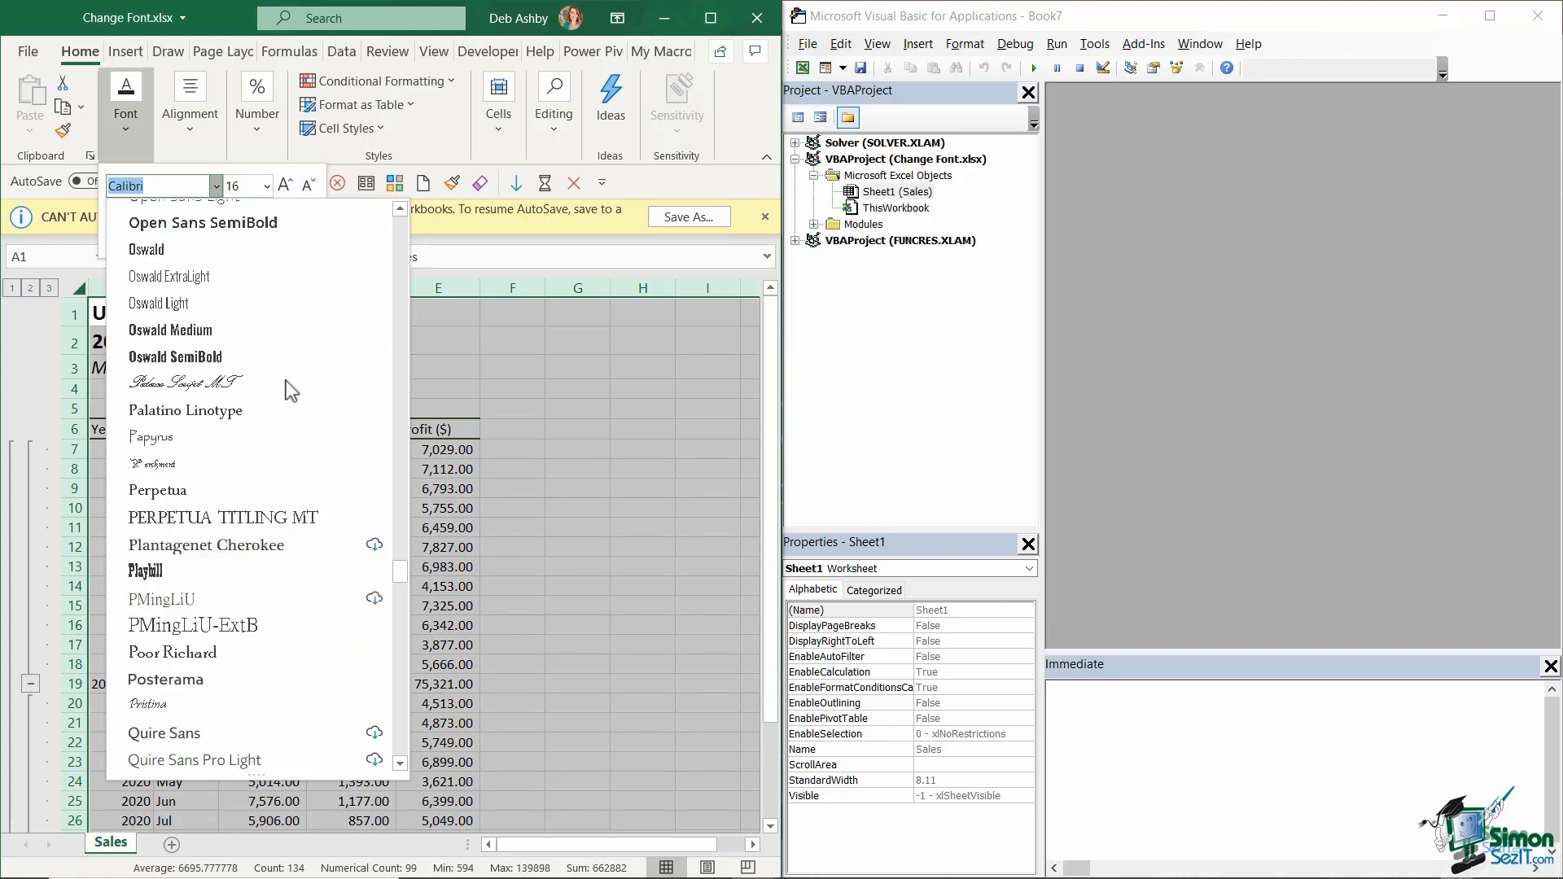
scroll("down", 3)
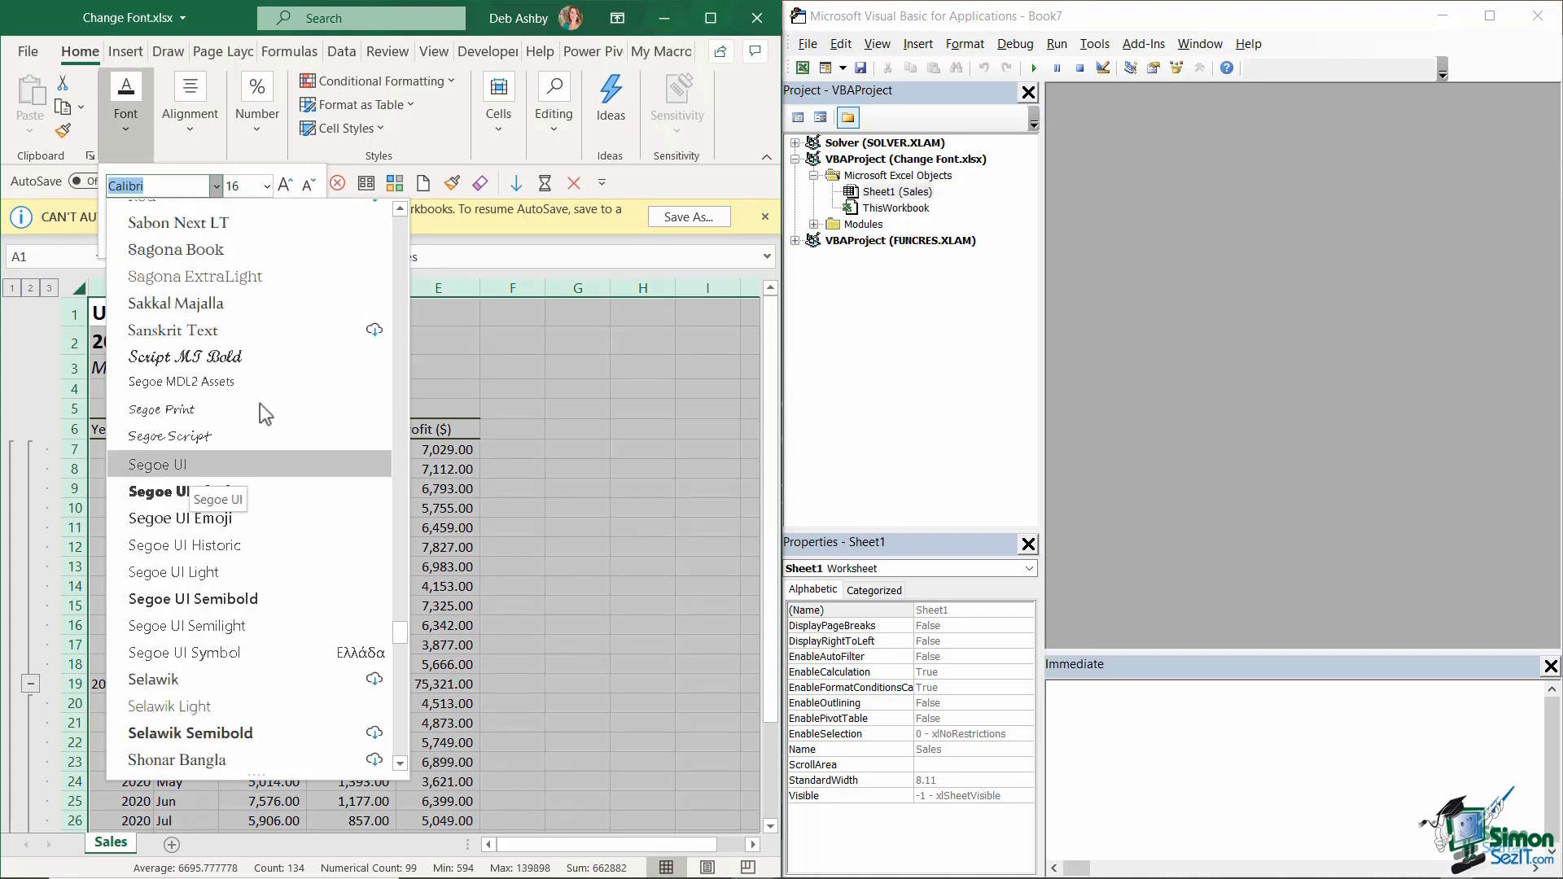
left_click(157, 465)
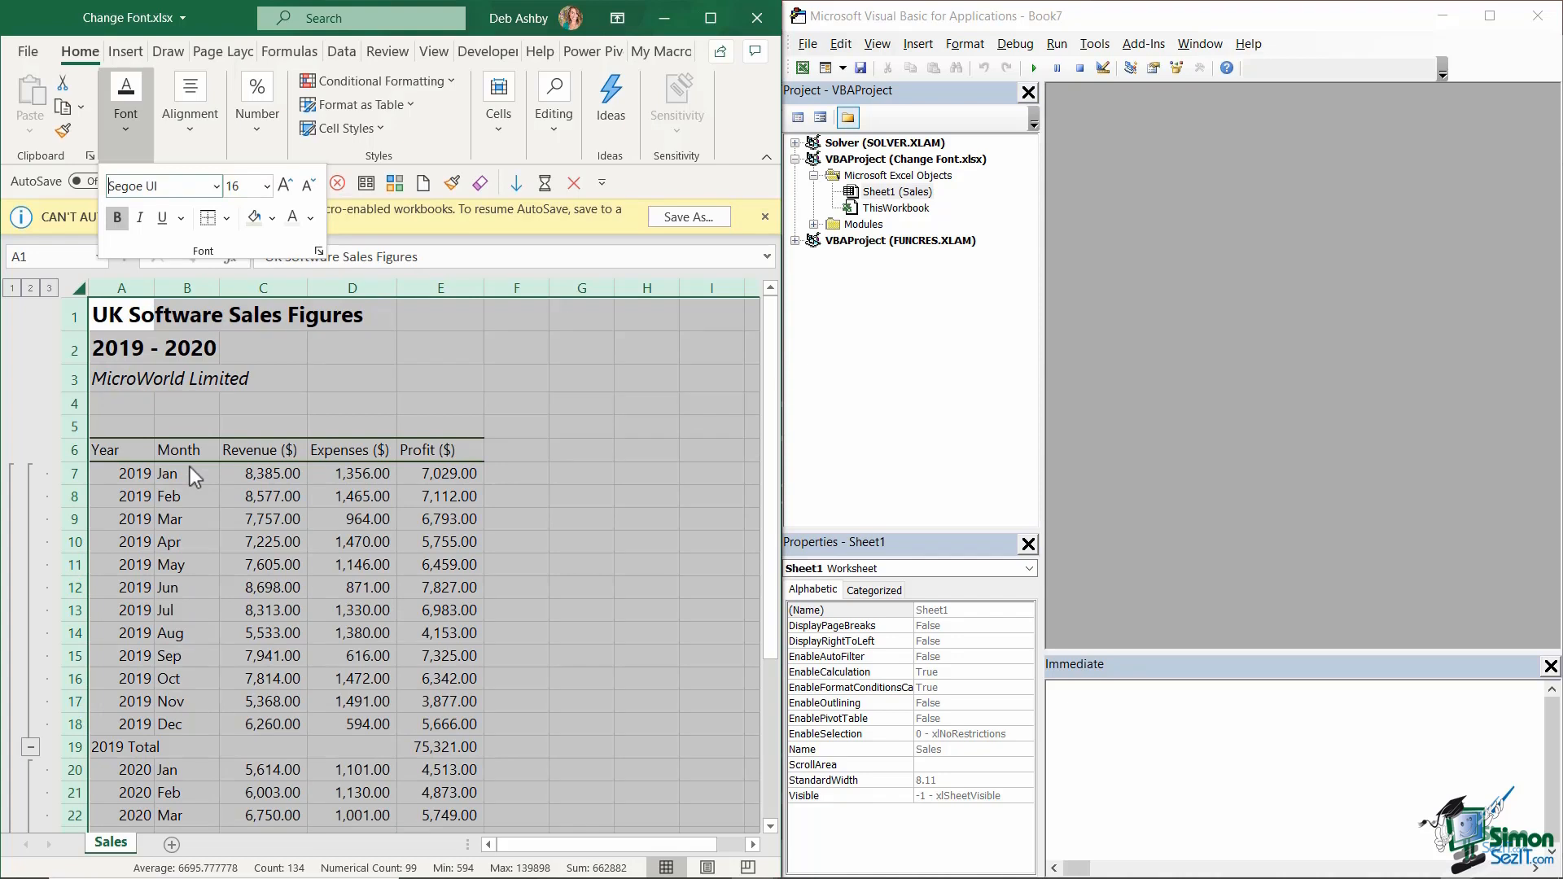
left_click(120, 450)
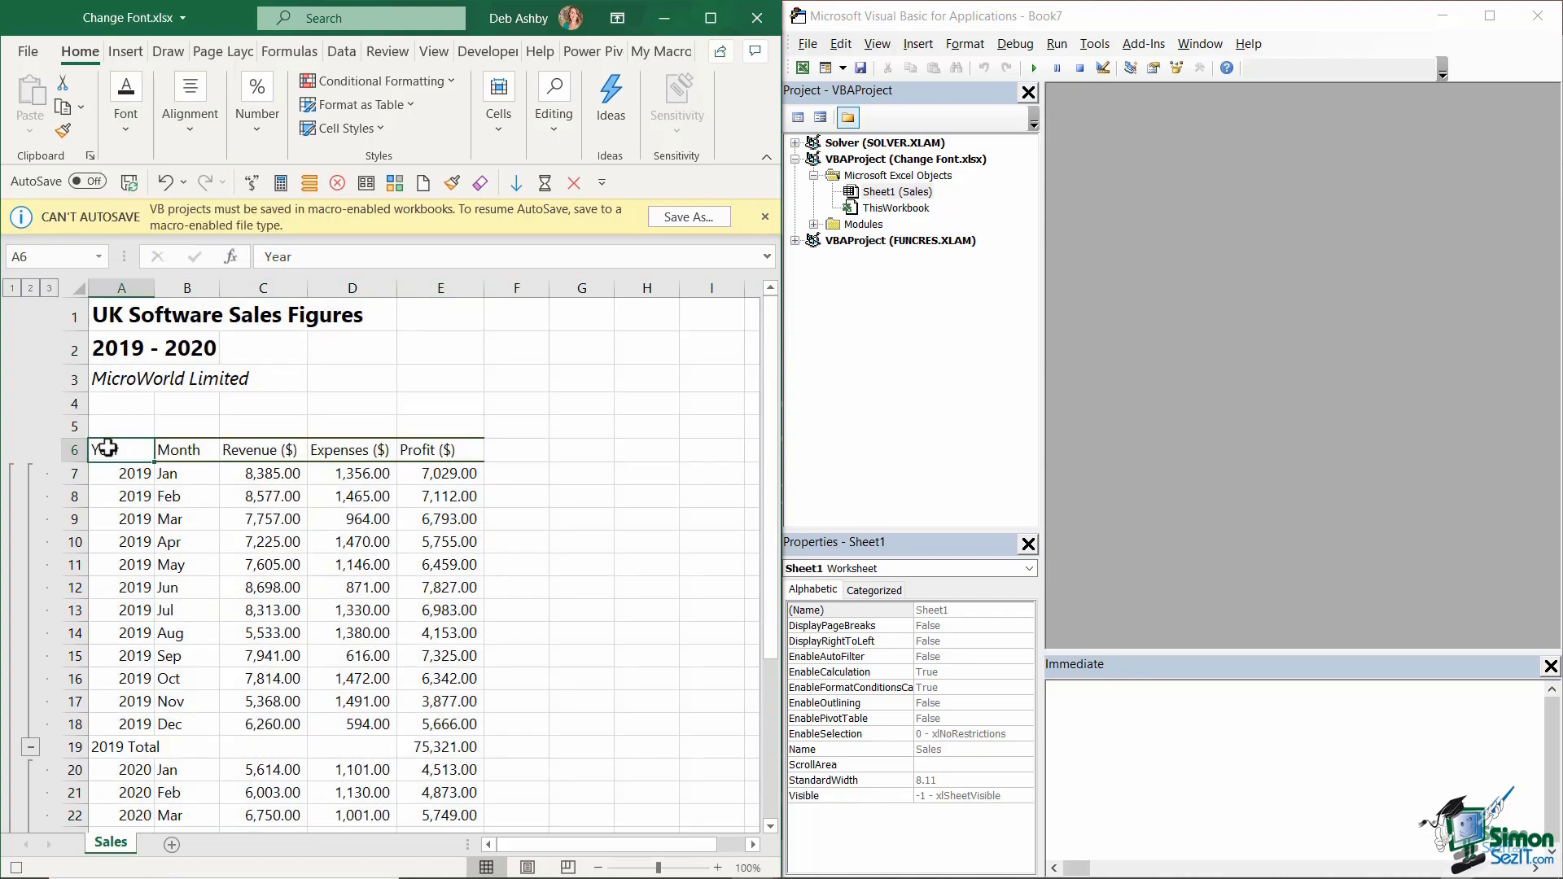
Step: Make the 2020 Total and Grand Total rows bold and AutoFit column E
left_click(121, 450)
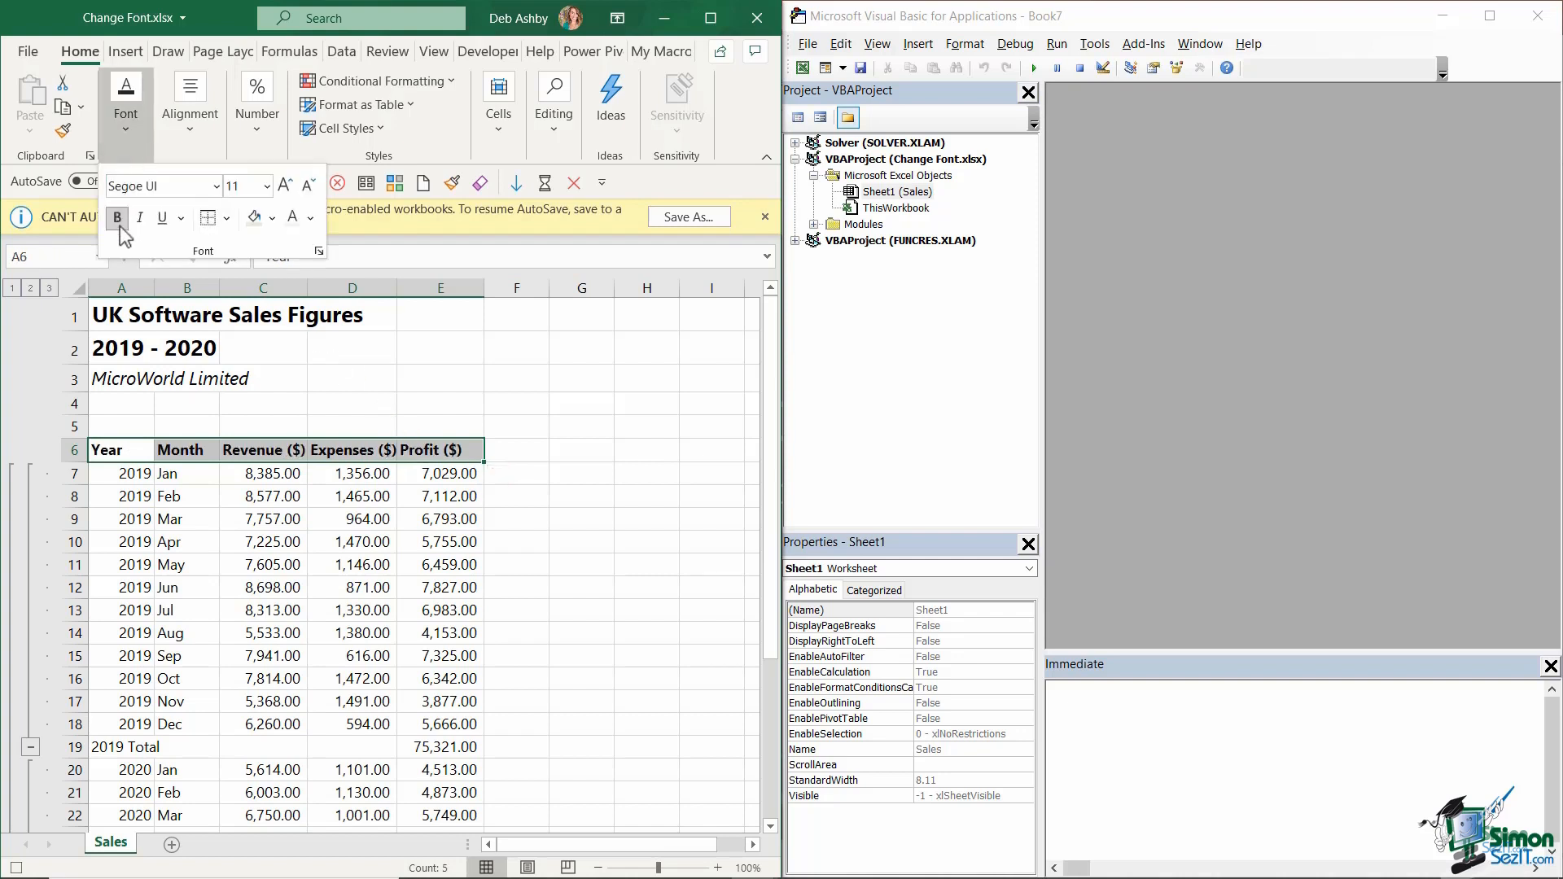
scroll("down", 3)
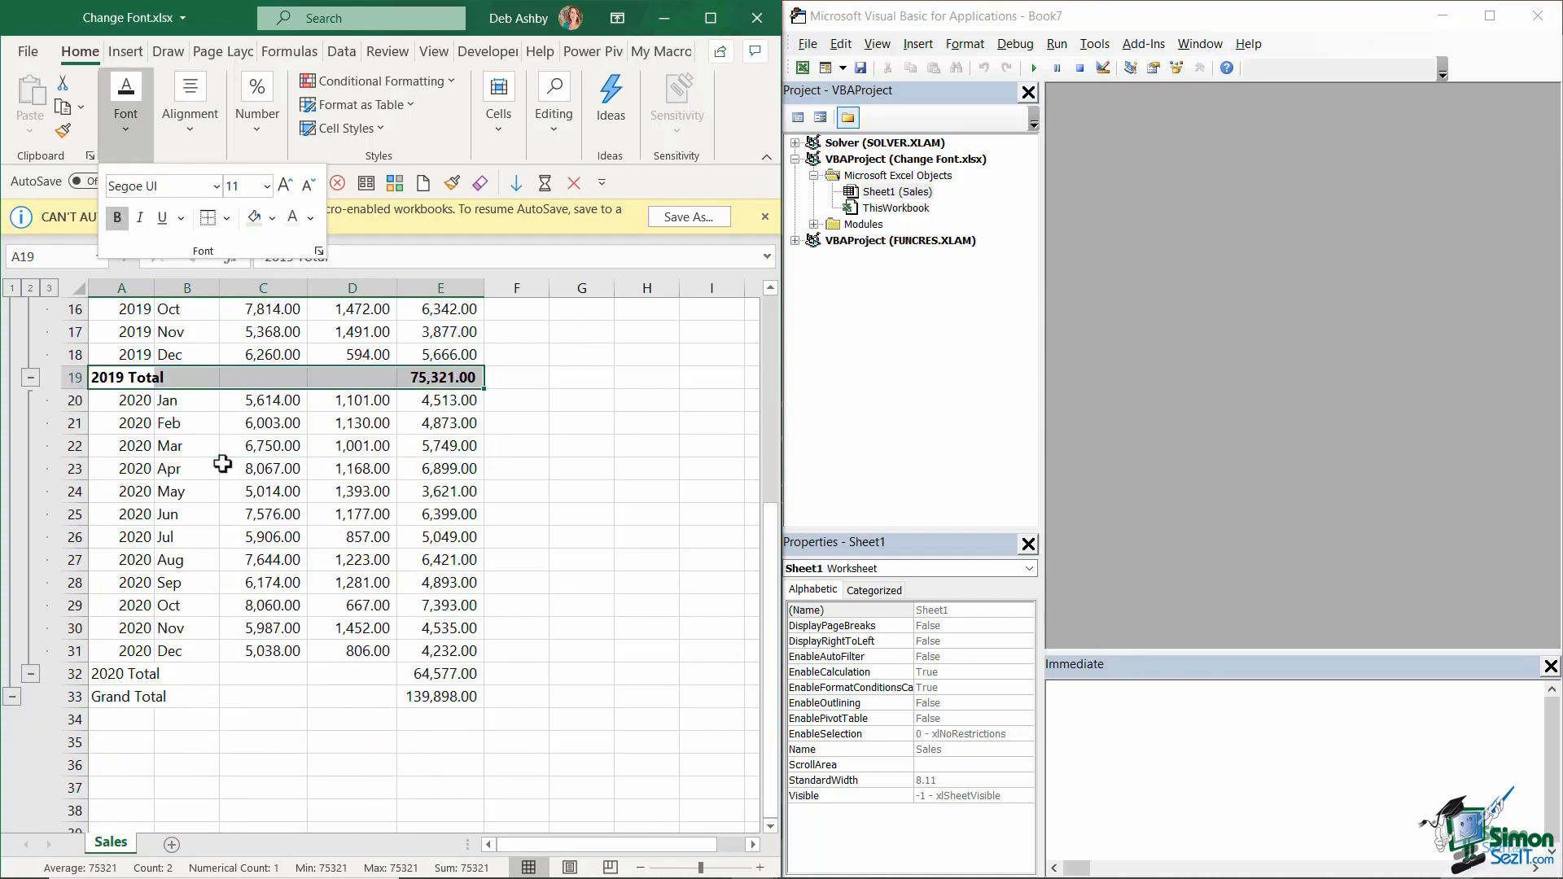
left_click(121, 673)
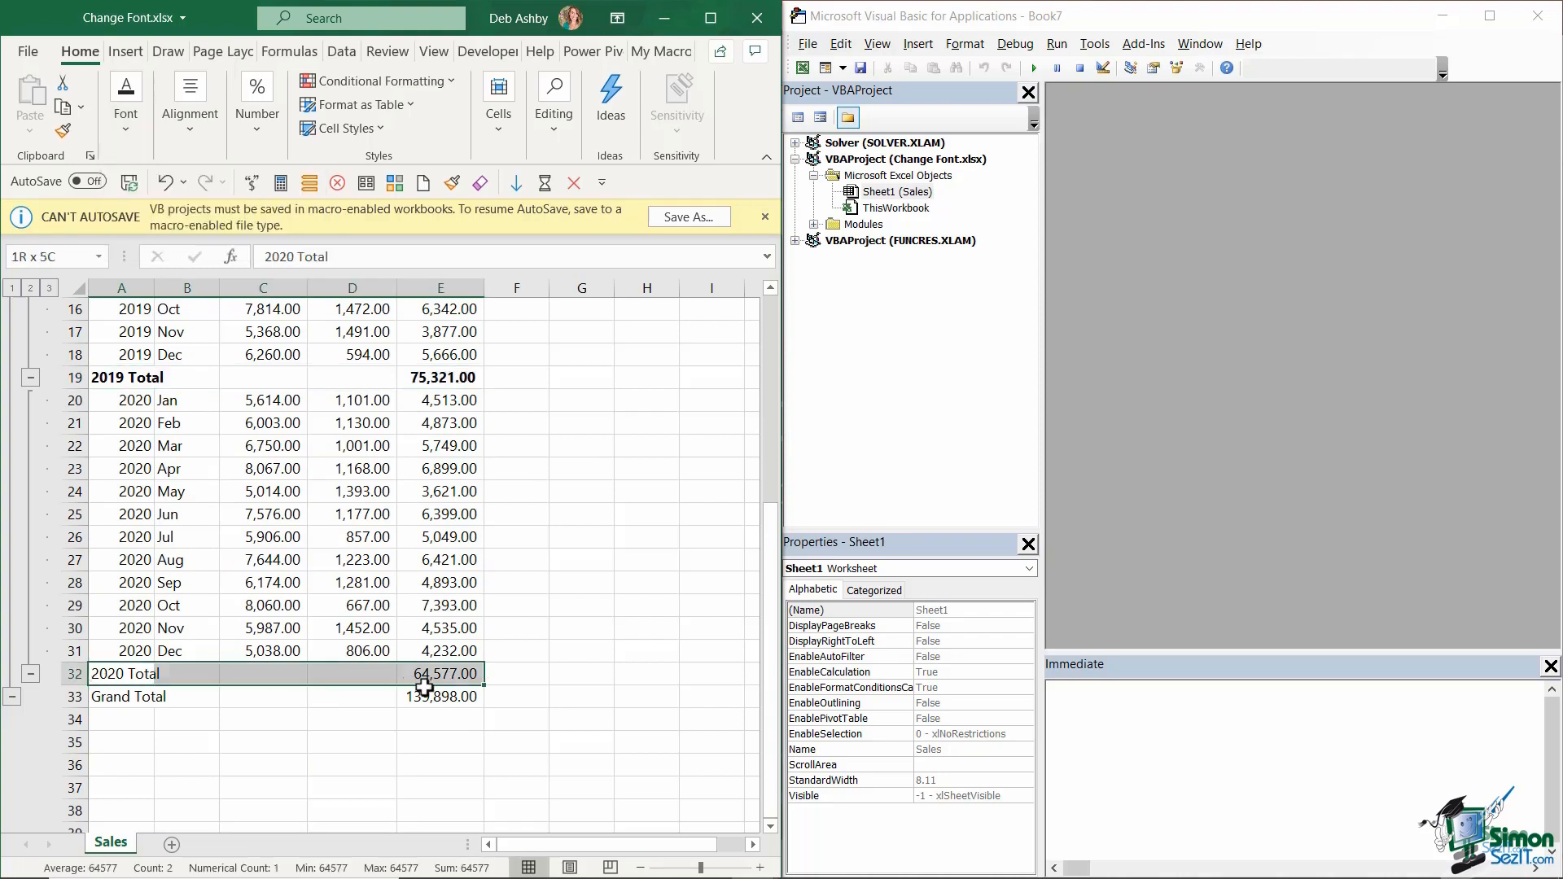
left_click(126, 94)
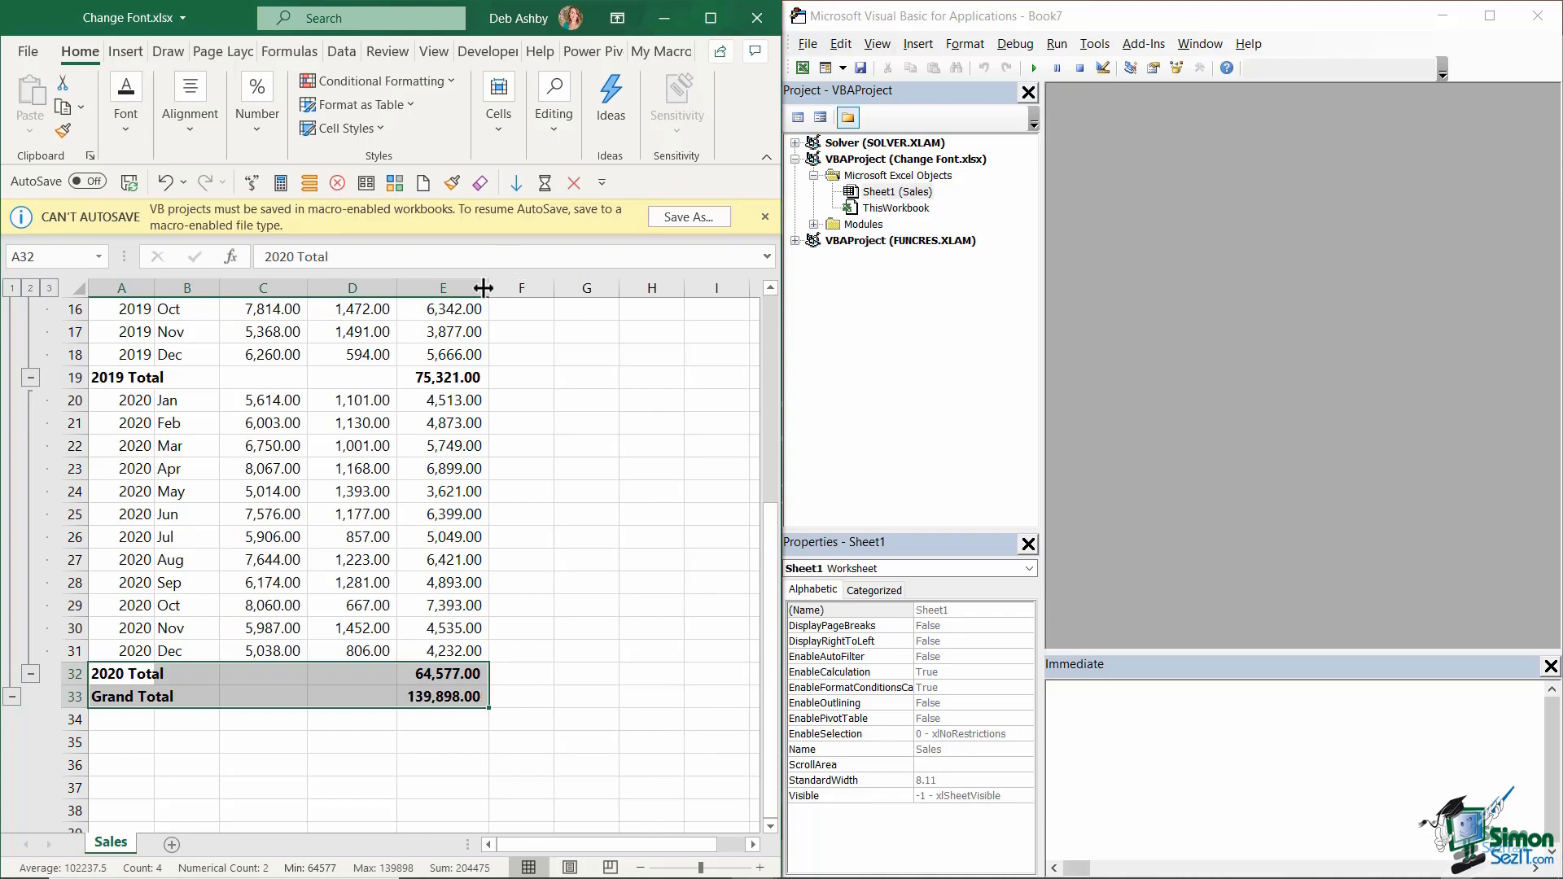
left_click(488, 51)
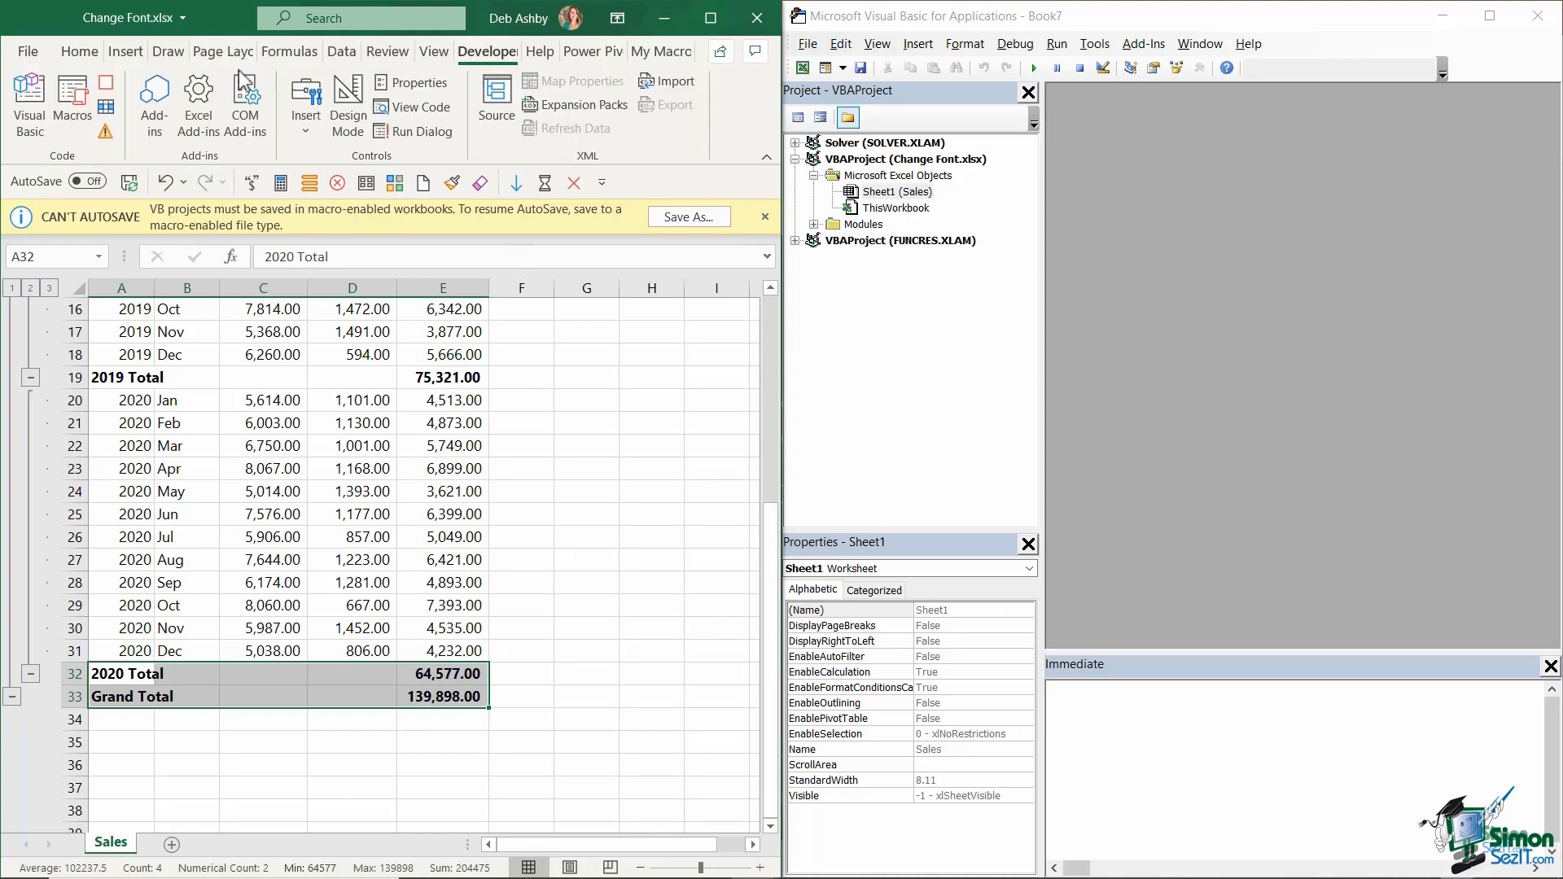
Step: Stop recording and save the workbook as macro-enabled Change Font.xlsm
left_click(586, 490)
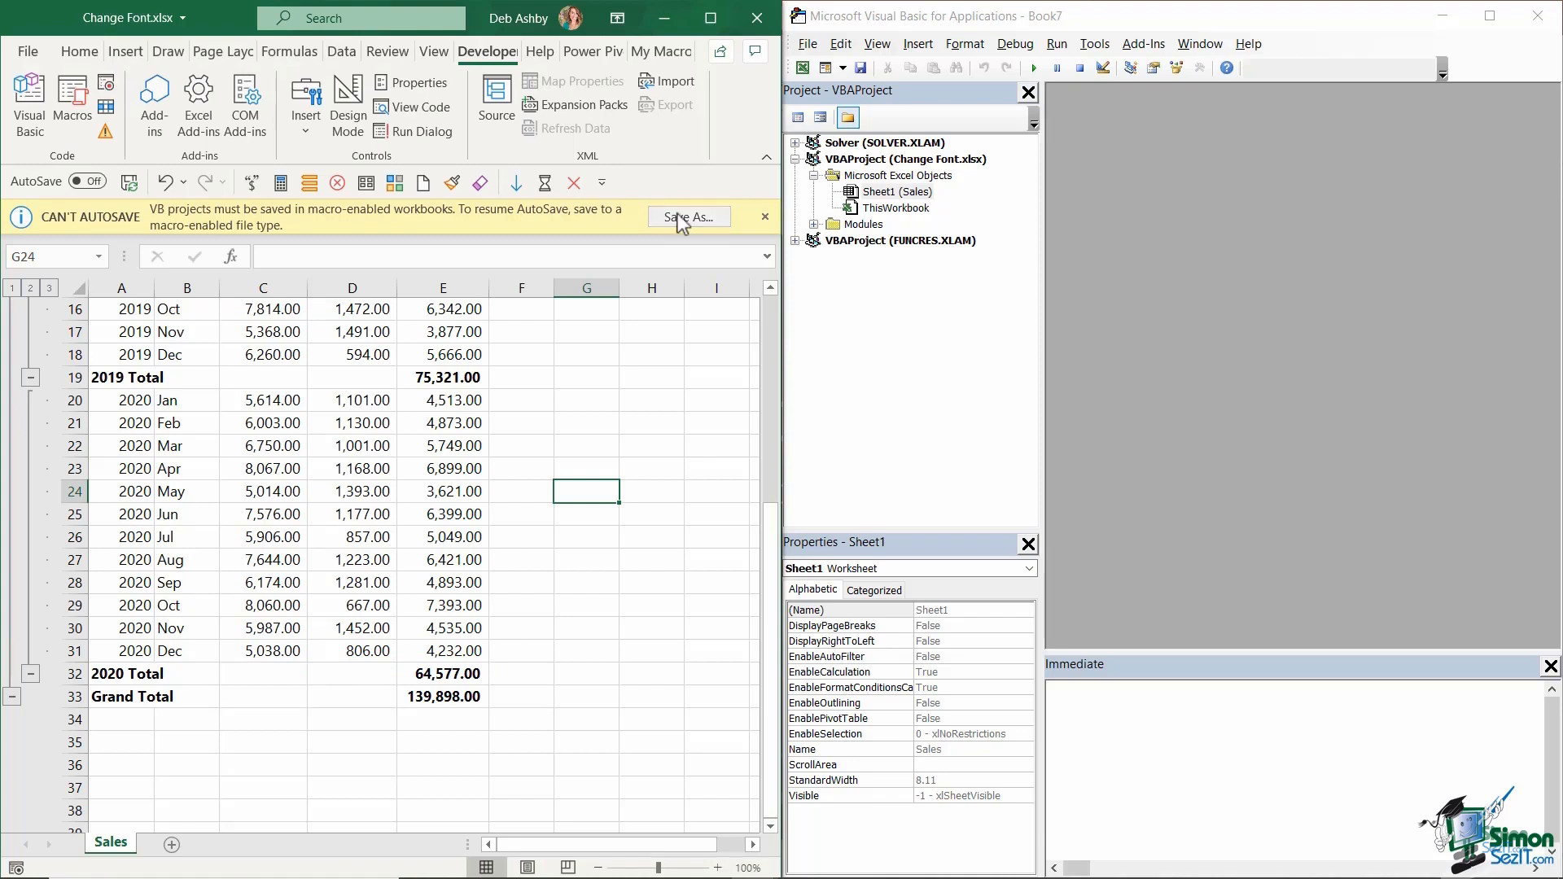
left_click(687, 218)
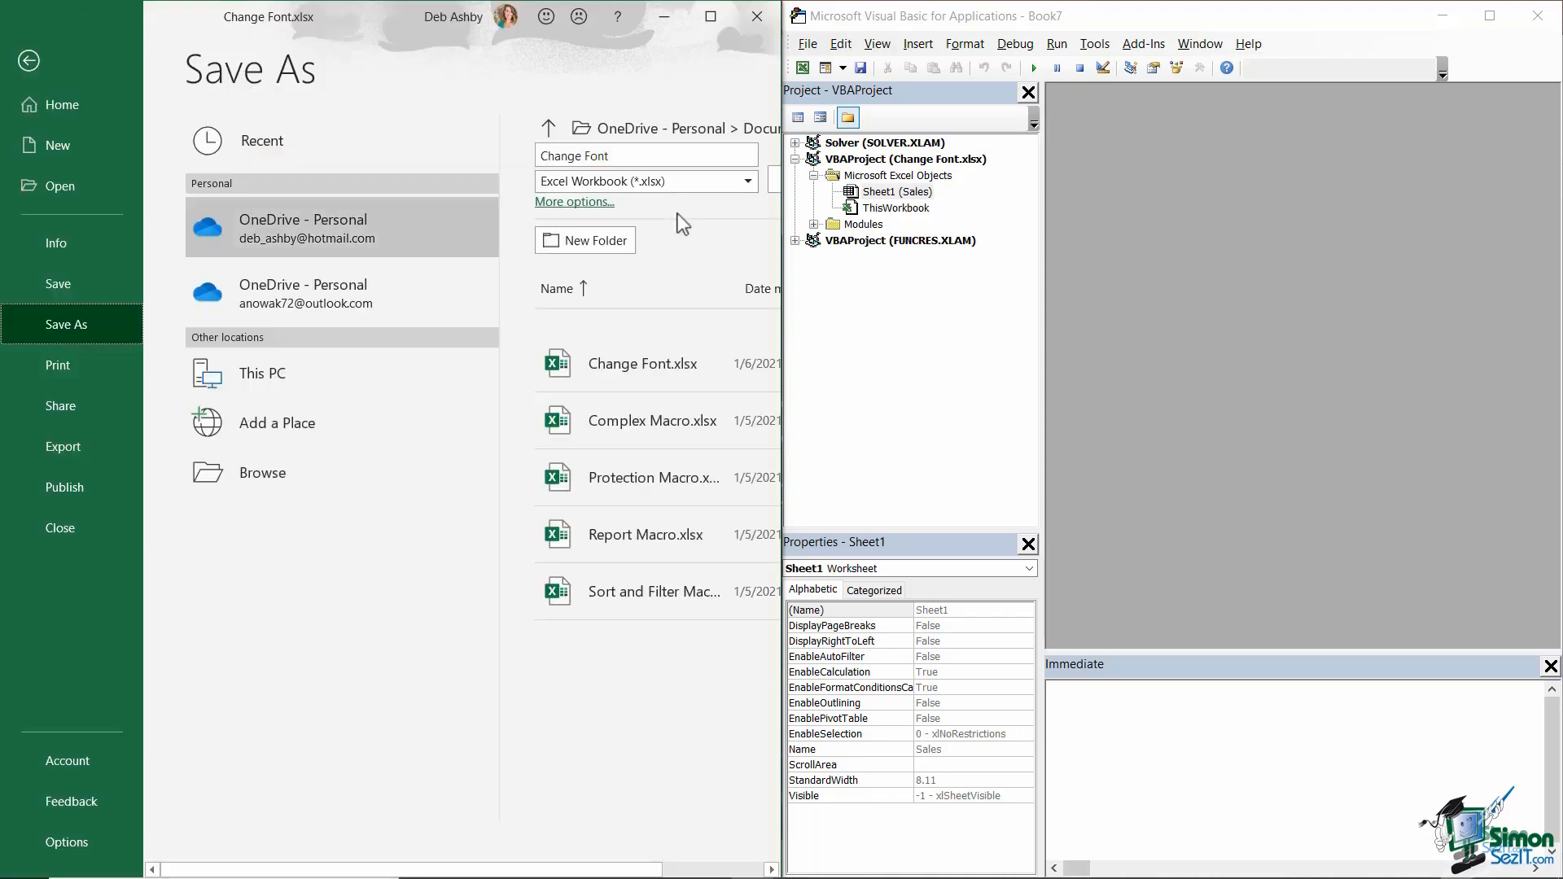
left_click(646, 181)
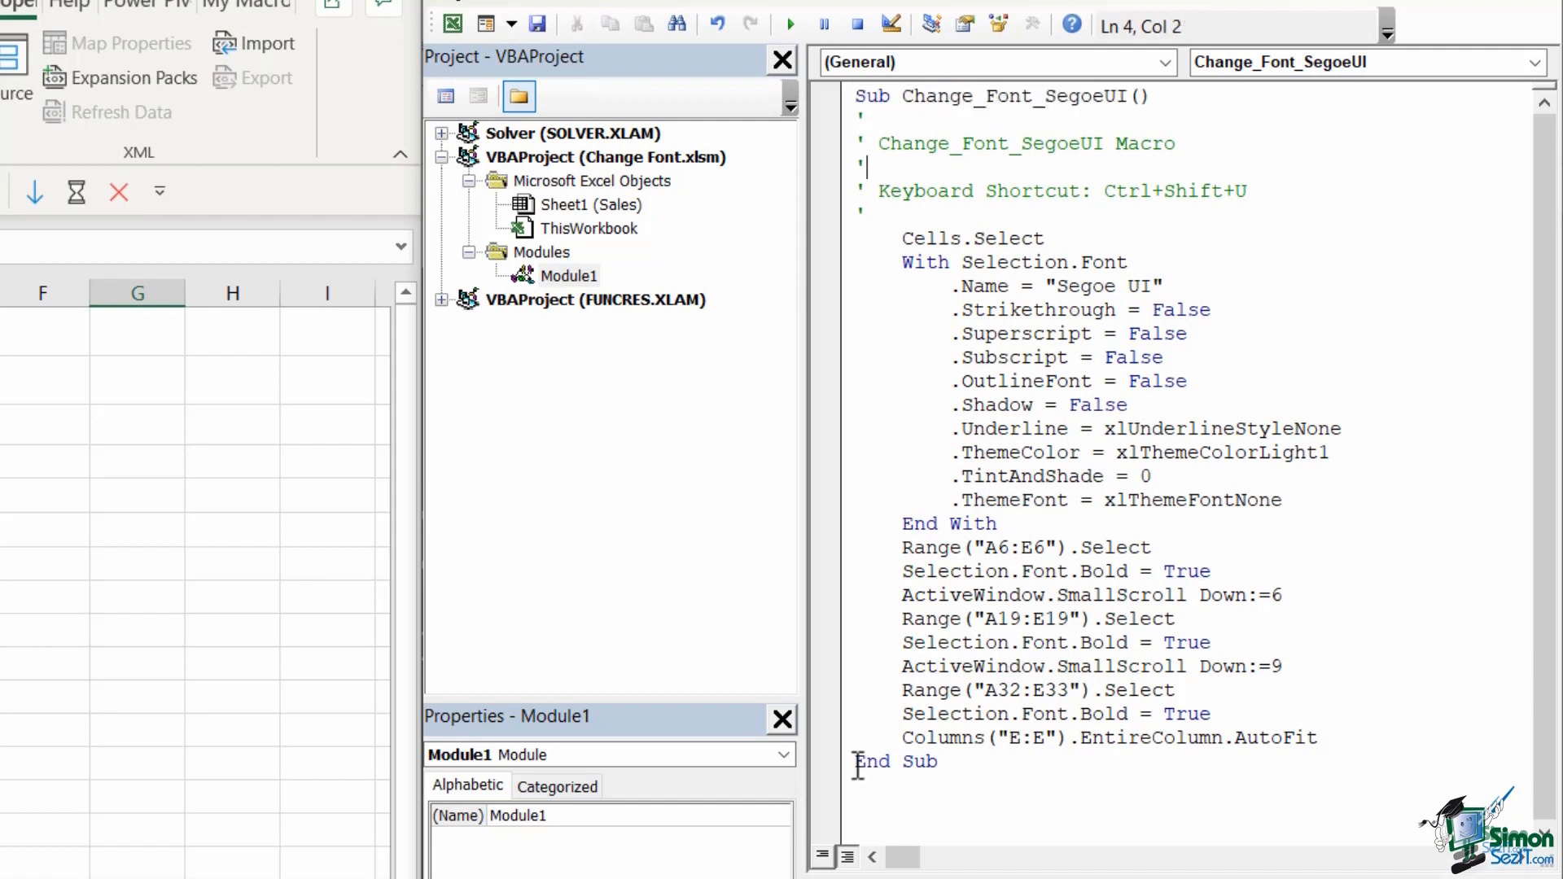
Step: View the recorded Change_Font_SegoeUI procedure in Module1
left_click(1094, 762)
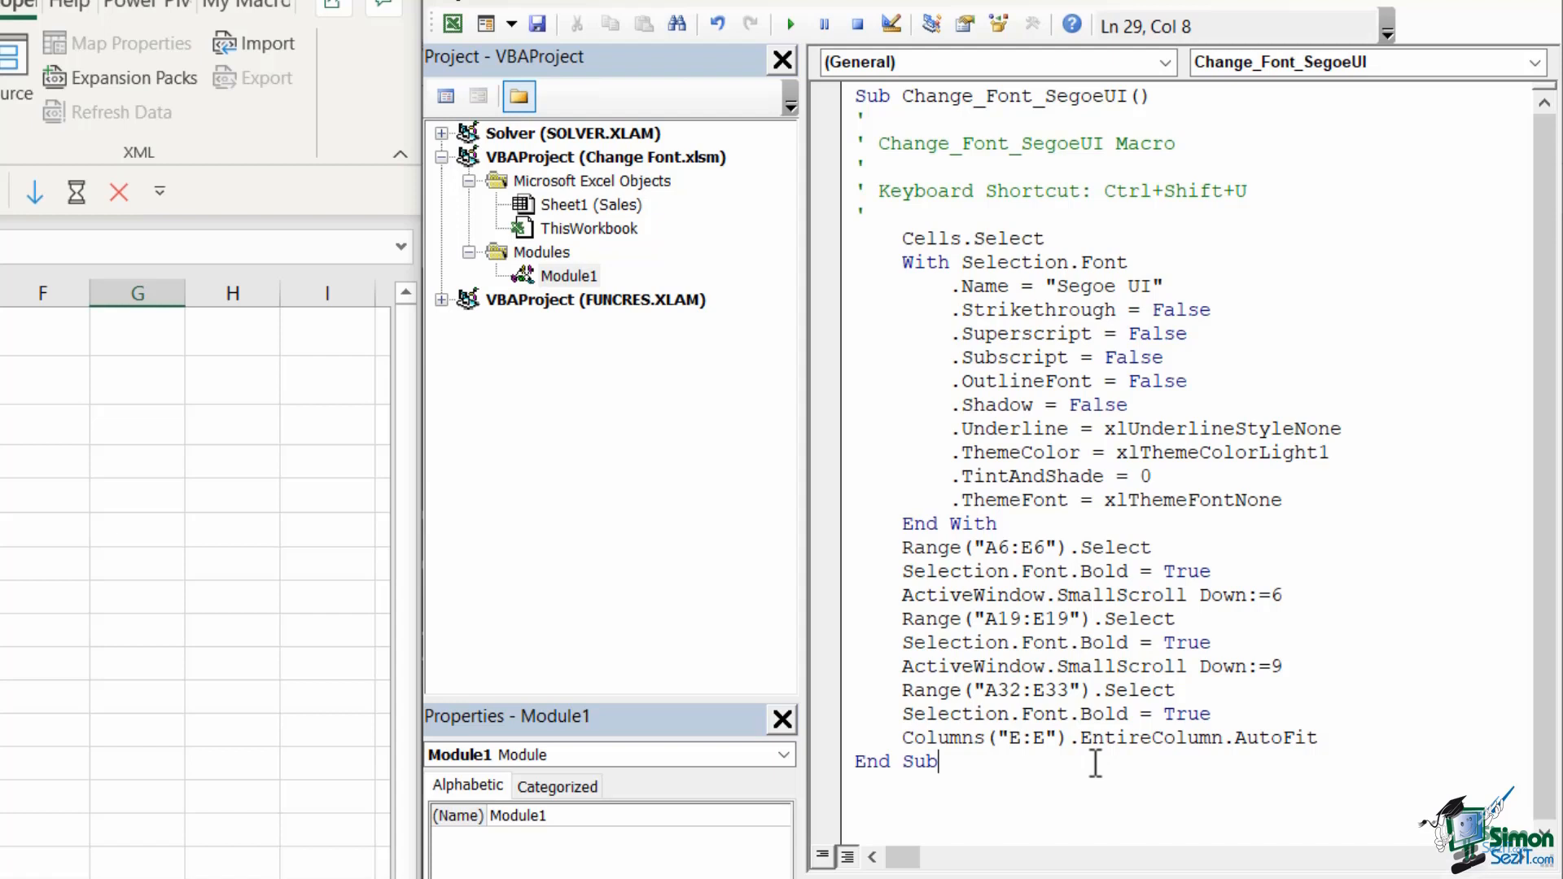
mouse_move(1016, 776)
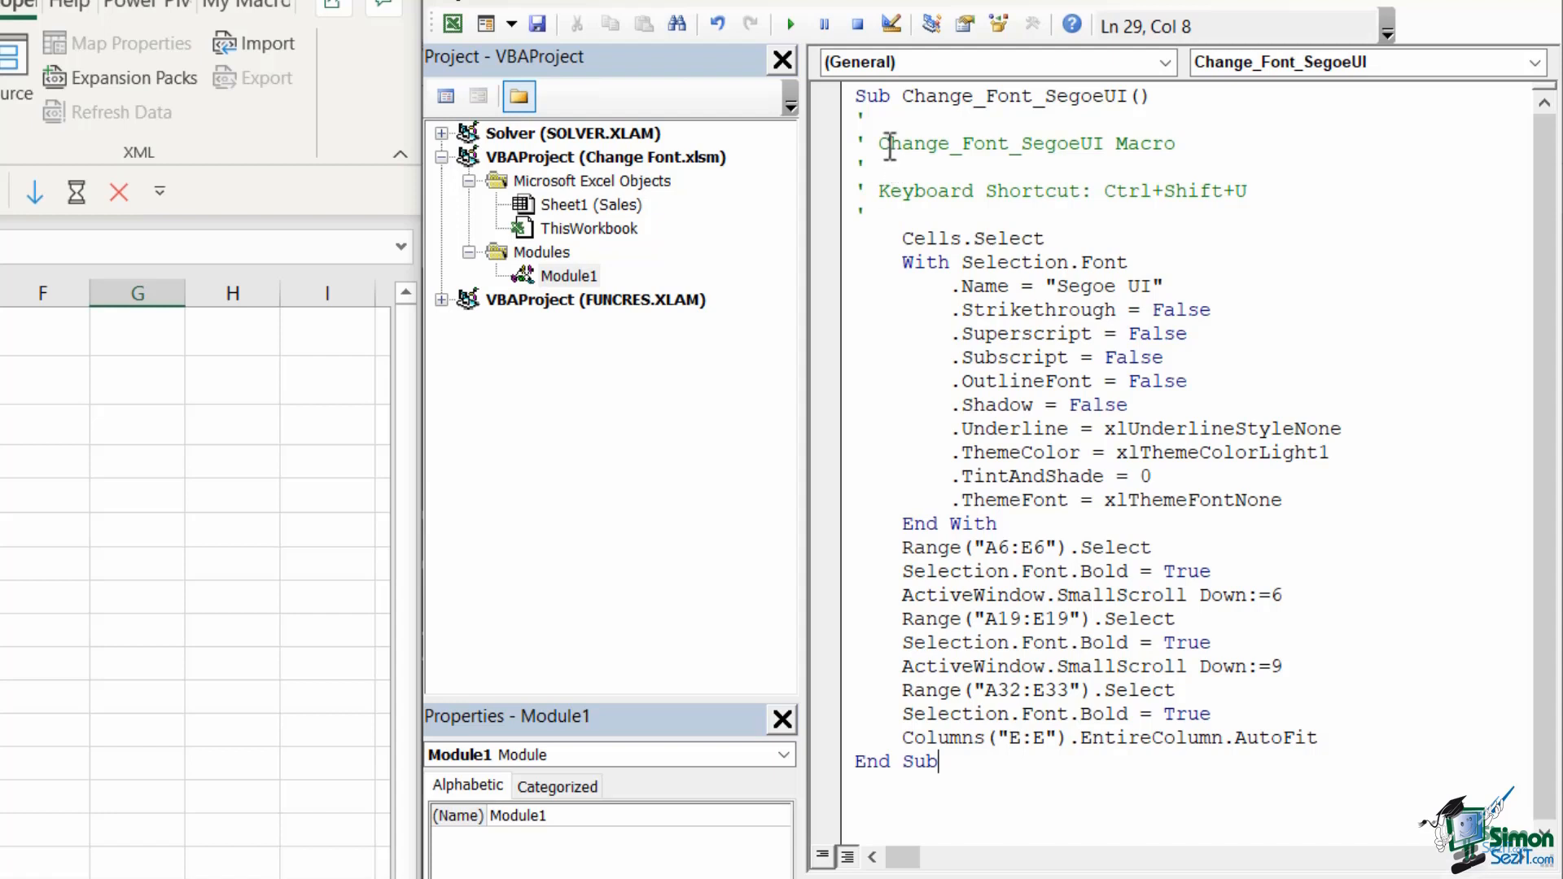
mouse_move(866, 199)
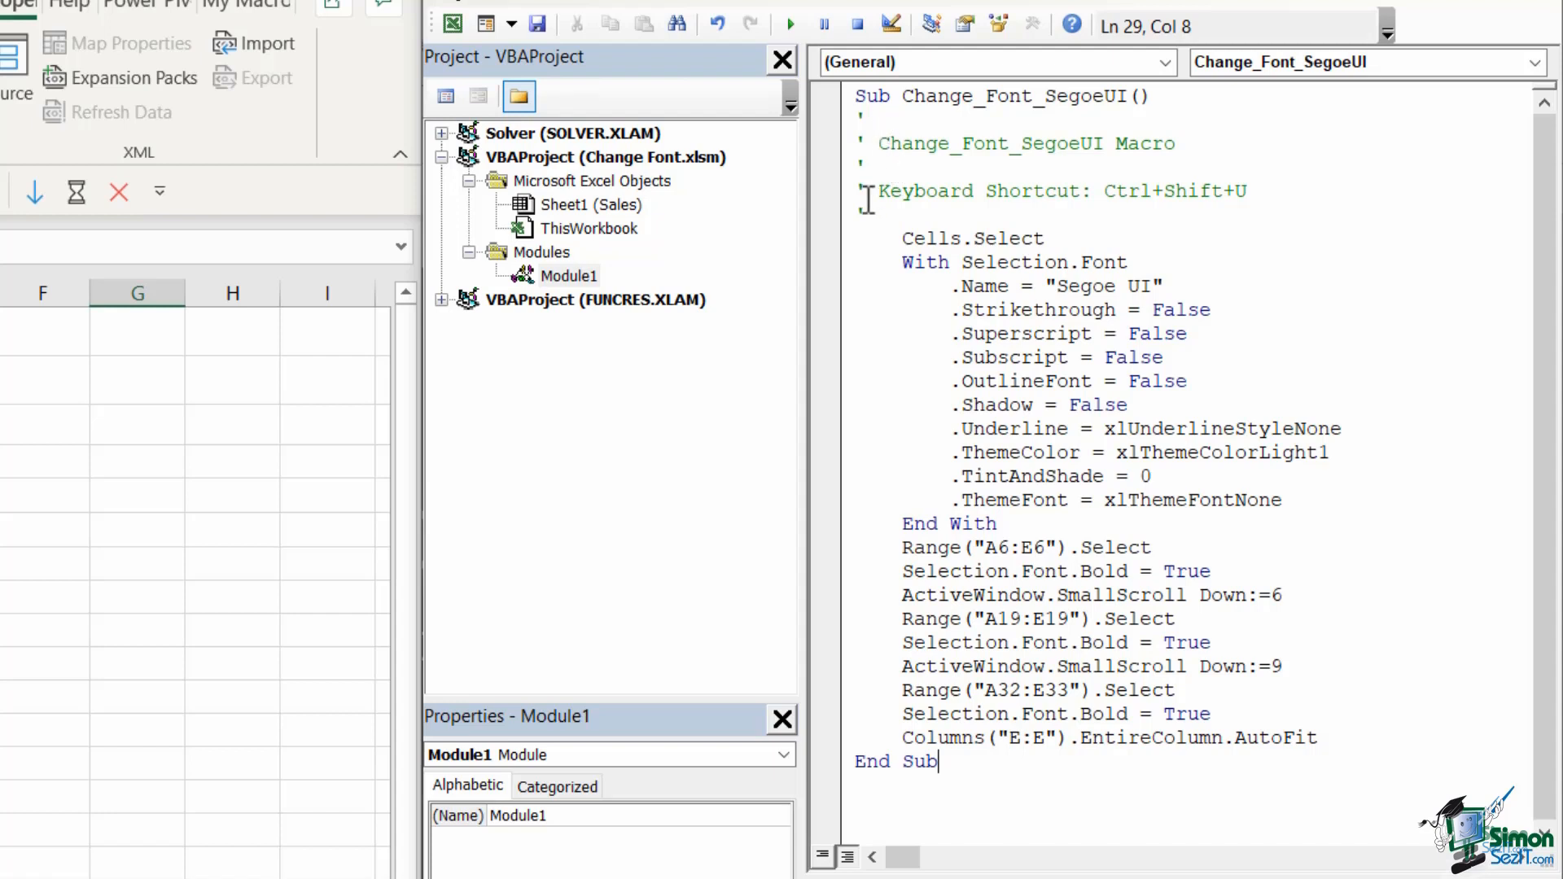
mouse_move(977, 172)
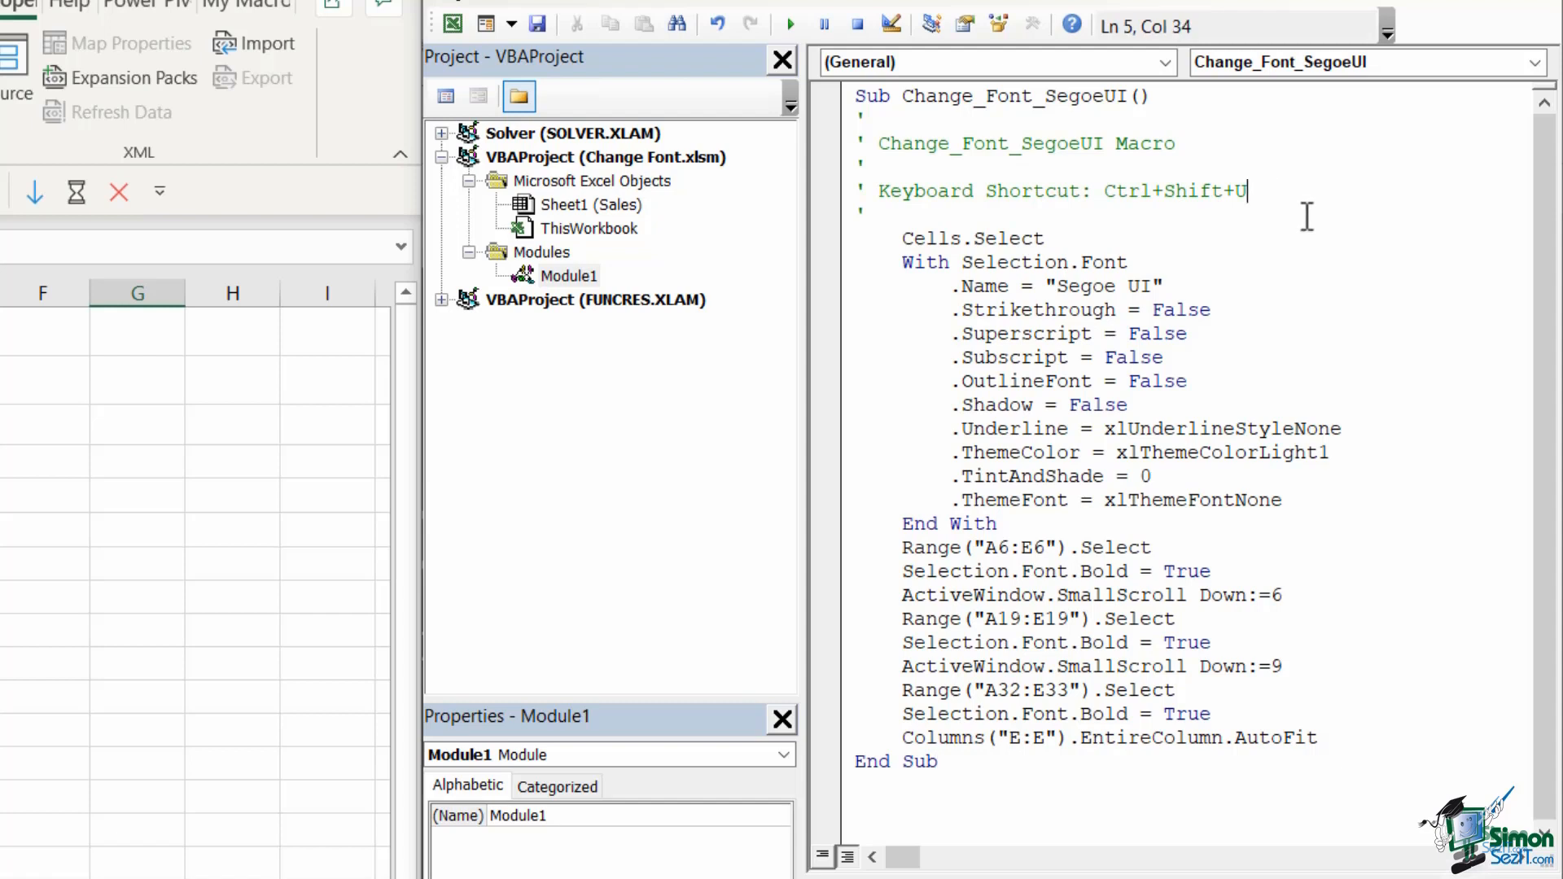
Step: Add the comment line "This is for the Sales team" below the shortcut note
key("enter")
type("'")
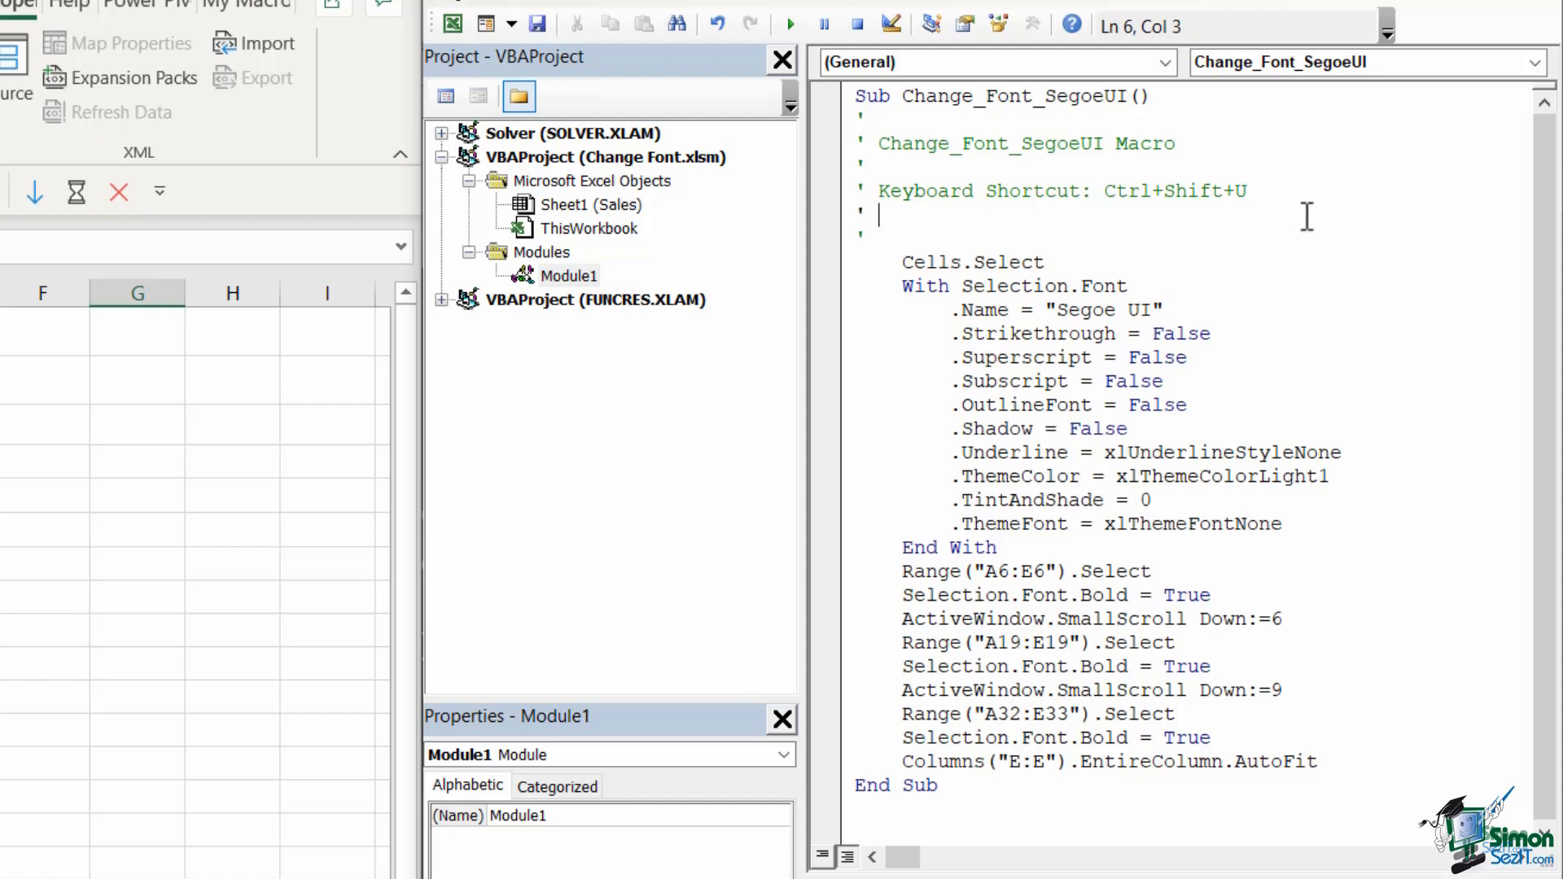
type("This is or")
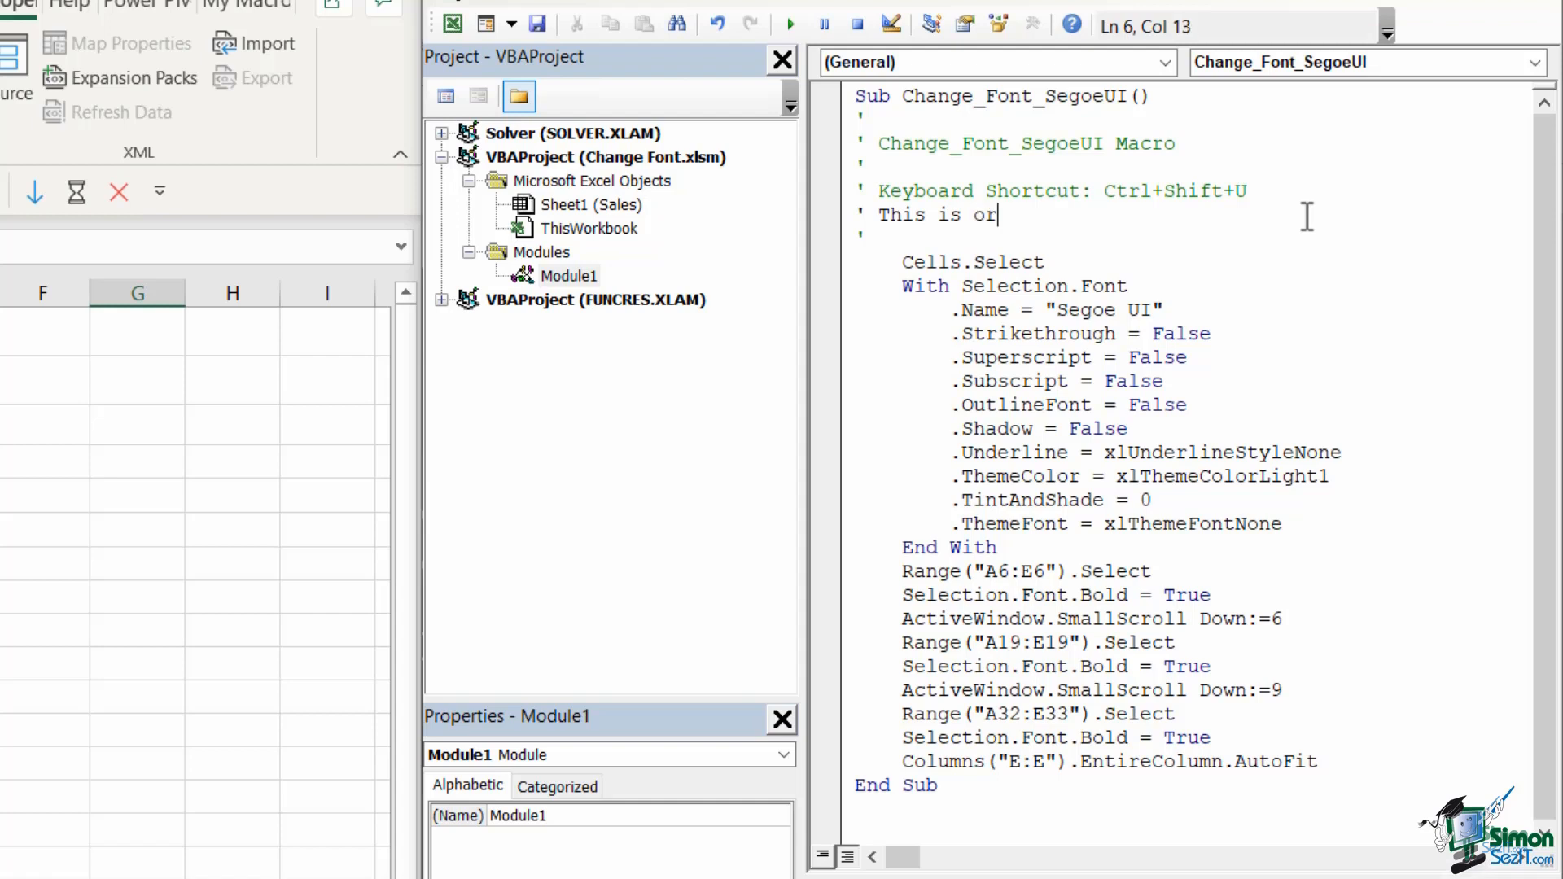
type("for the")
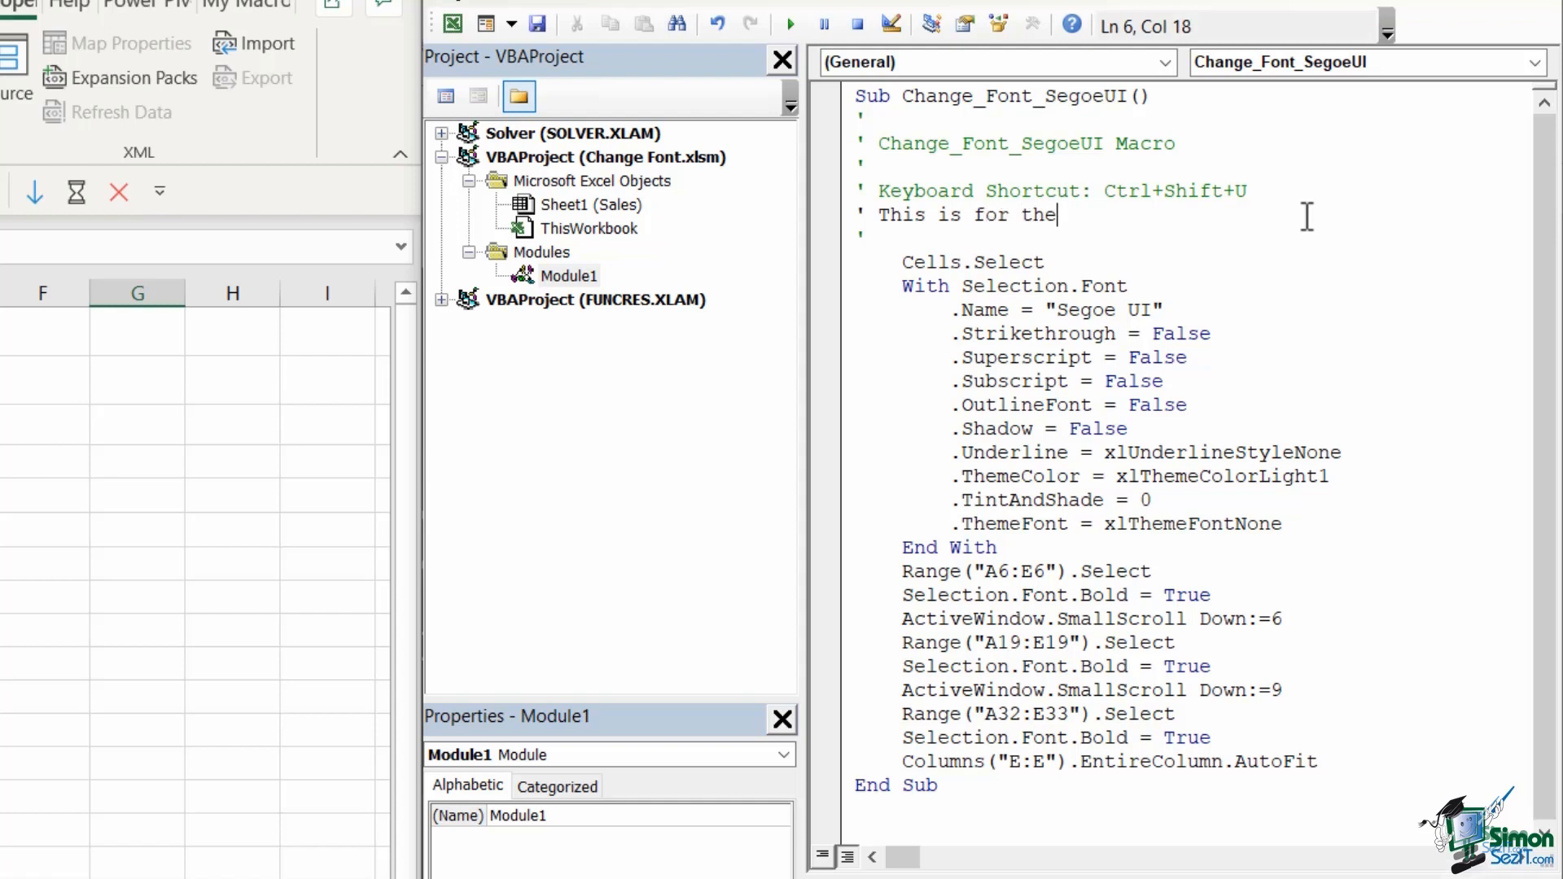
type("Sales te")
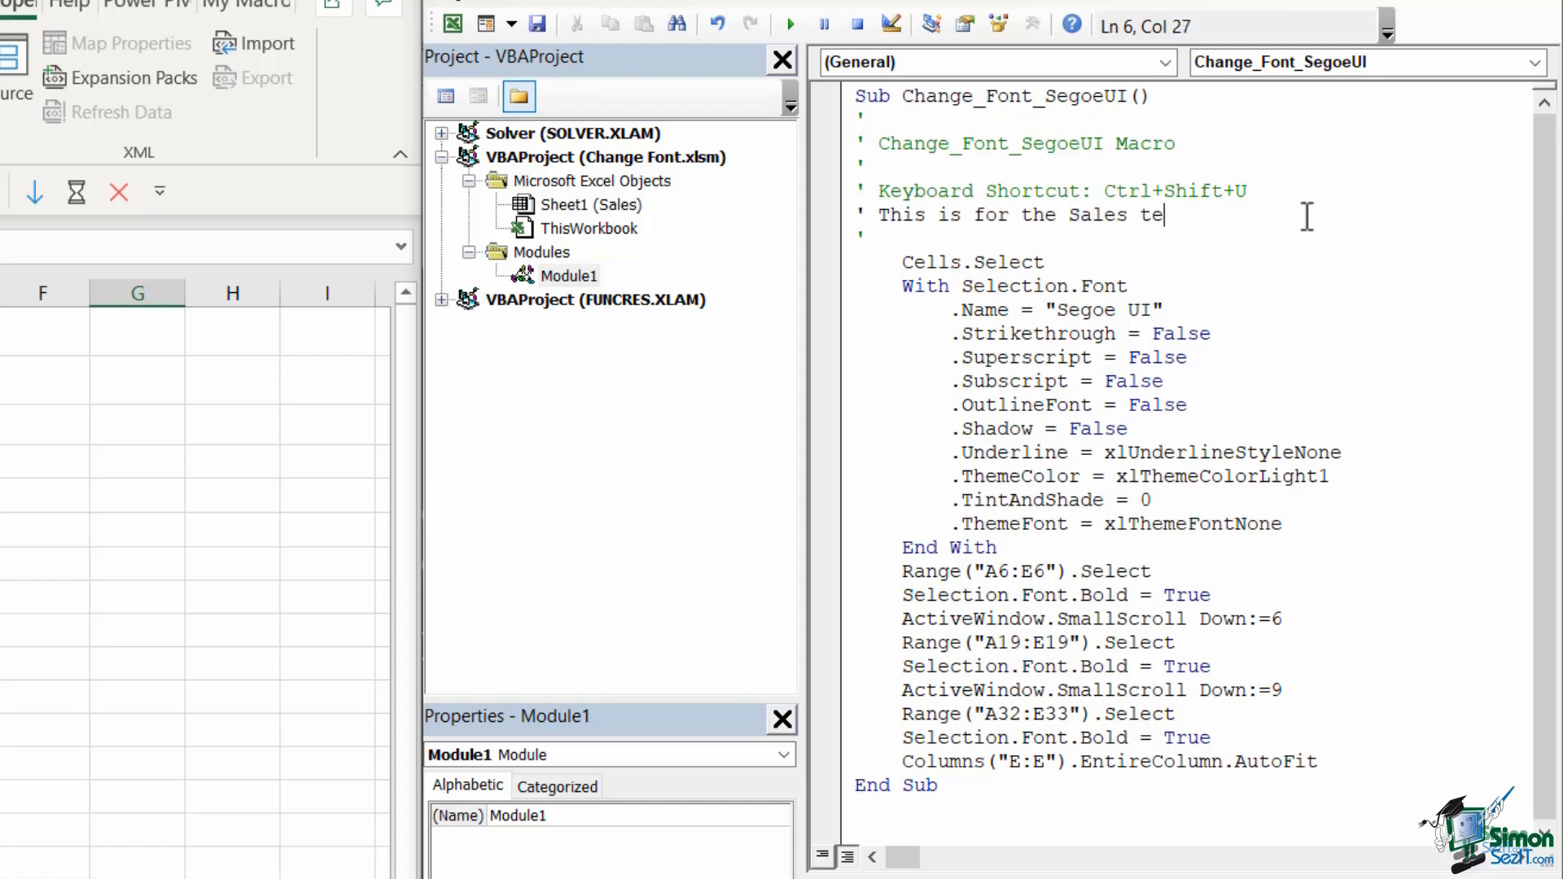
type("am")
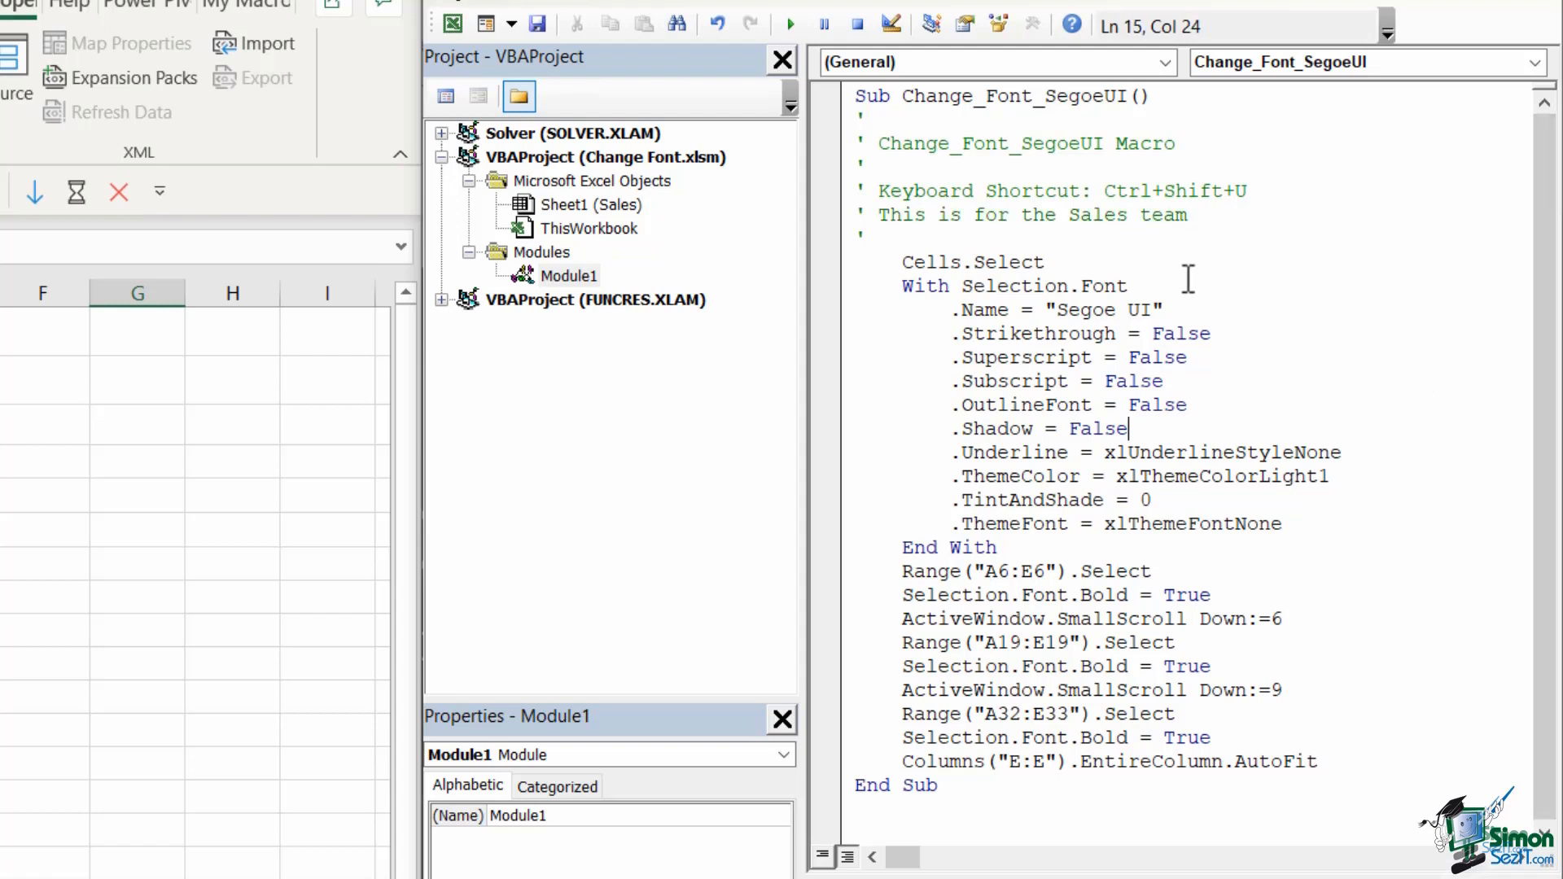
mouse_move(1138, 241)
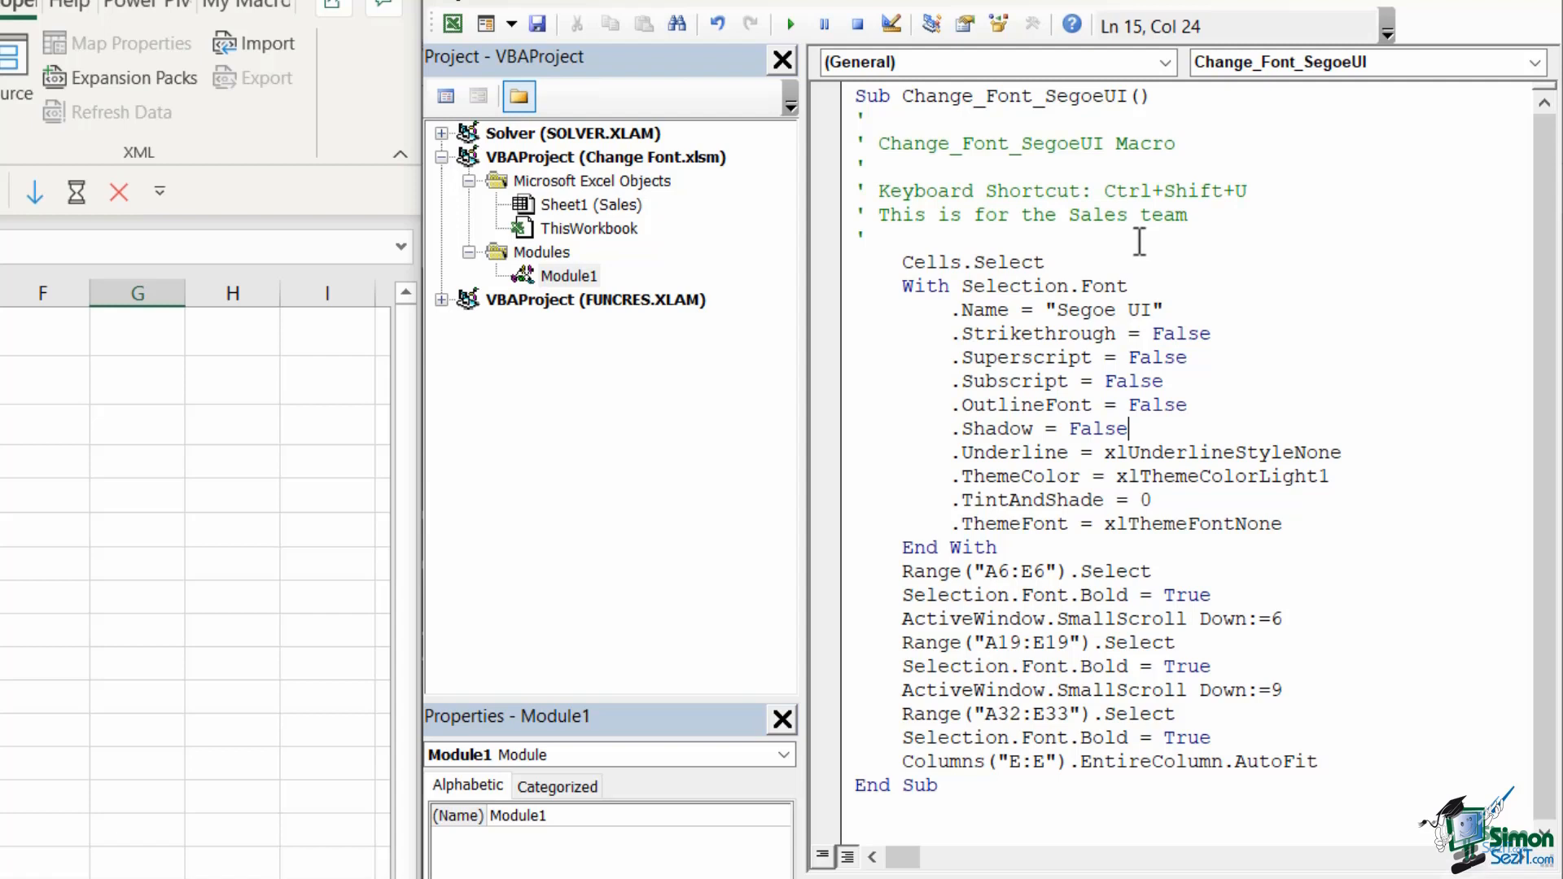
mouse_move(1031, 419)
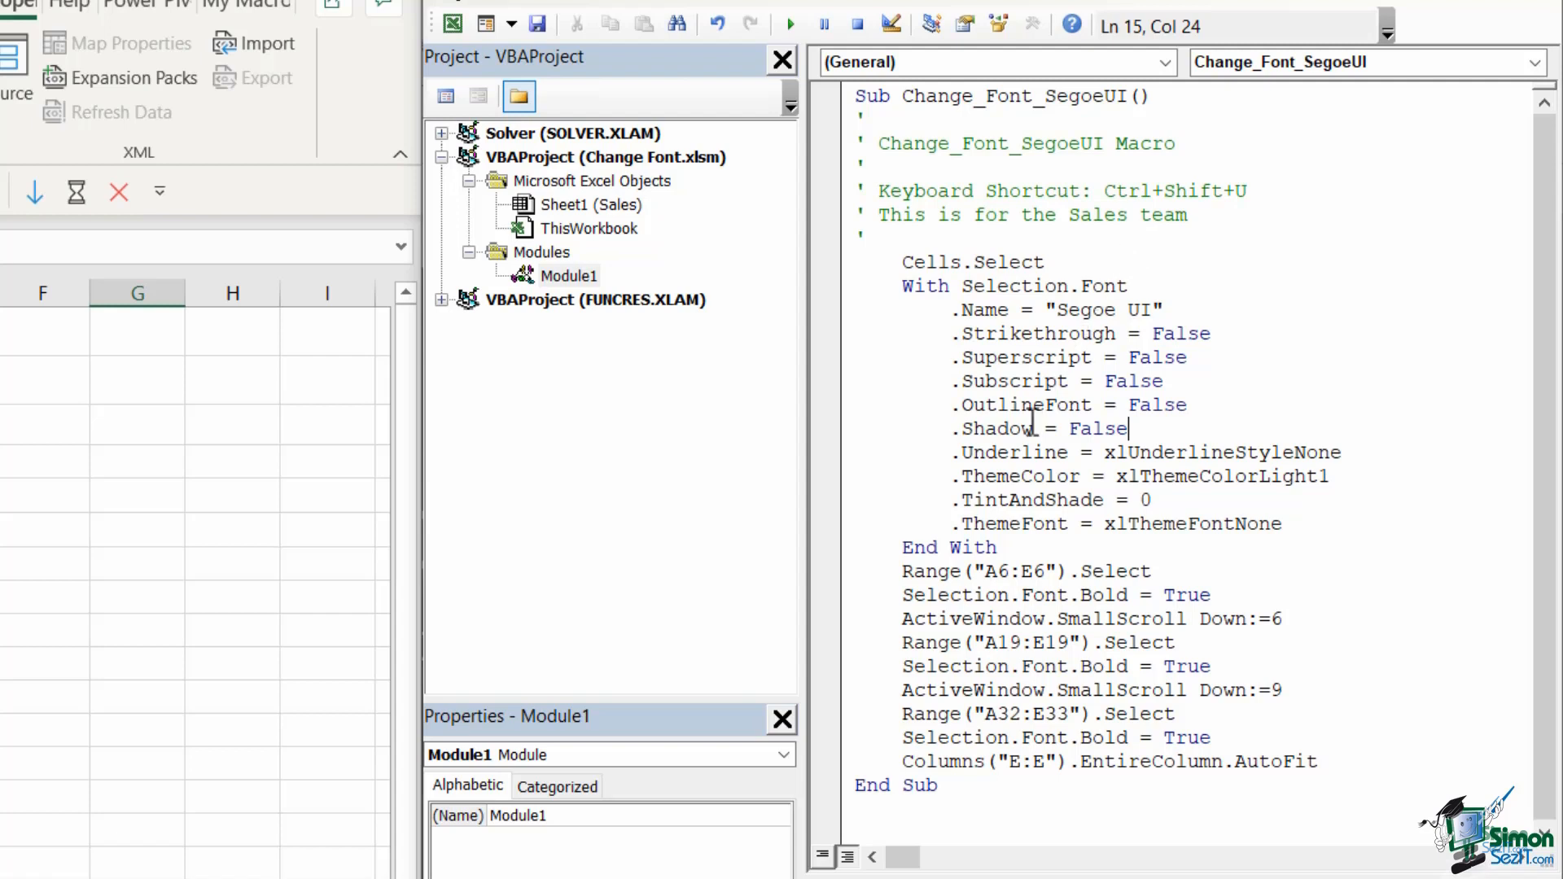
mouse_move(1016, 274)
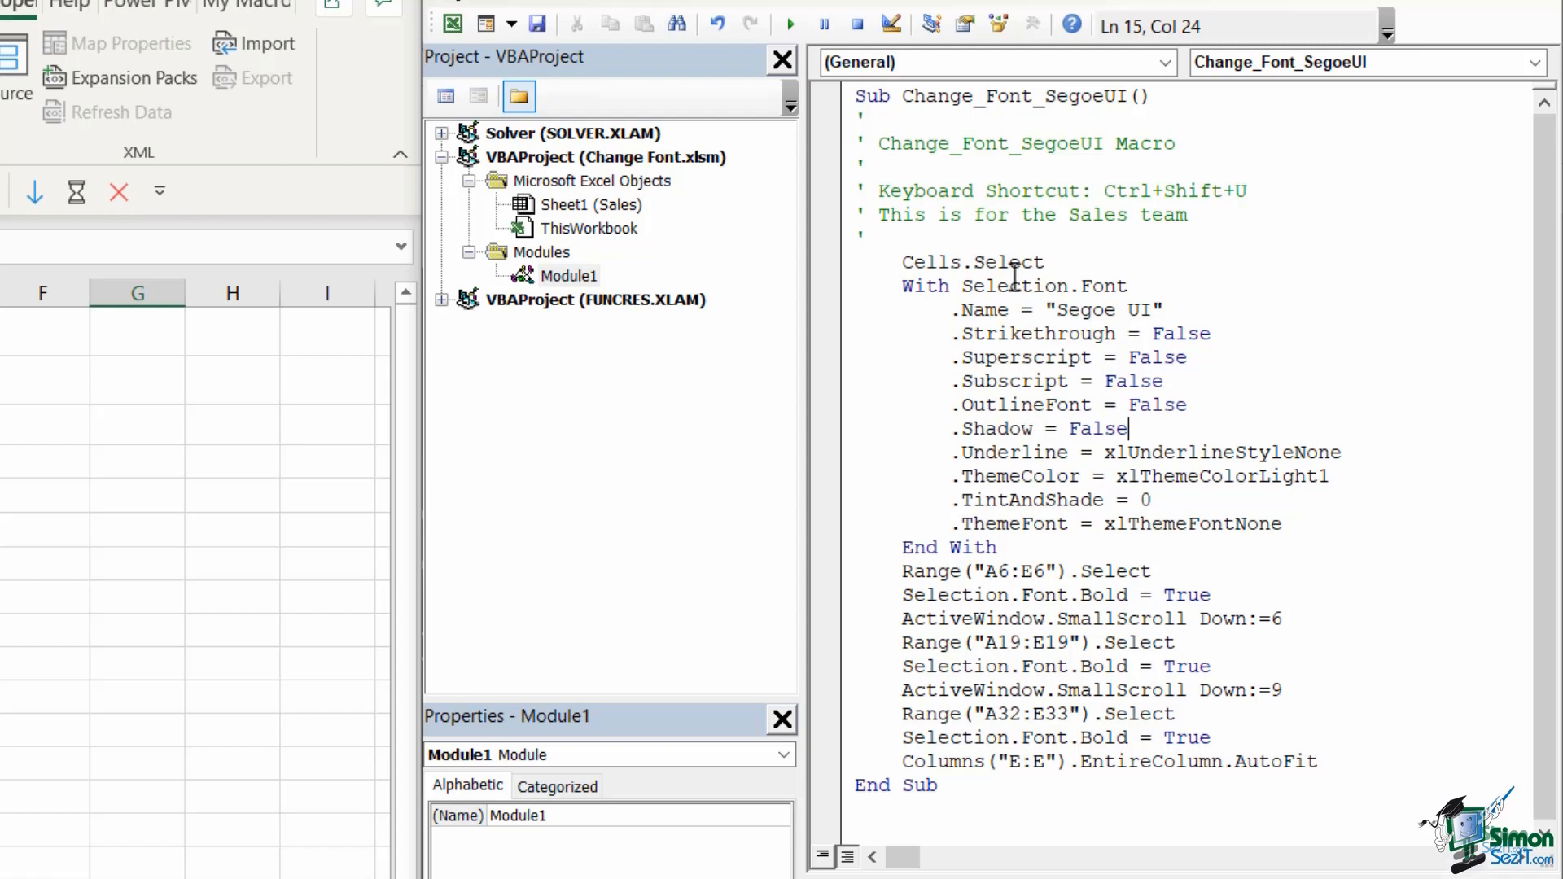
mouse_move(1039, 356)
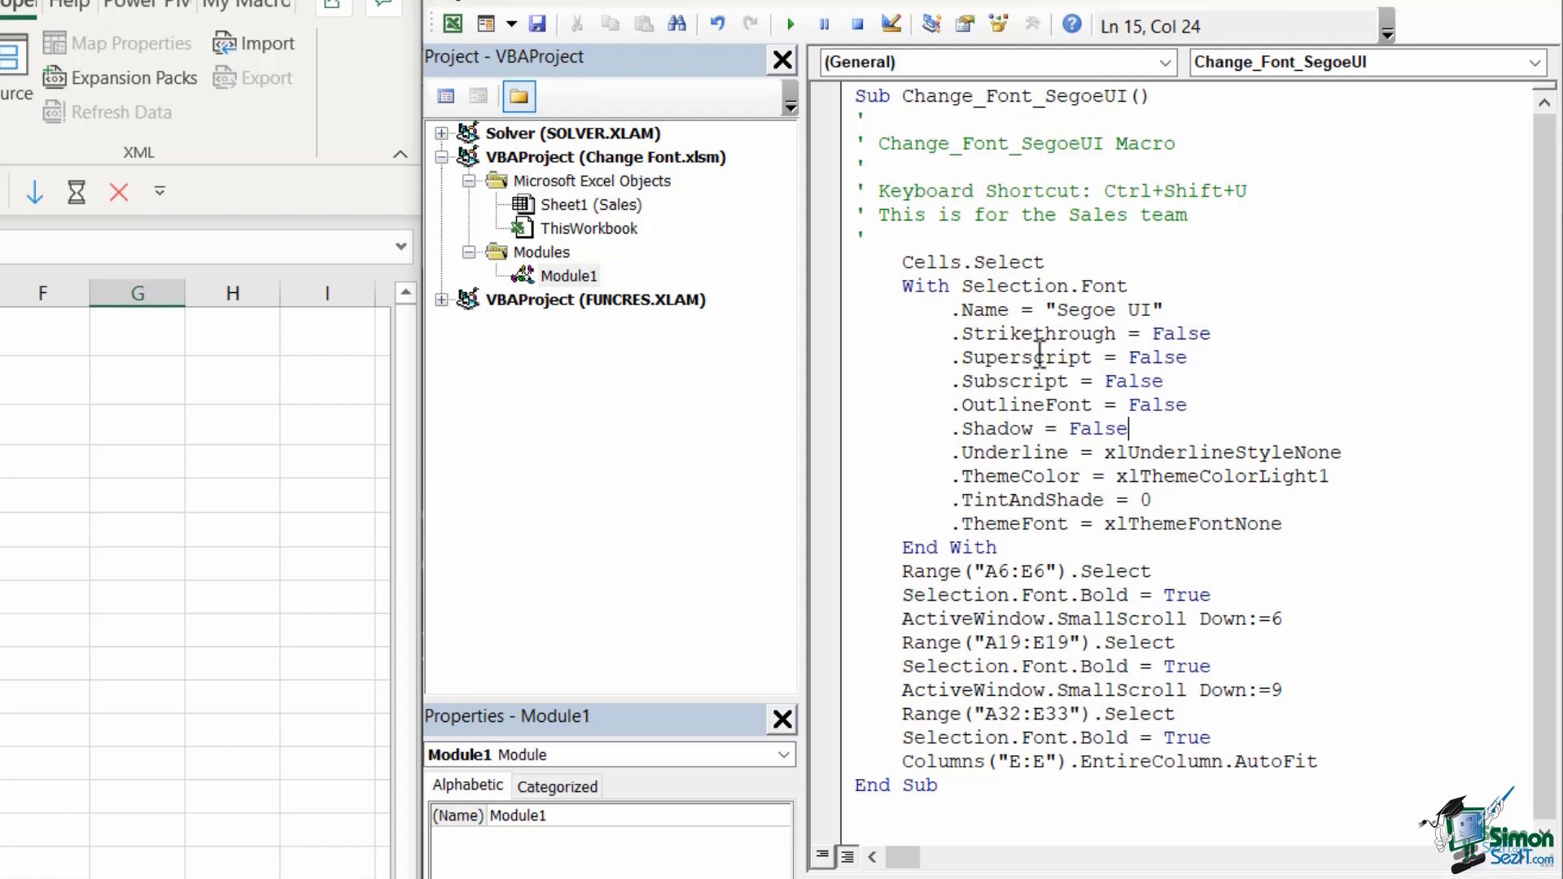
mouse_move(1035, 605)
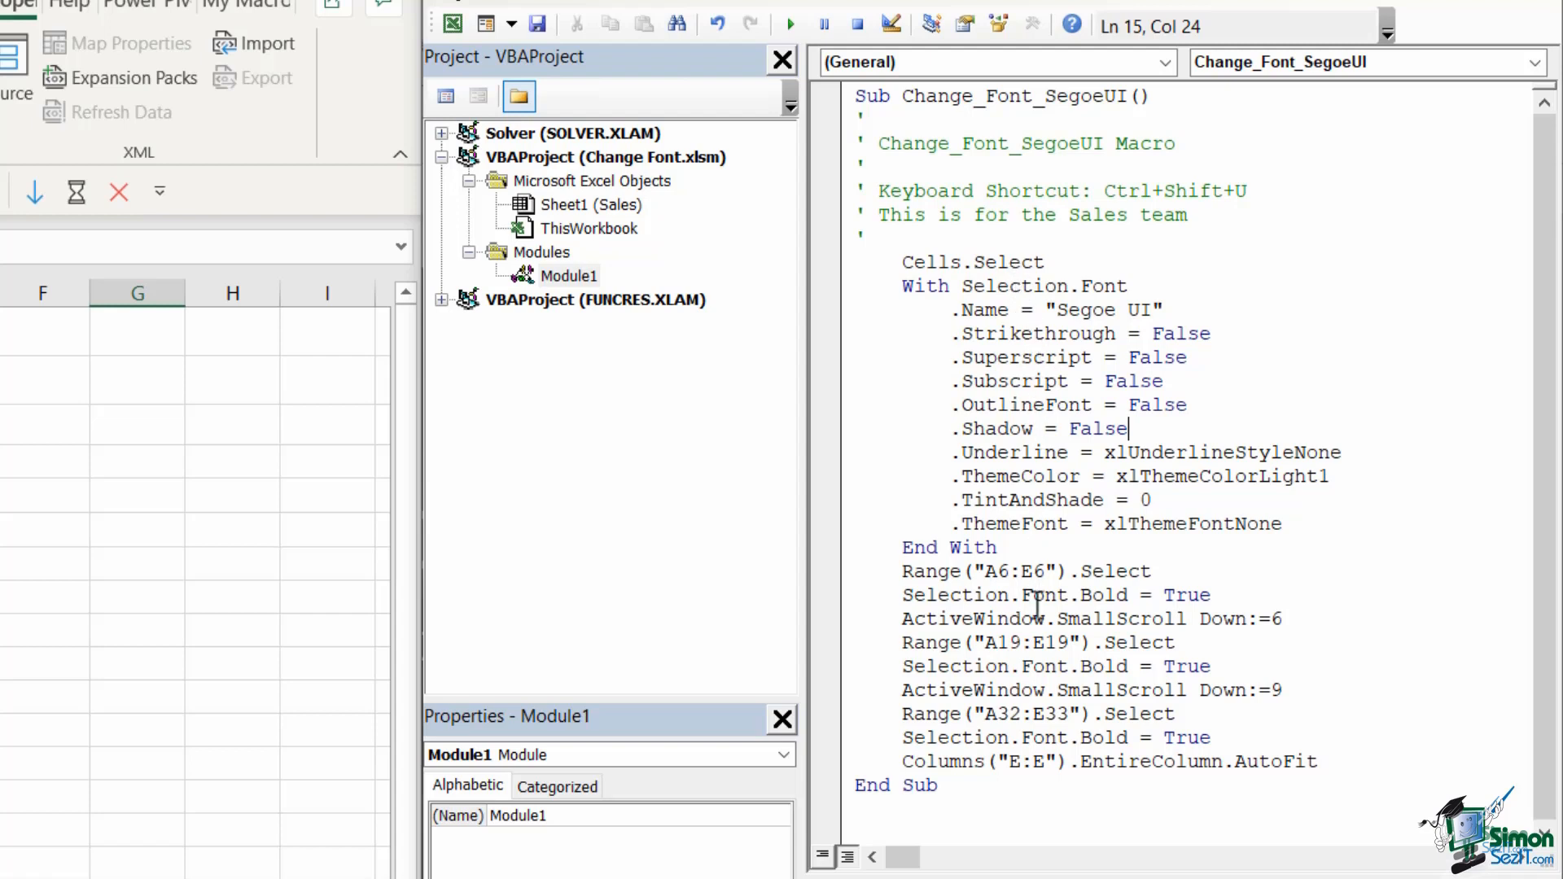
mouse_move(947, 270)
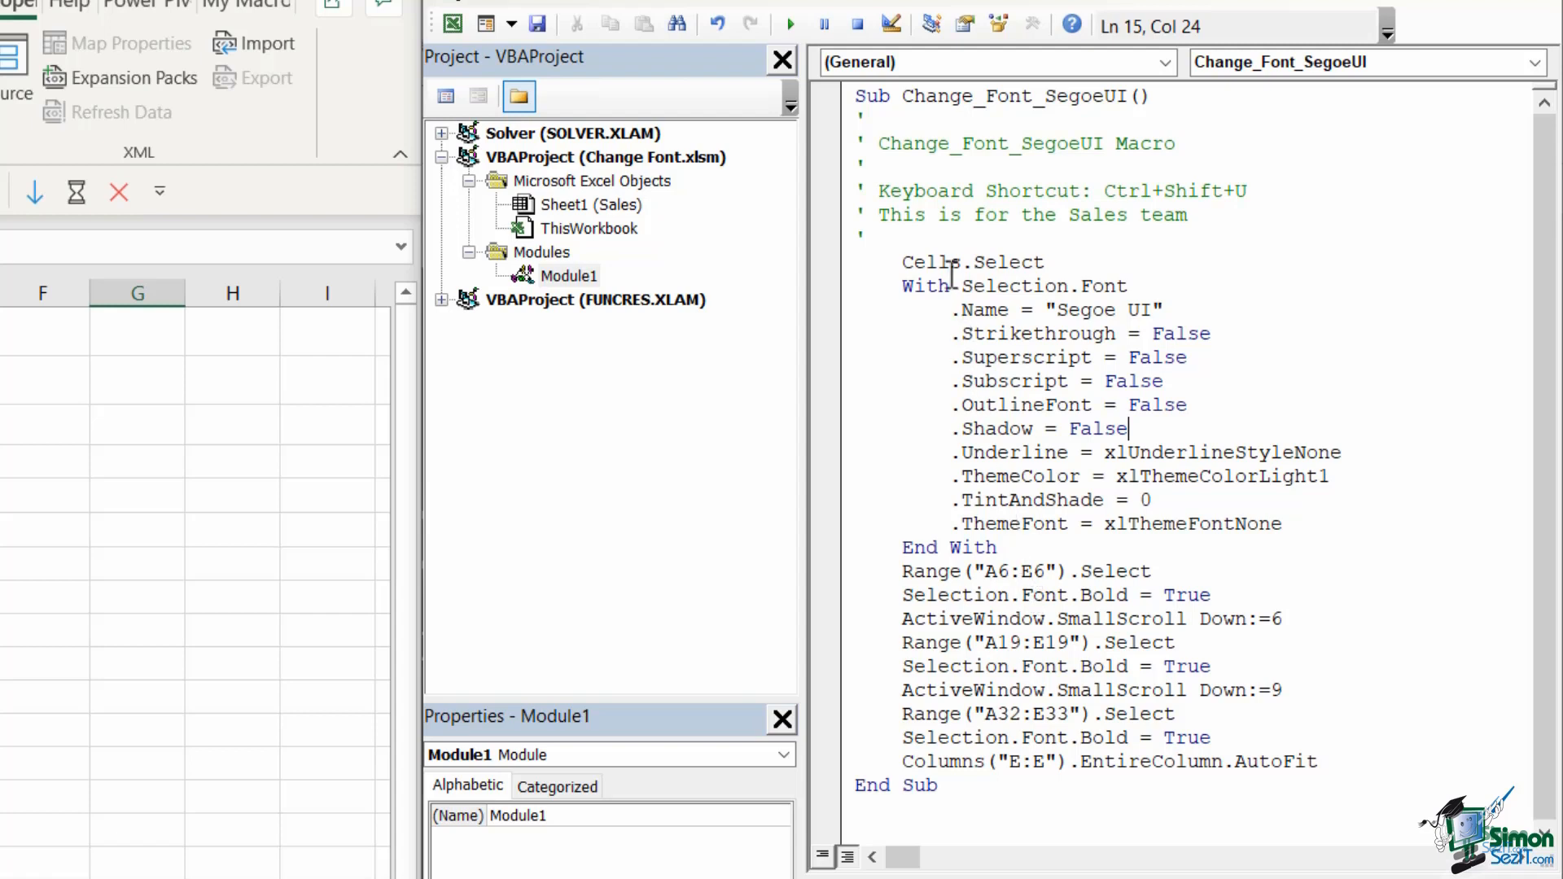
mouse_move(1002, 270)
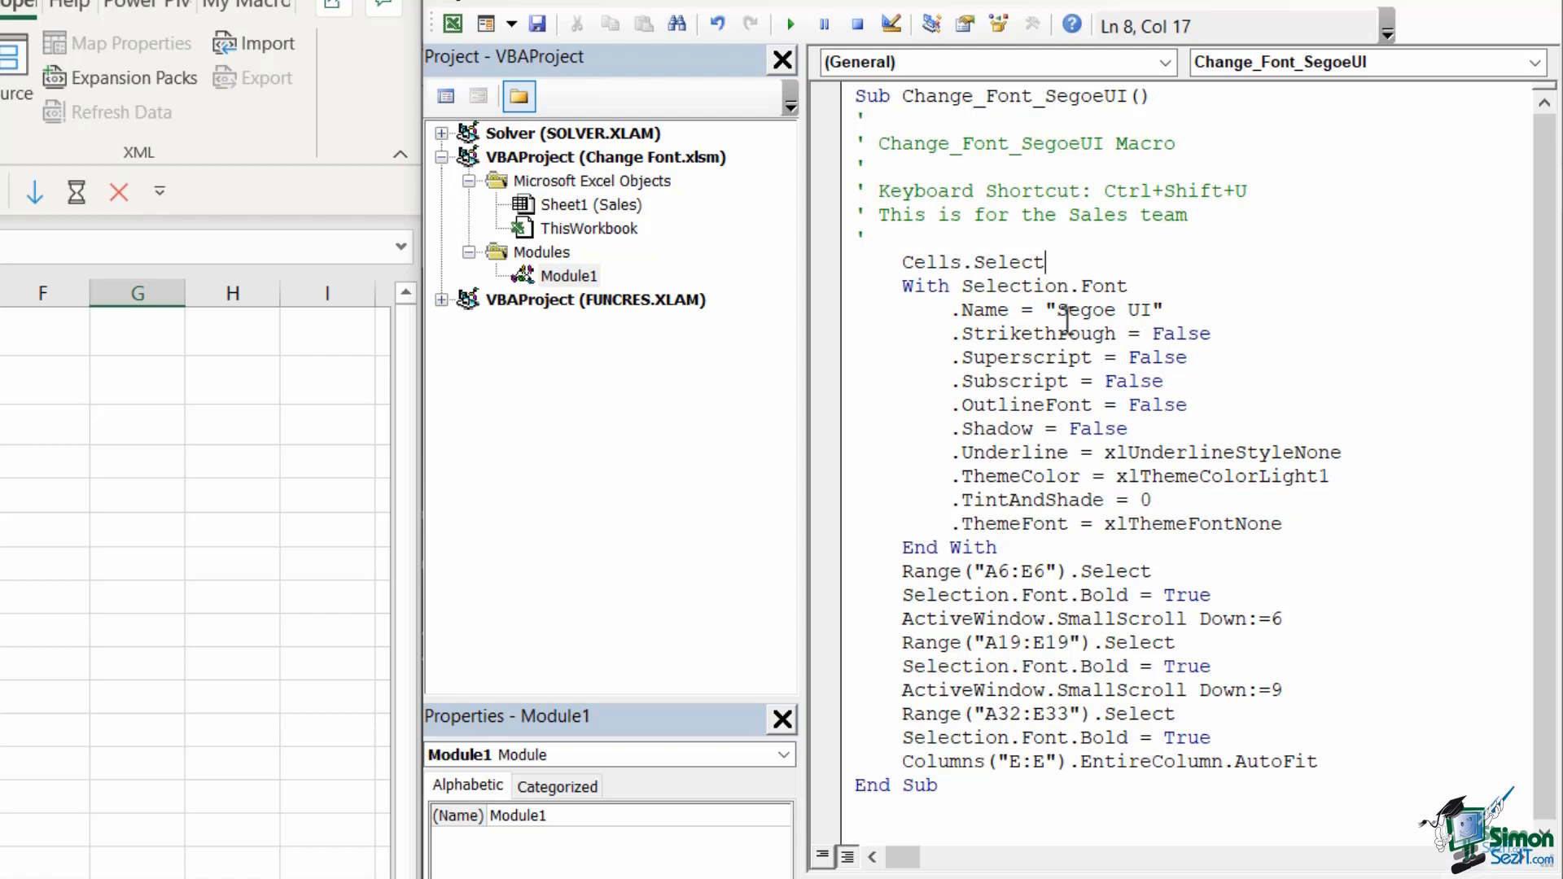
mouse_move(1143, 348)
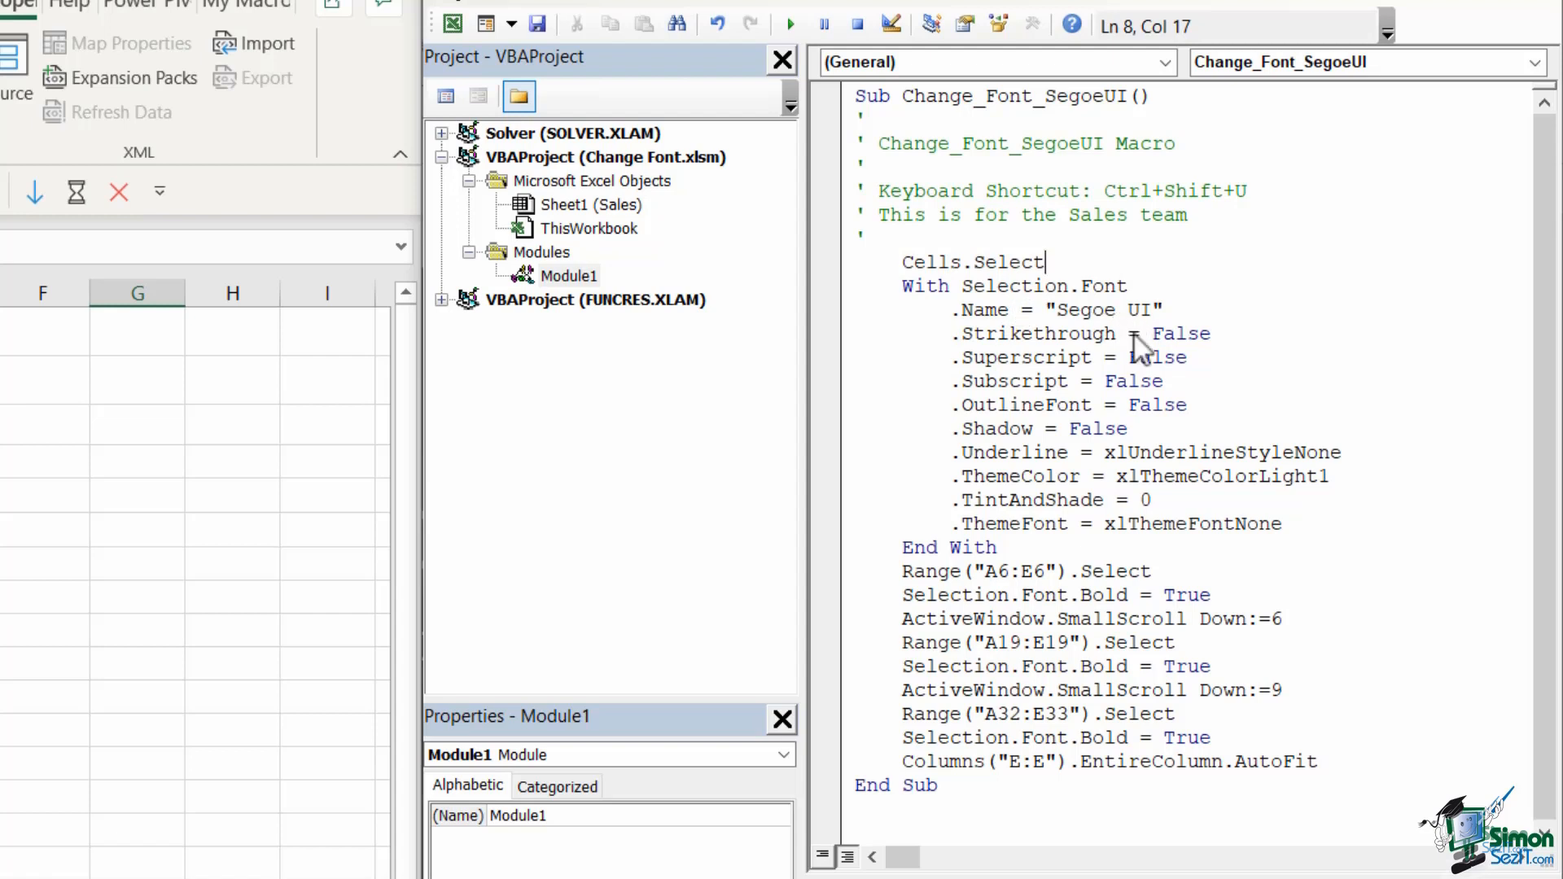
mouse_move(1123, 337)
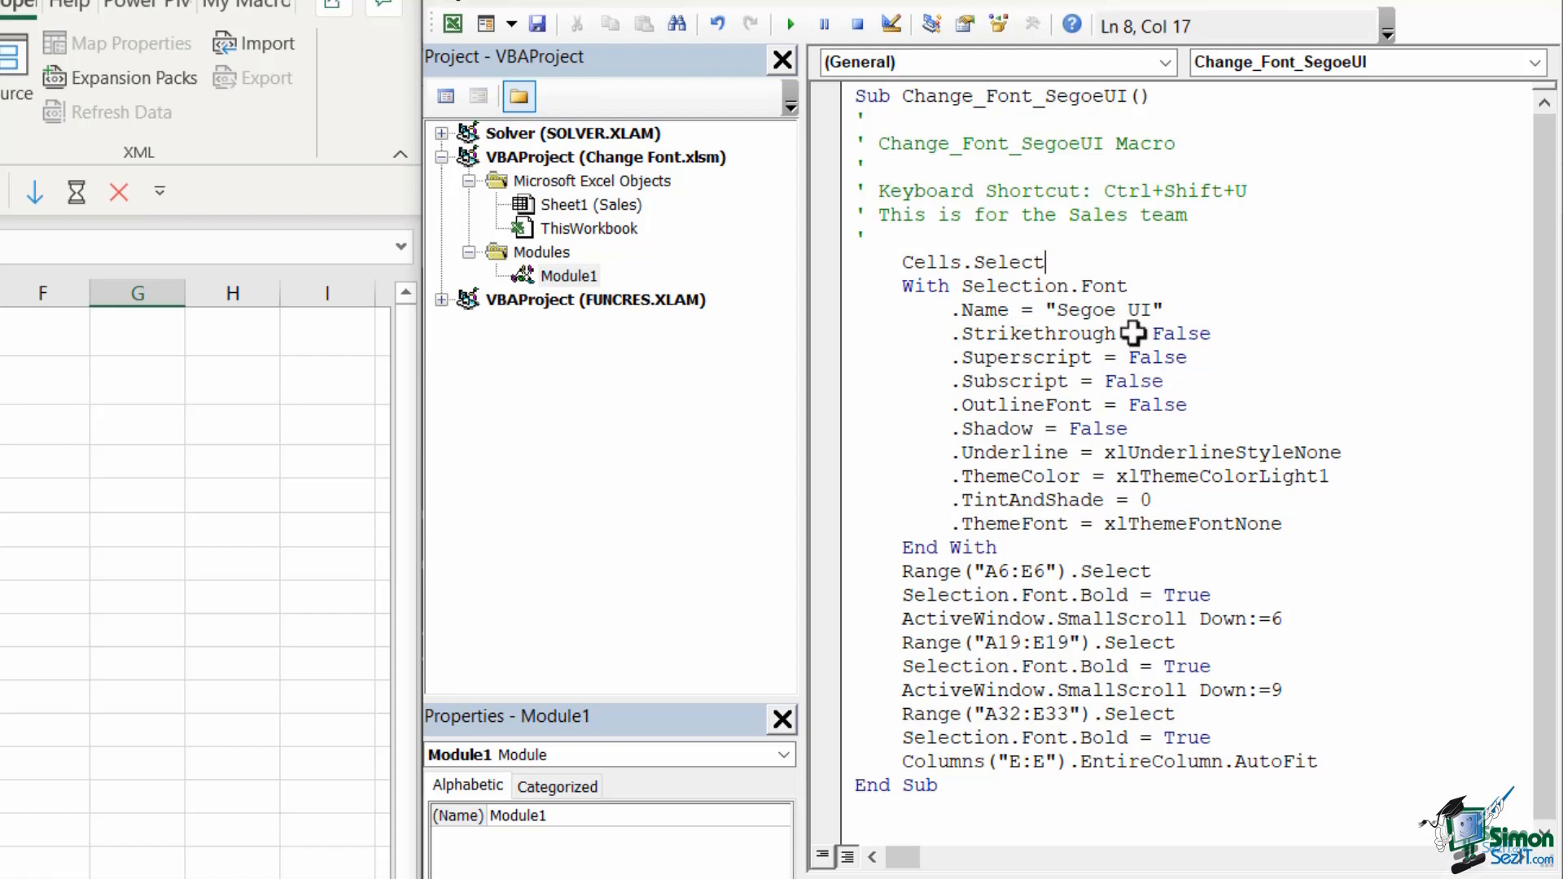
mouse_move(944, 338)
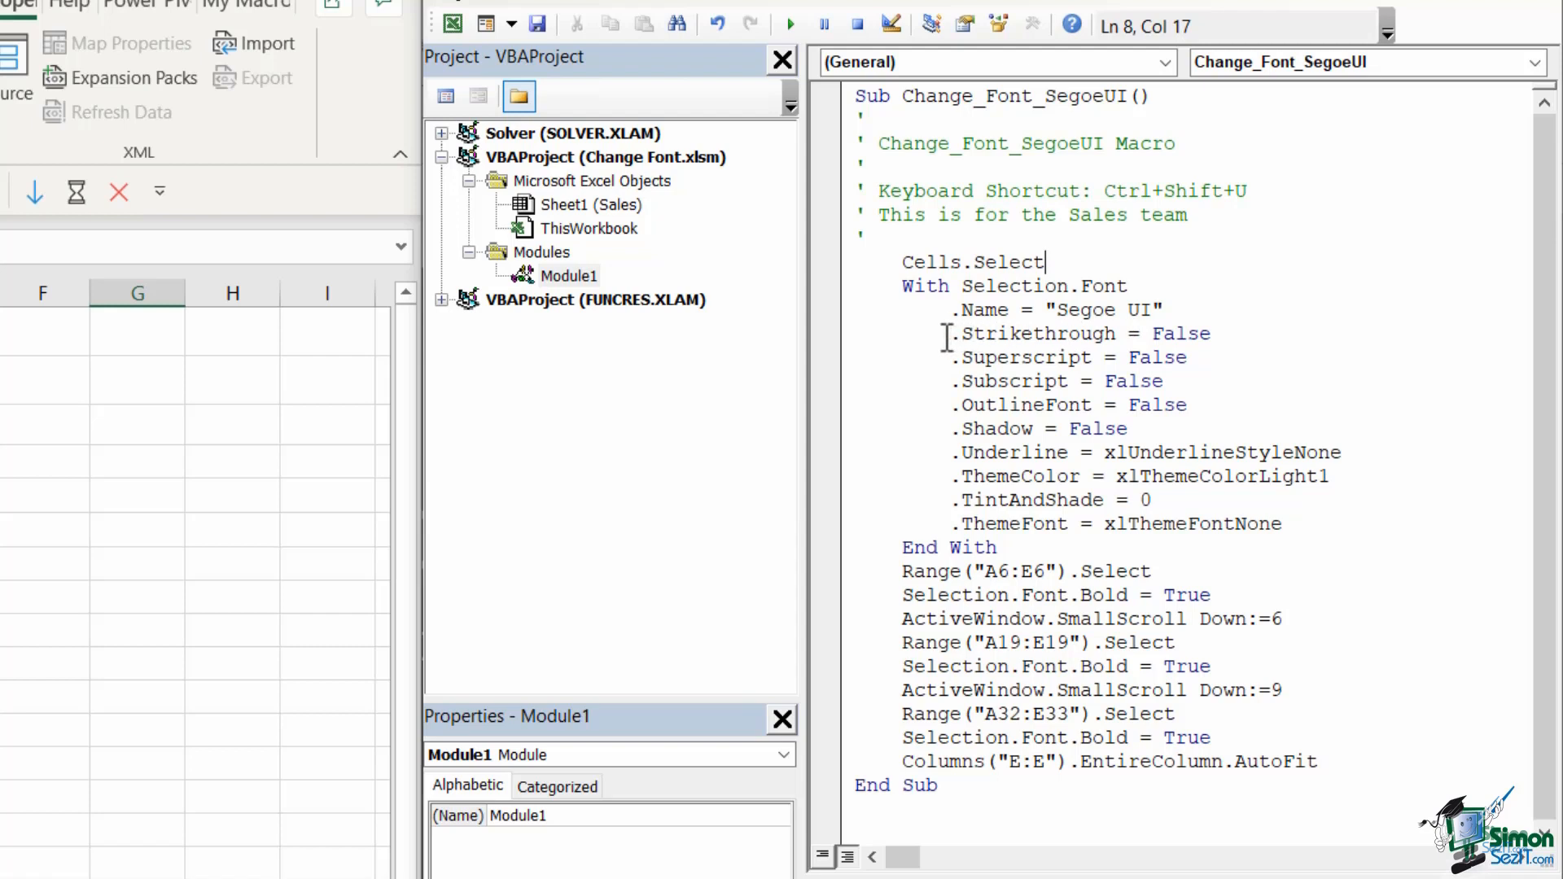
left_click_drag(942, 332, 1282, 523)
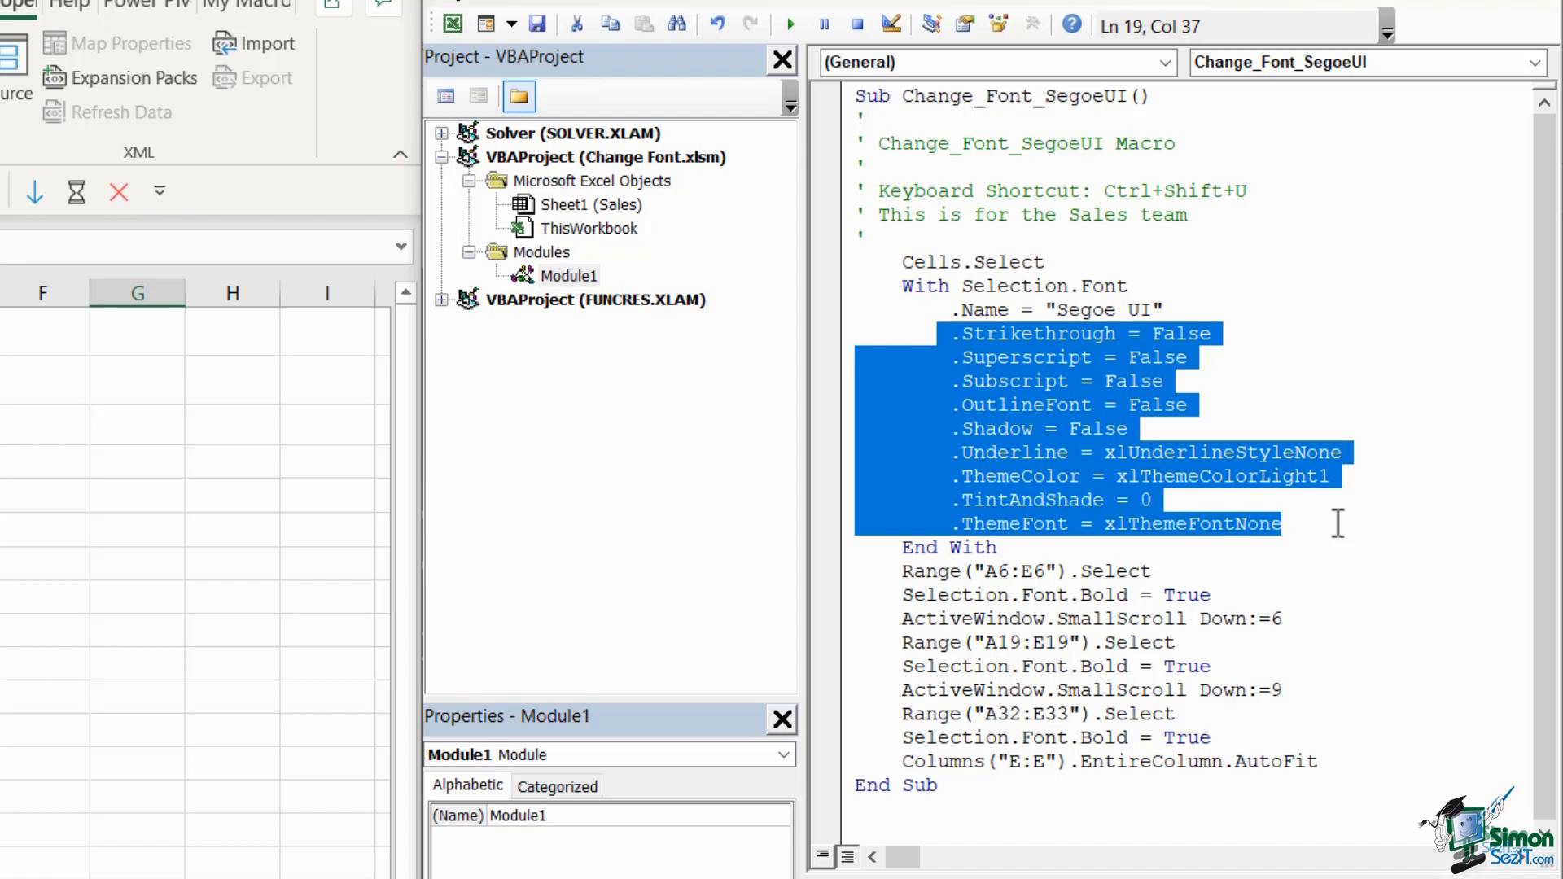
mouse_move(1342, 536)
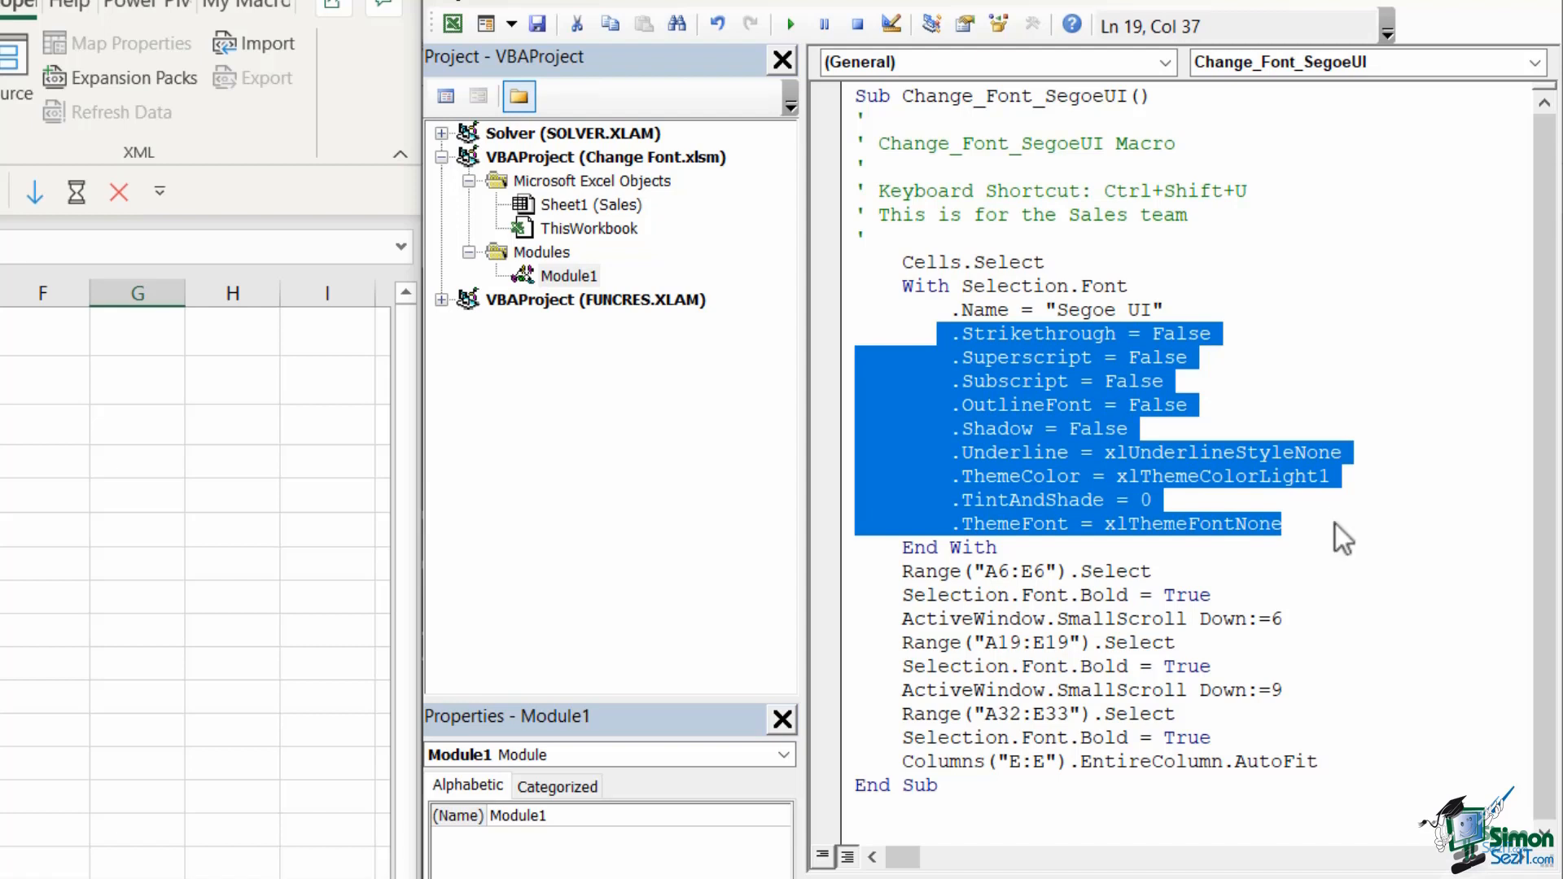
mouse_move(1311, 390)
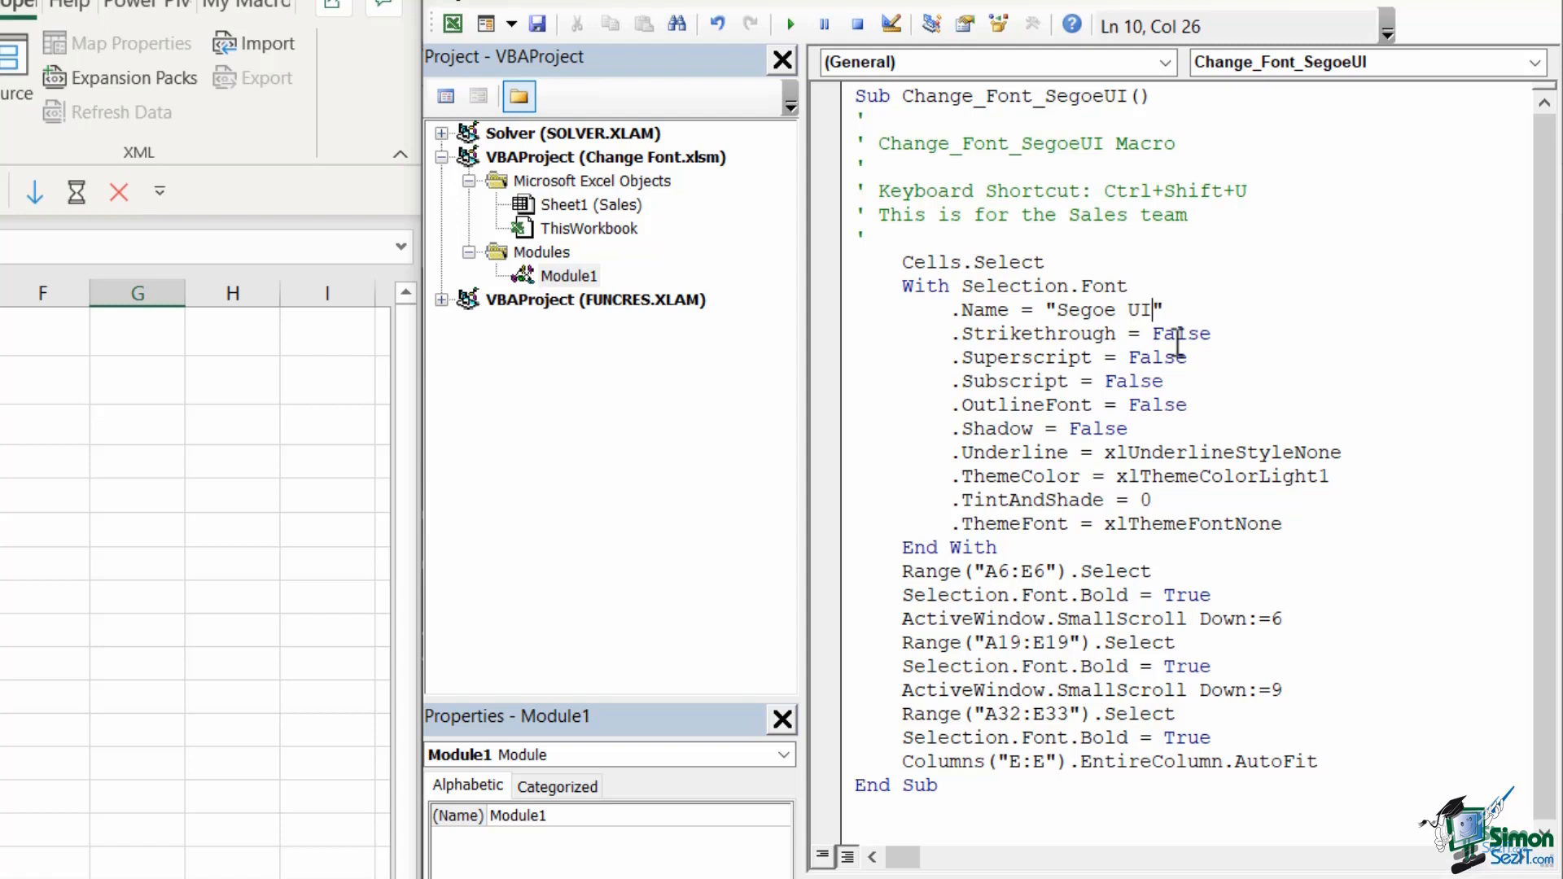
mouse_move(1037, 486)
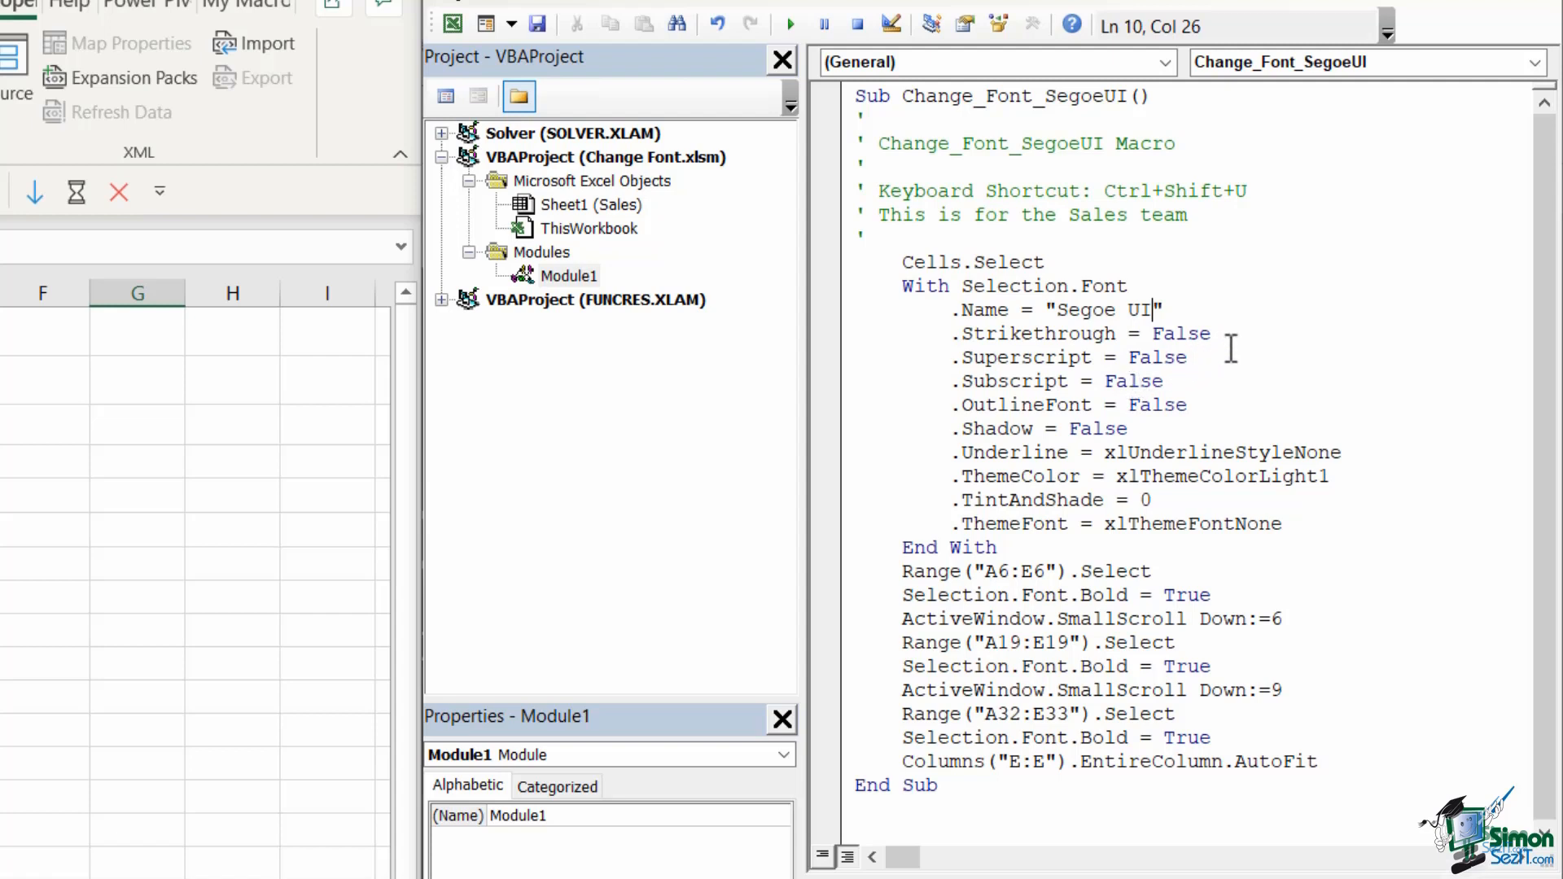
mouse_move(1256, 378)
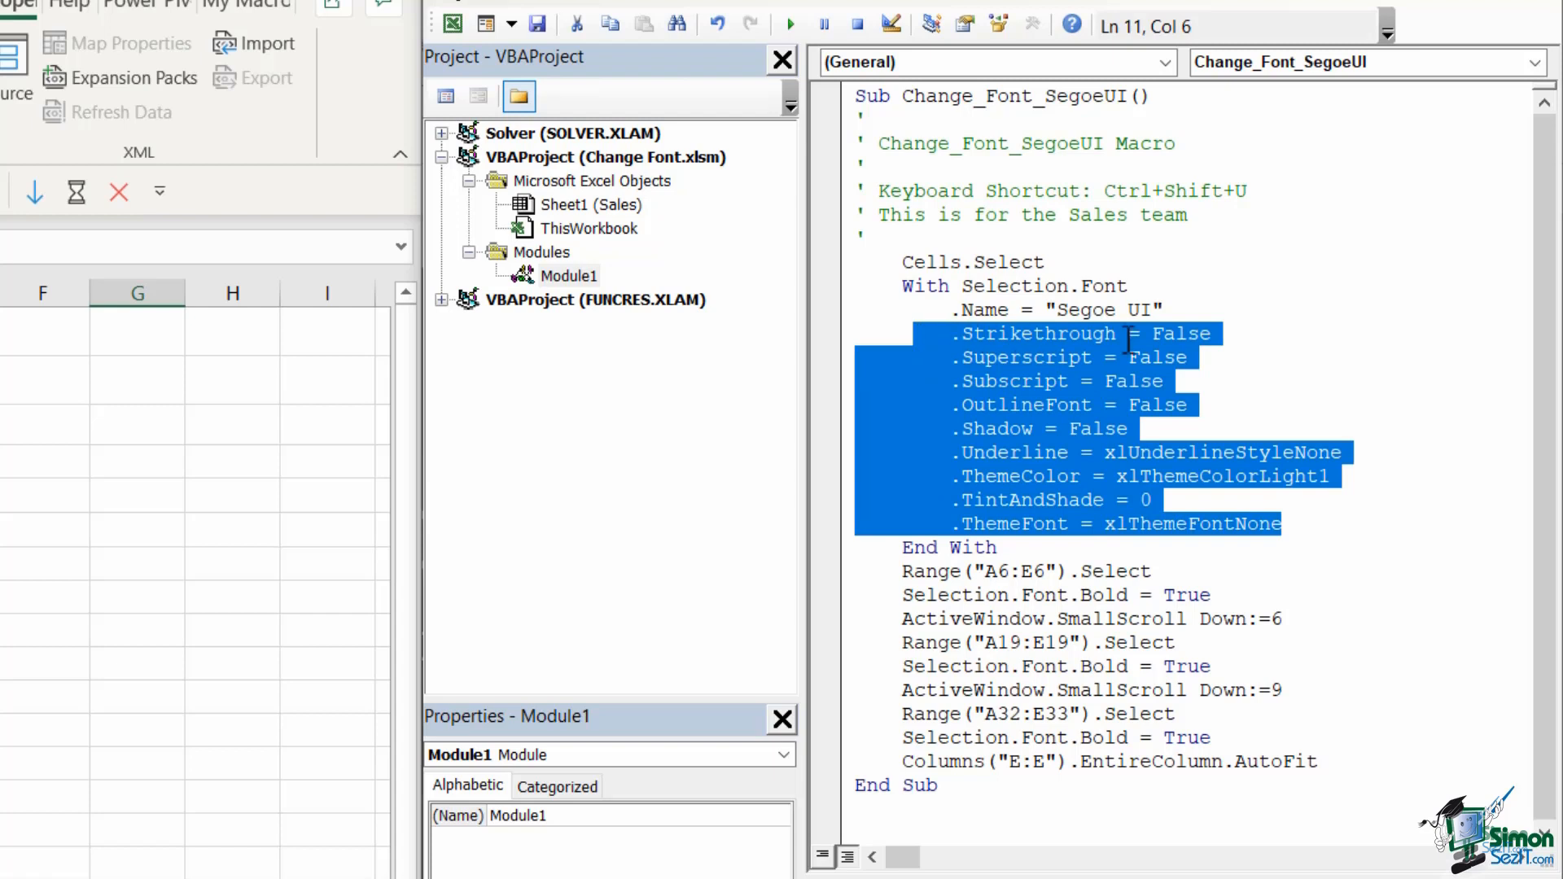
mouse_move(1286, 342)
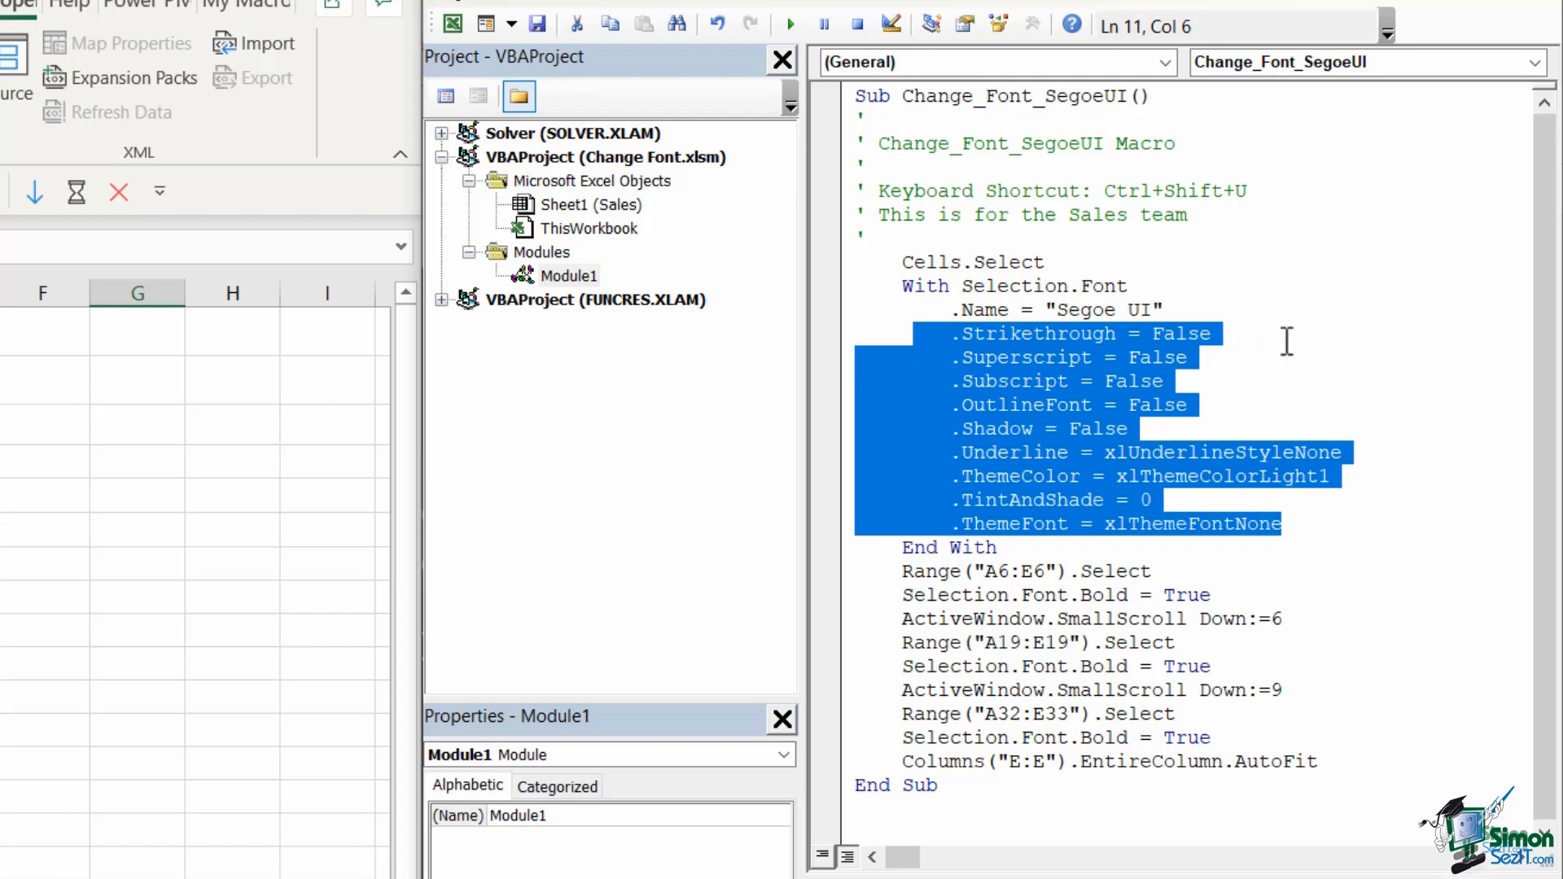
mouse_move(1294, 359)
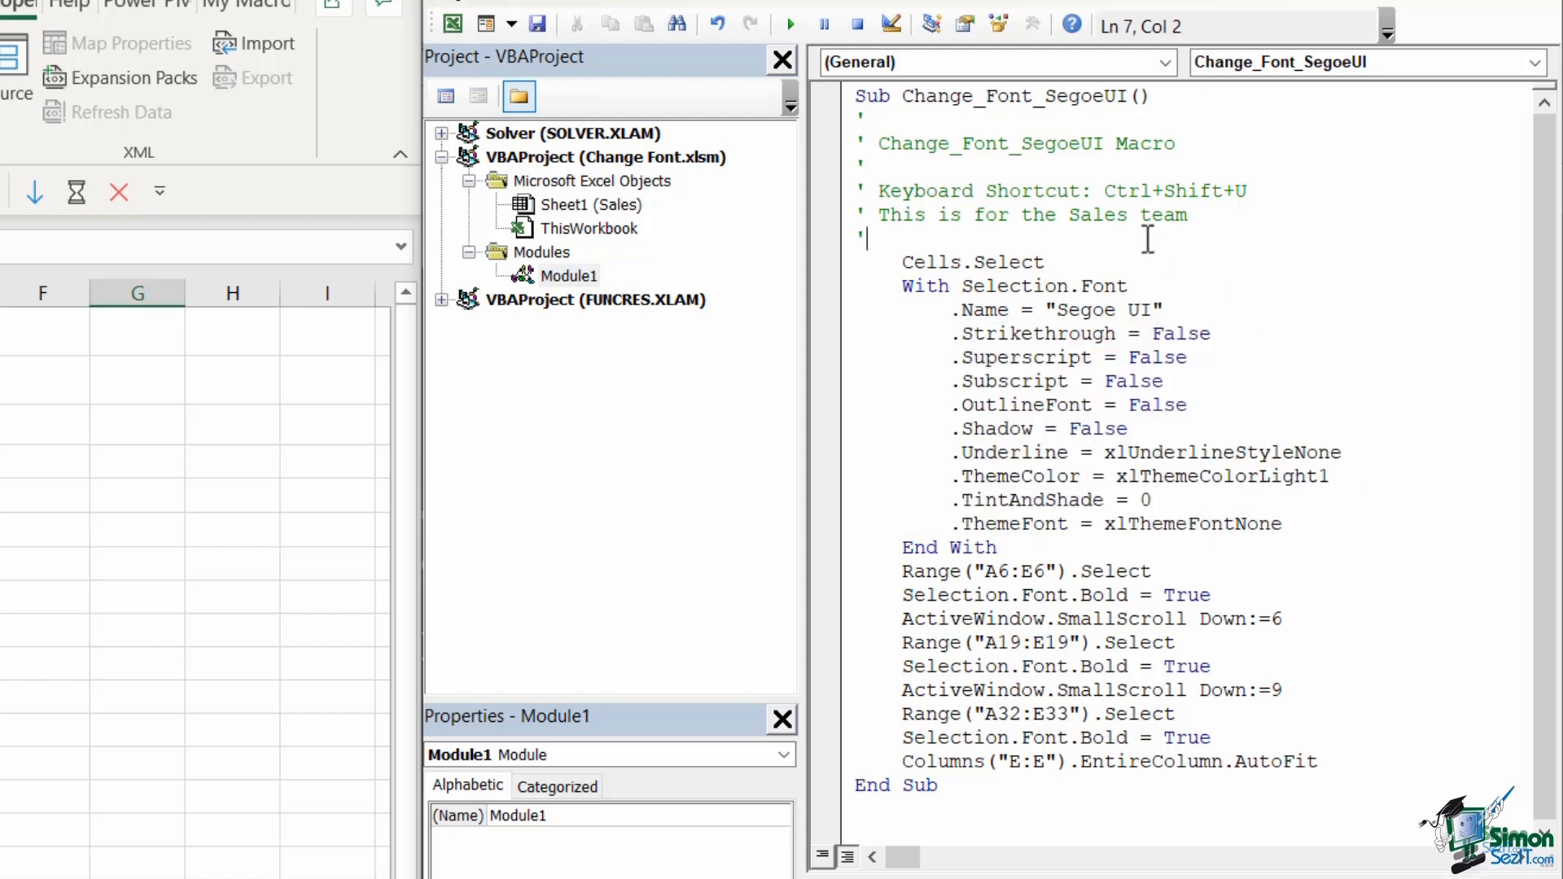
mouse_move(967, 485)
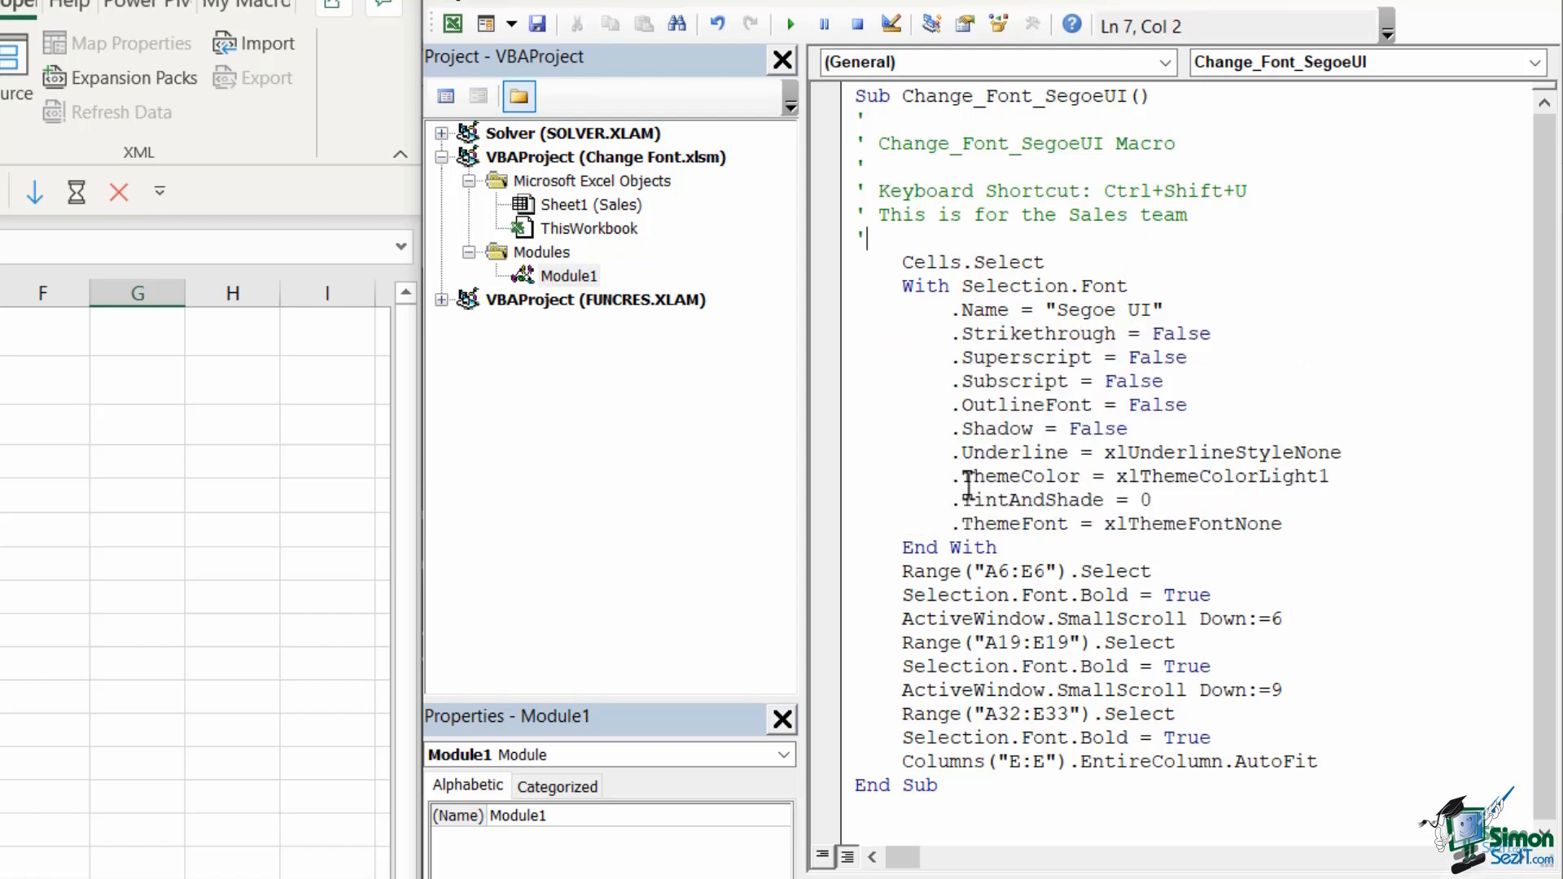
left_click_drag(902, 570, 1315, 761)
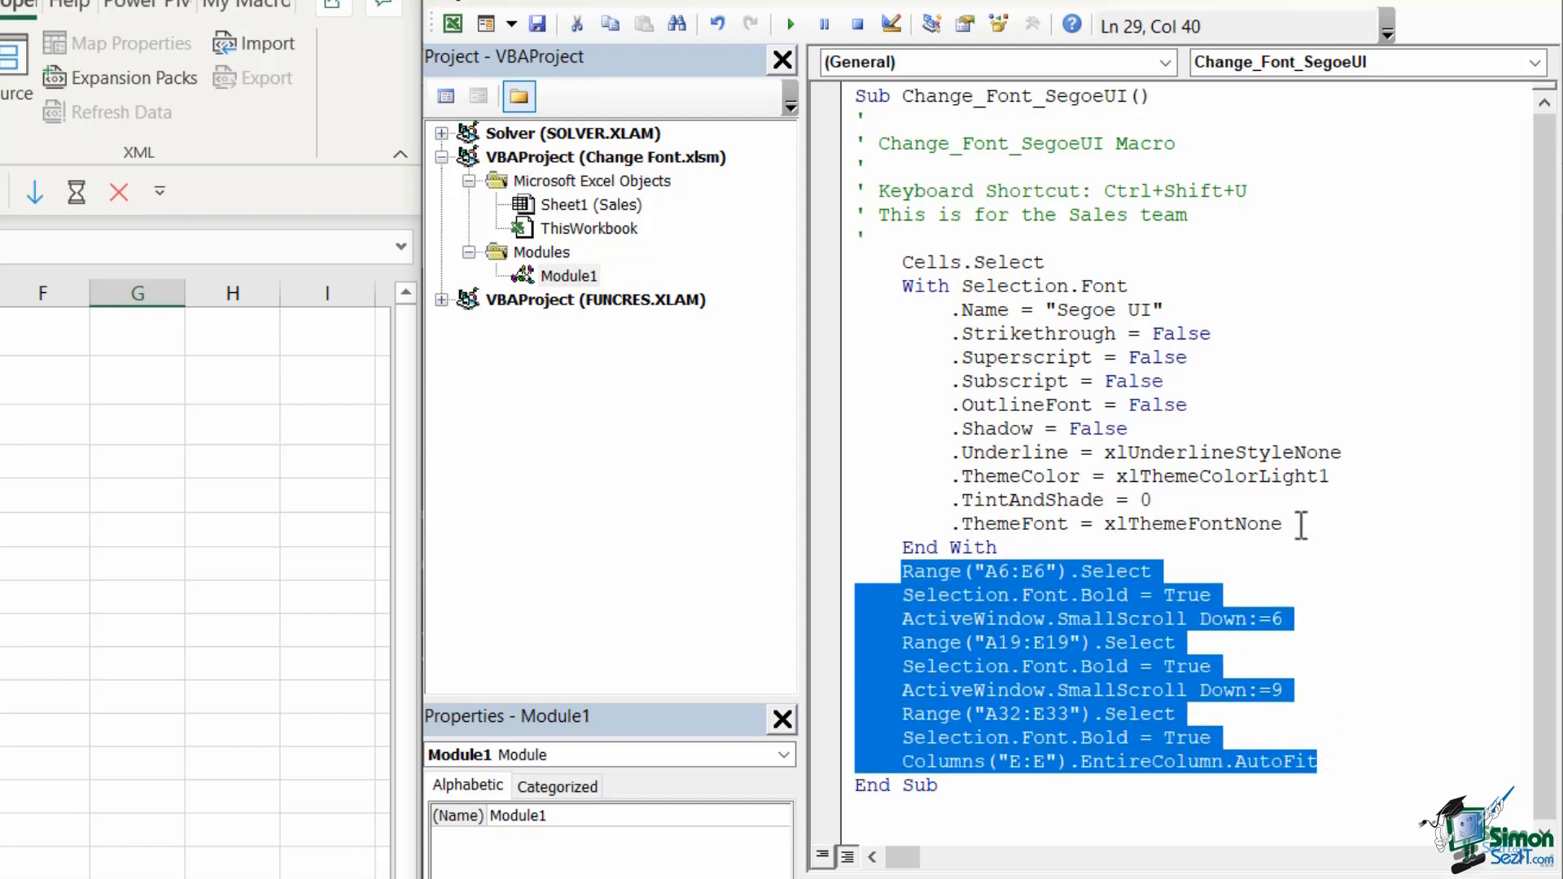
left_click(1291, 525)
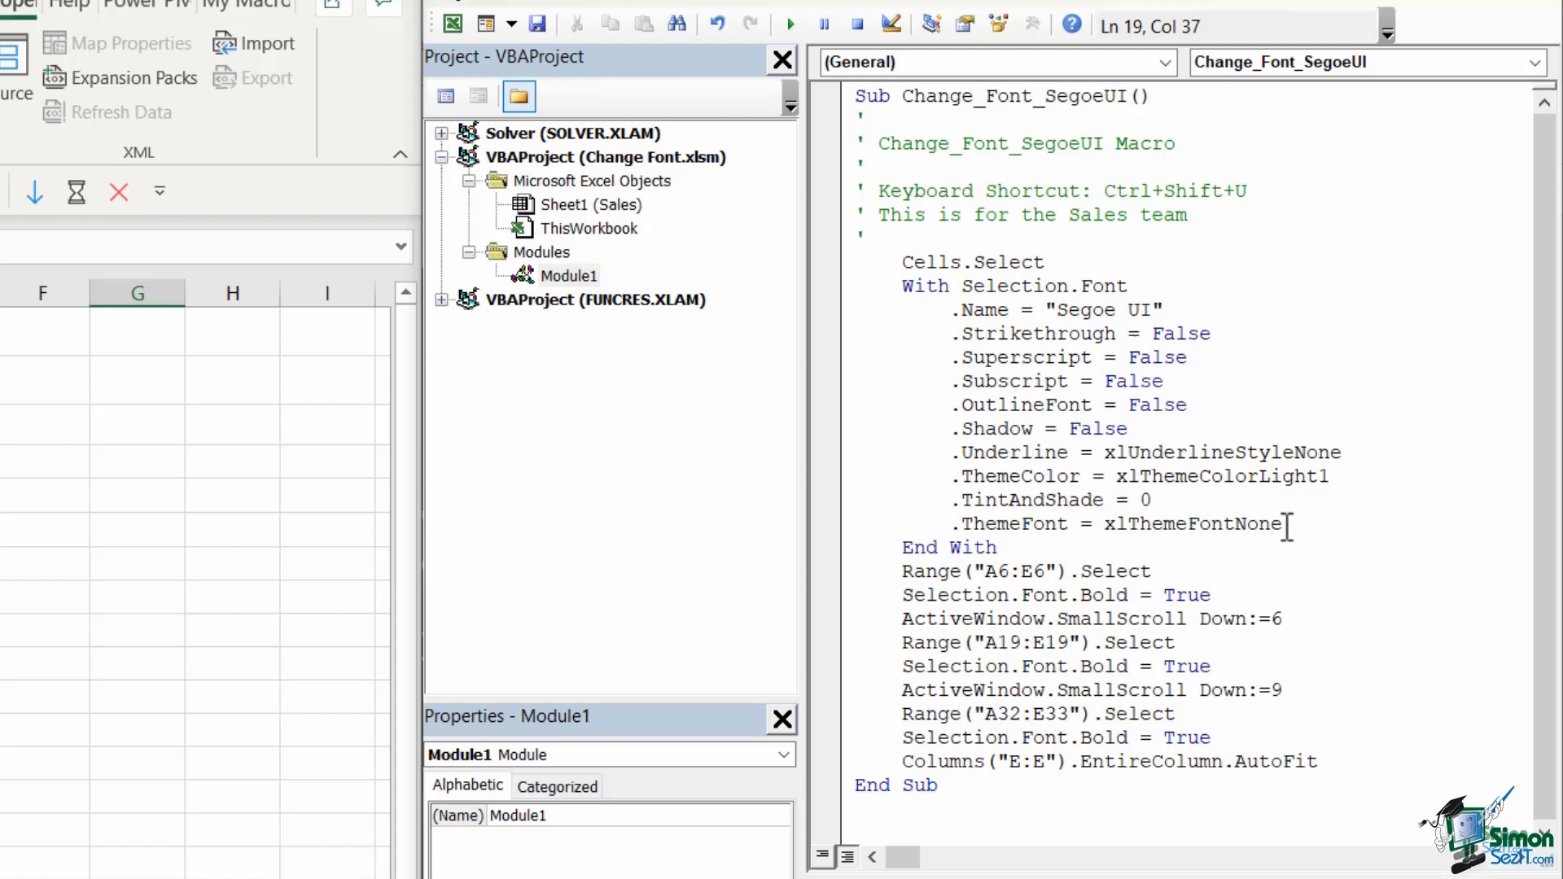
left_click(906, 570)
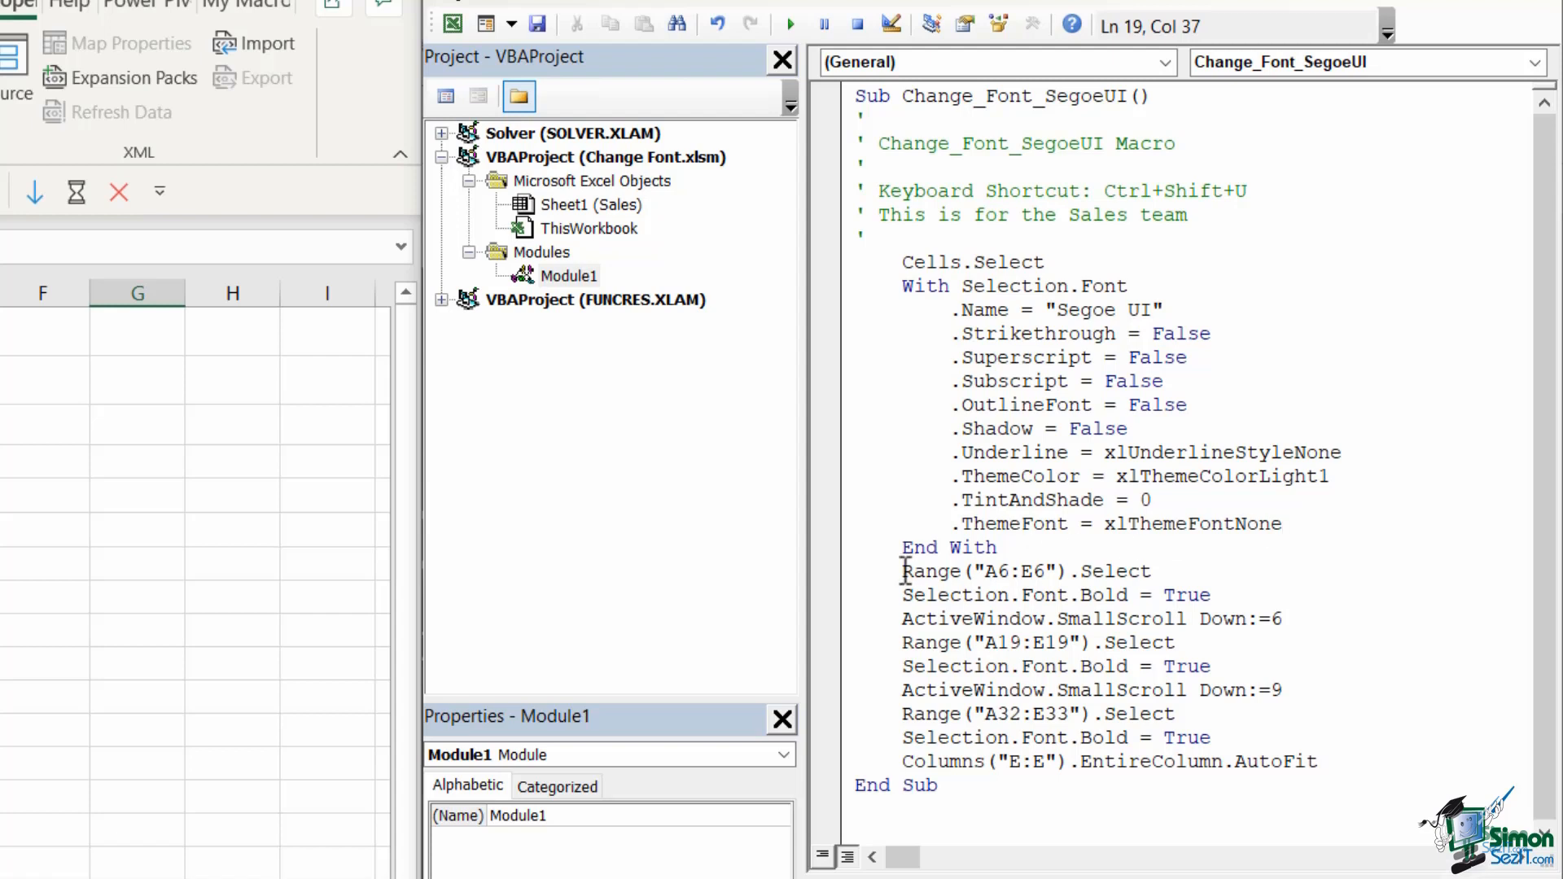
left_click(1284, 523)
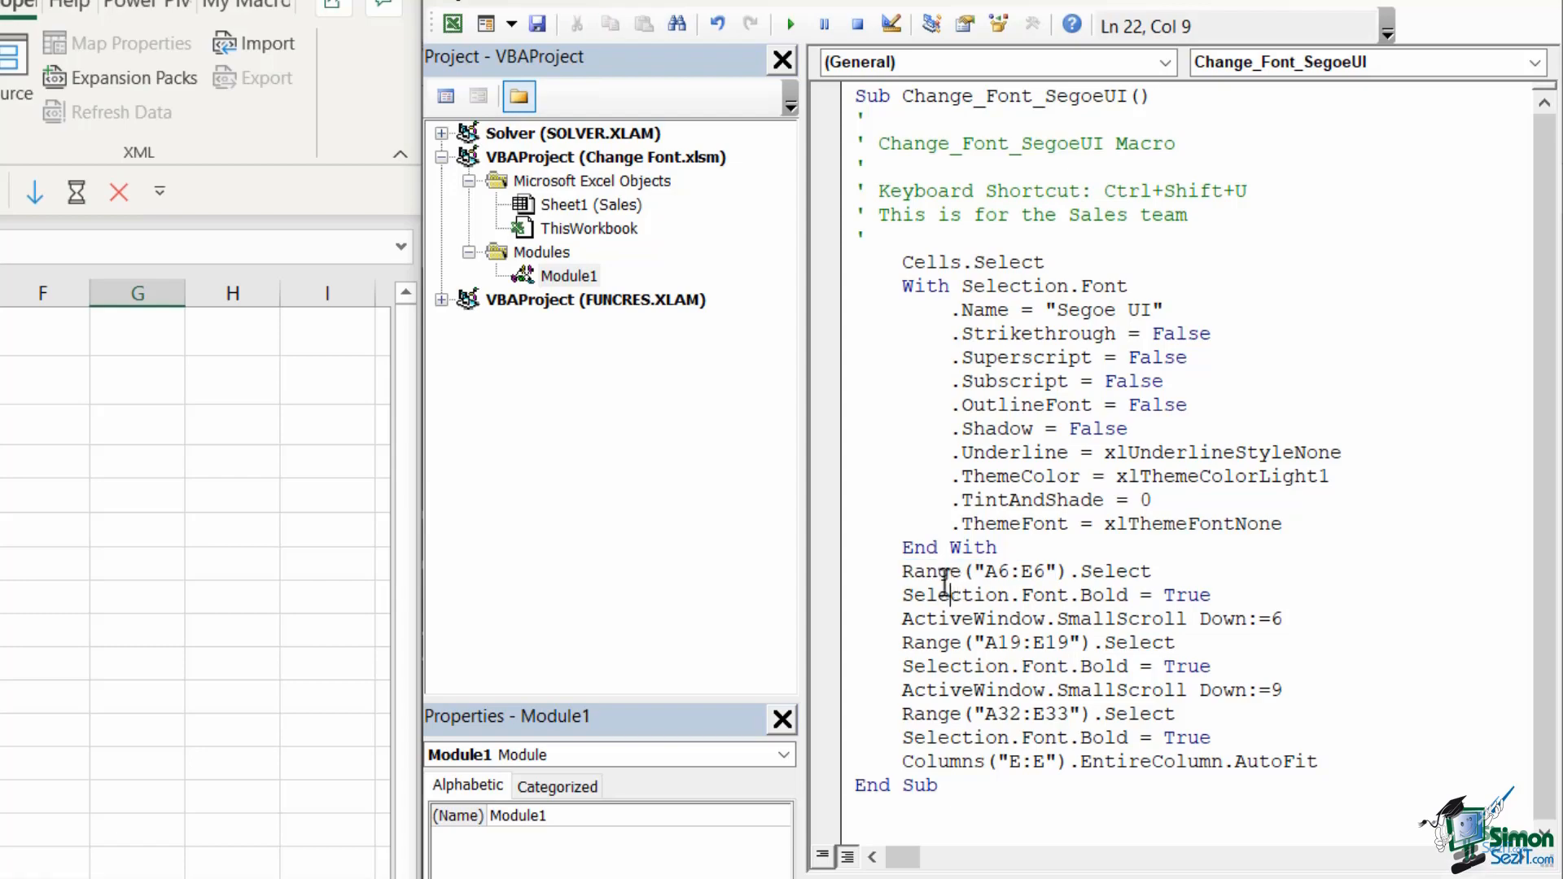
double_click(982, 570)
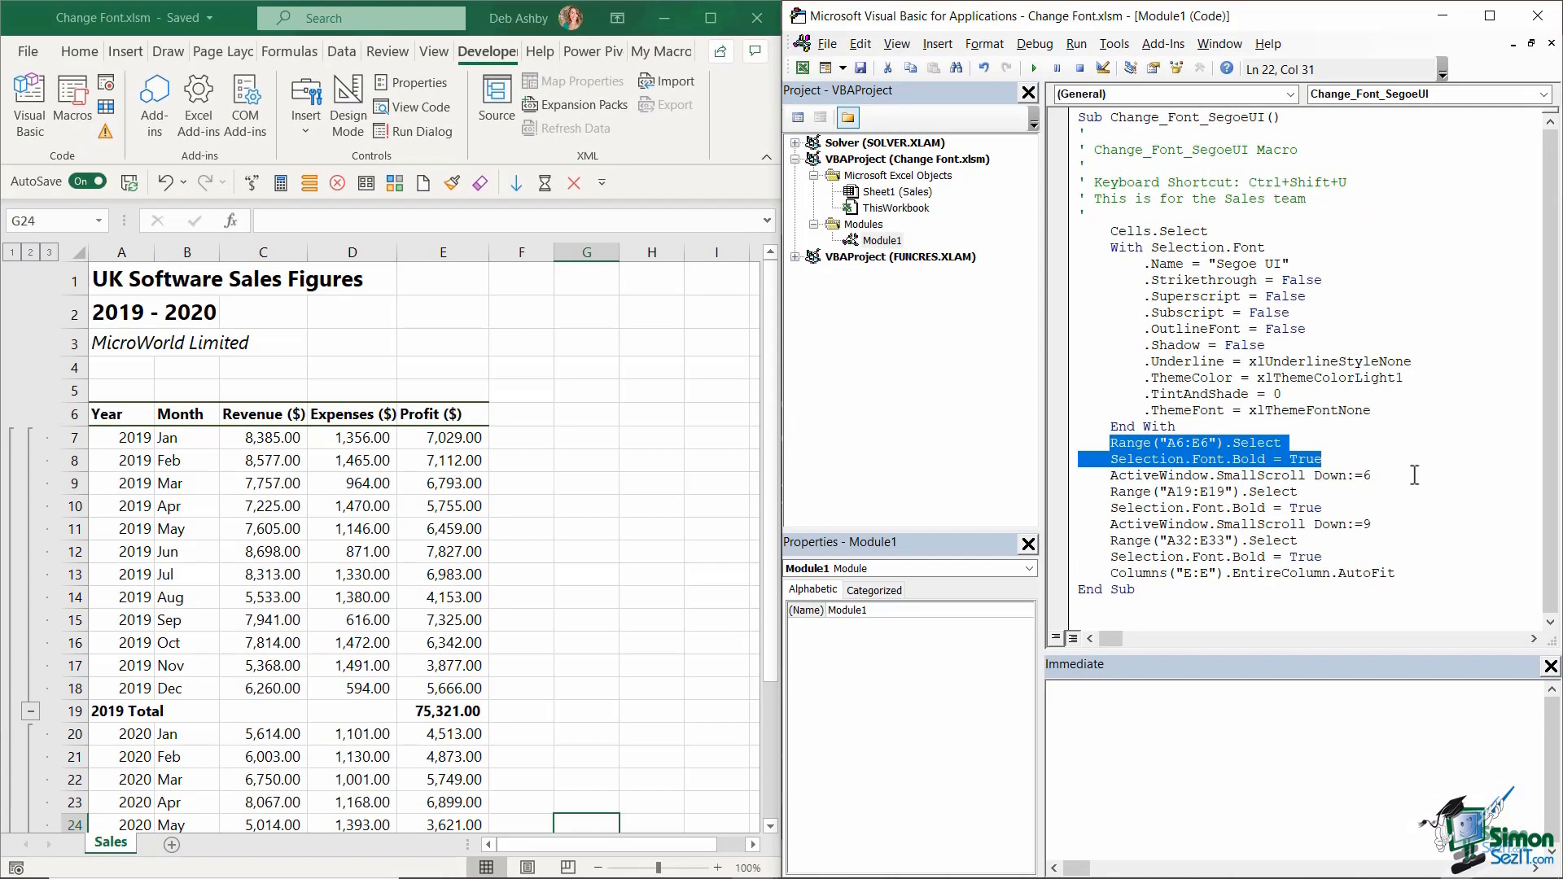
mouse_move(1413, 475)
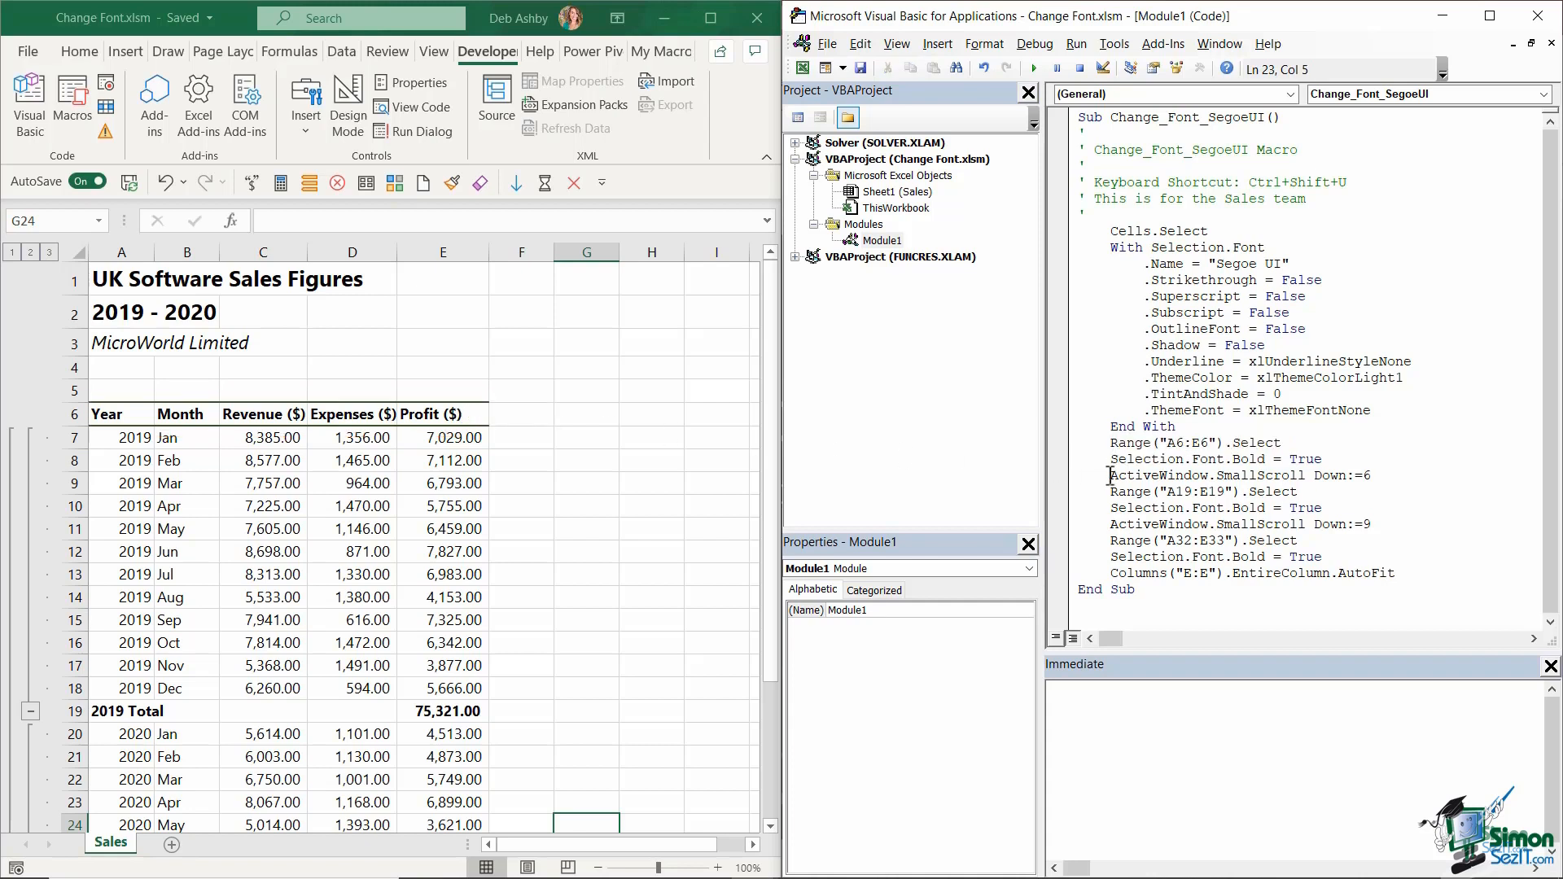
mouse_move(706, 472)
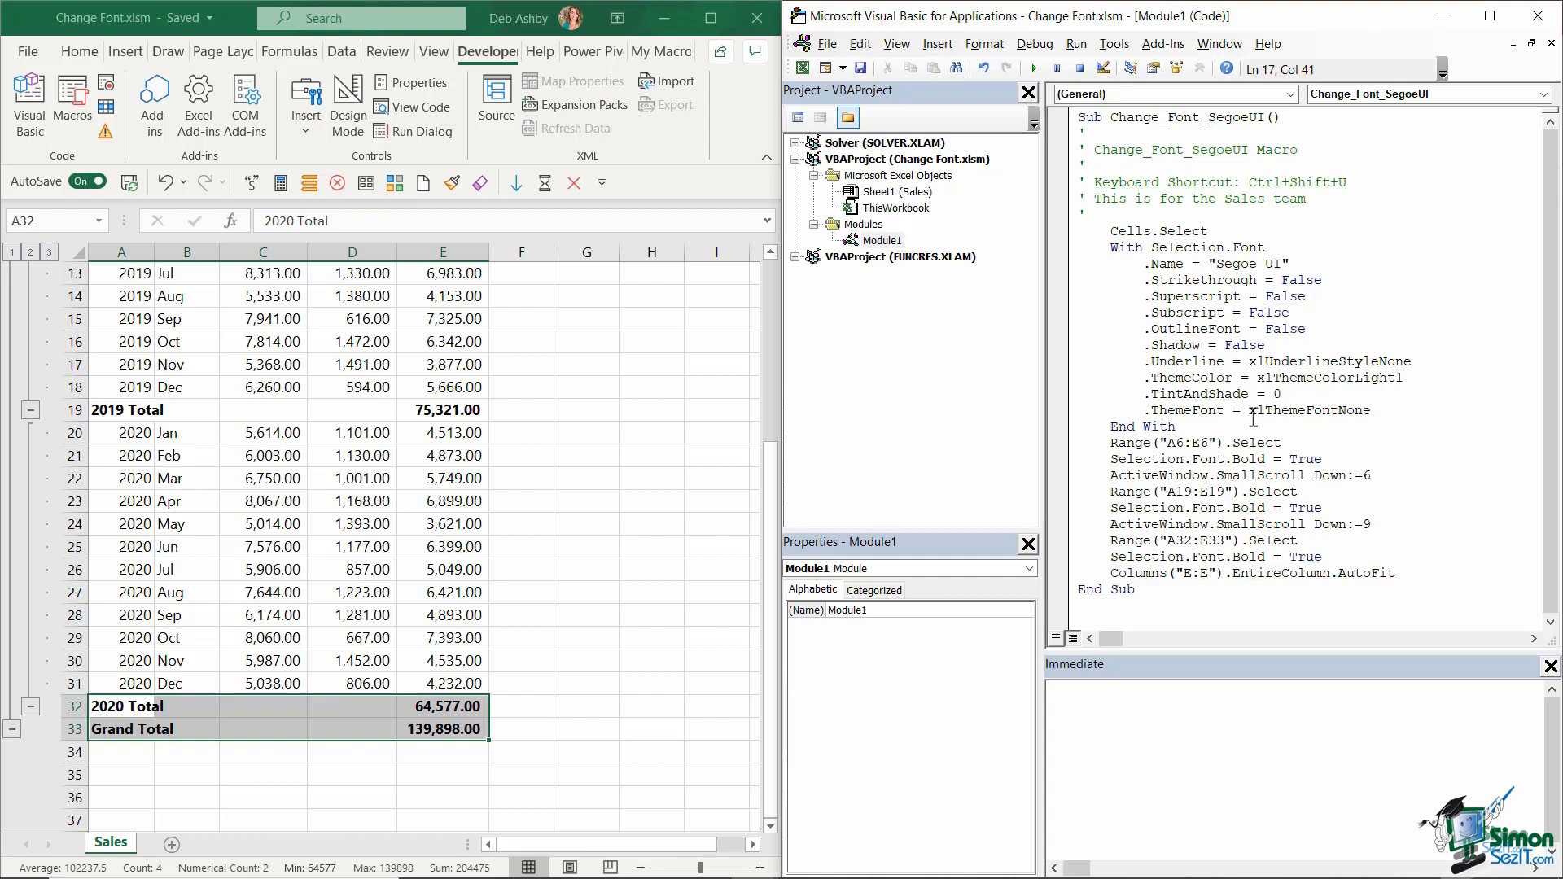
left_click(652, 432)
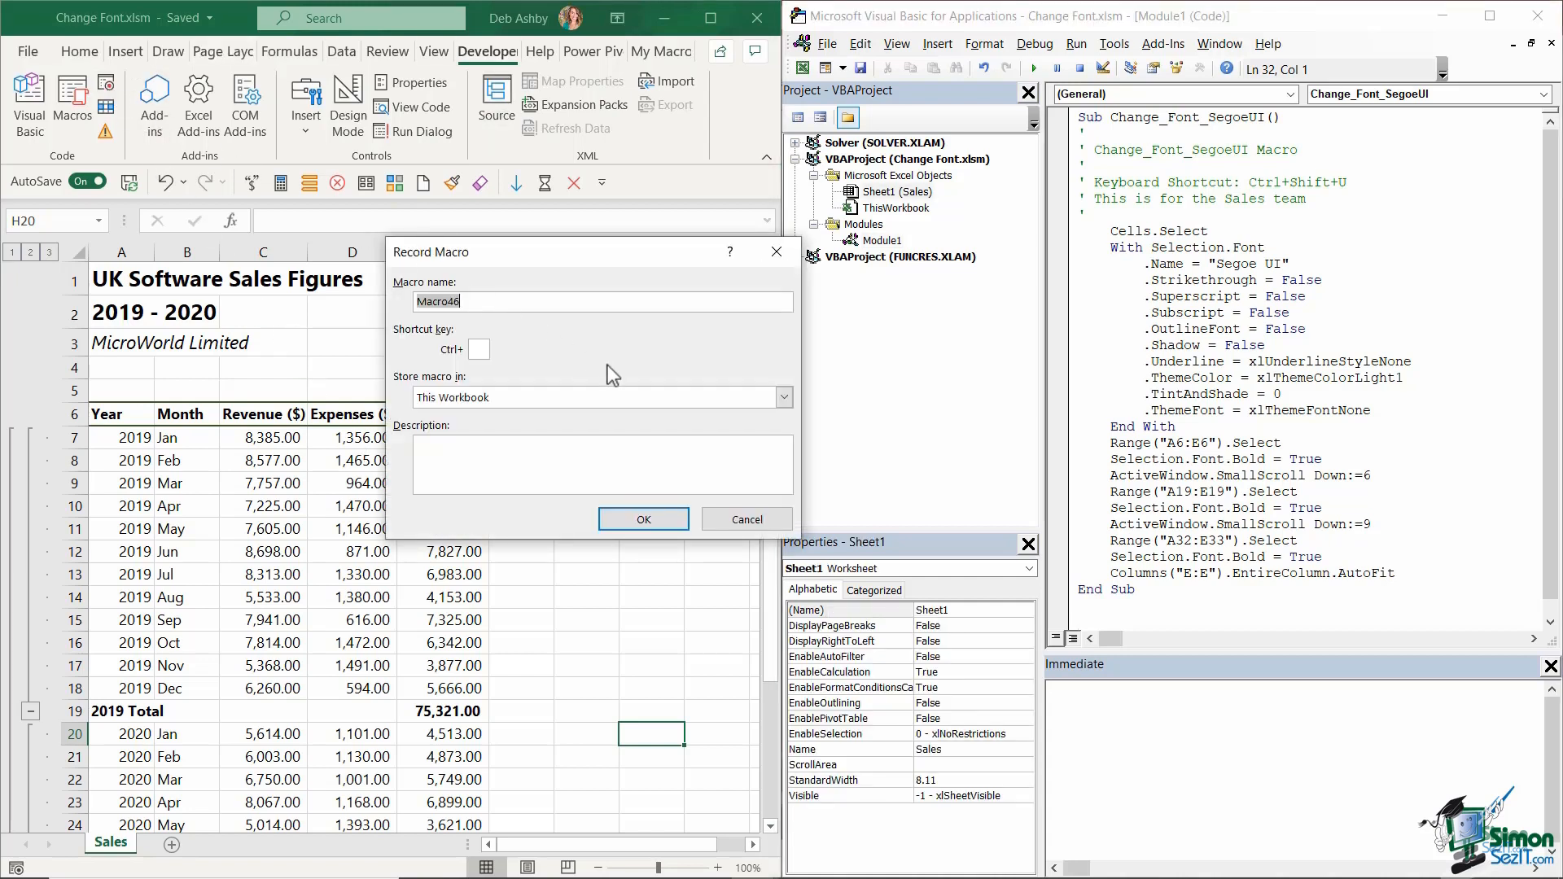
Step: Start recording macro Change_Font_Lato with shortcut Ctrl+Shift+L
type("Change_Font_Lato")
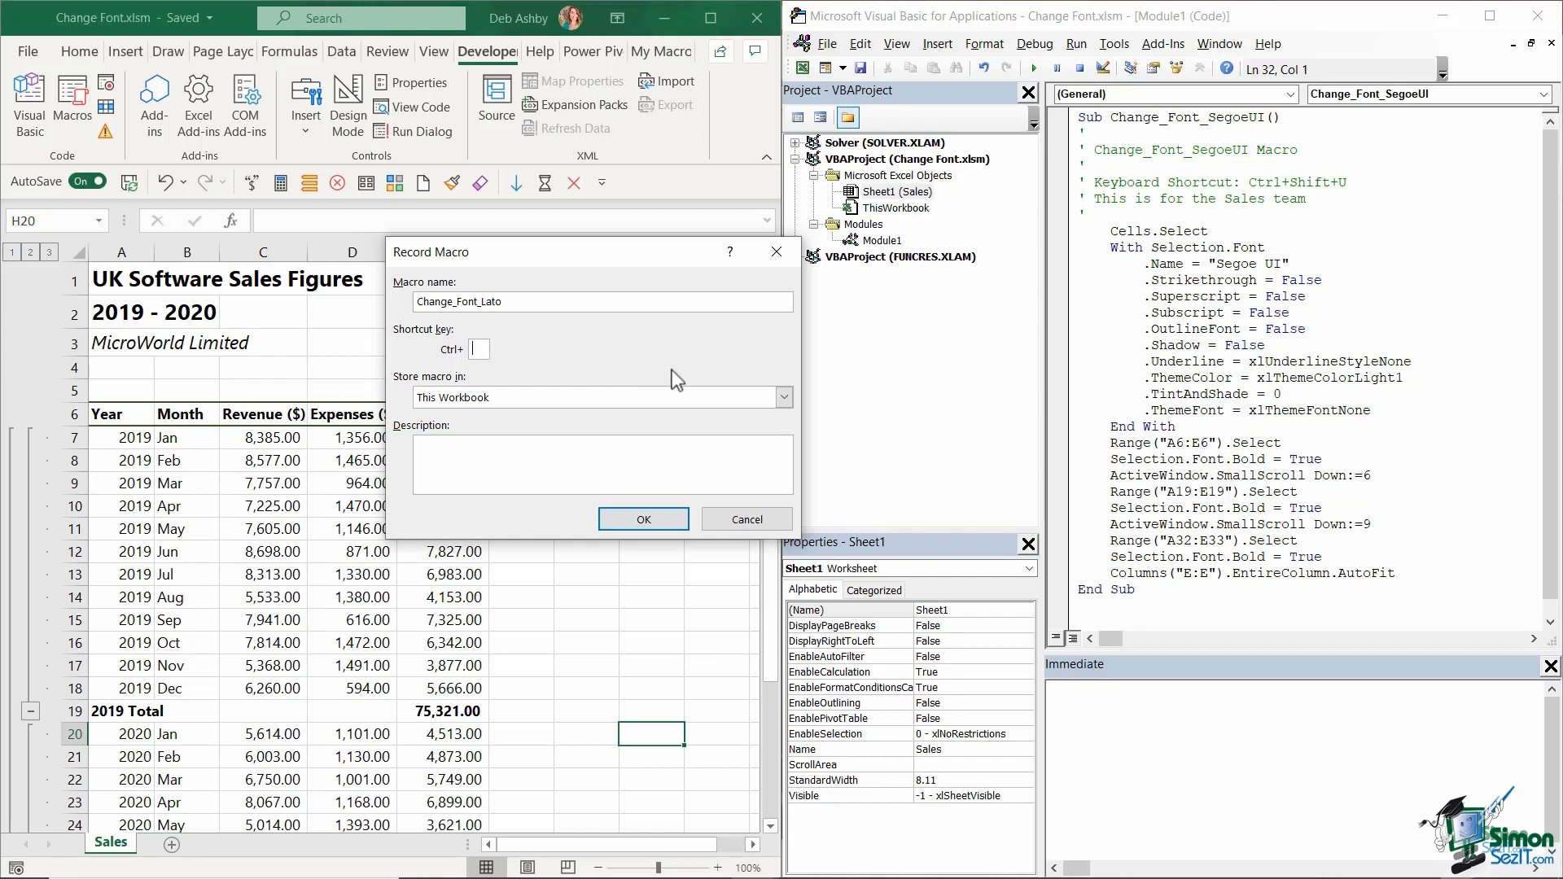
left_click(643, 519)
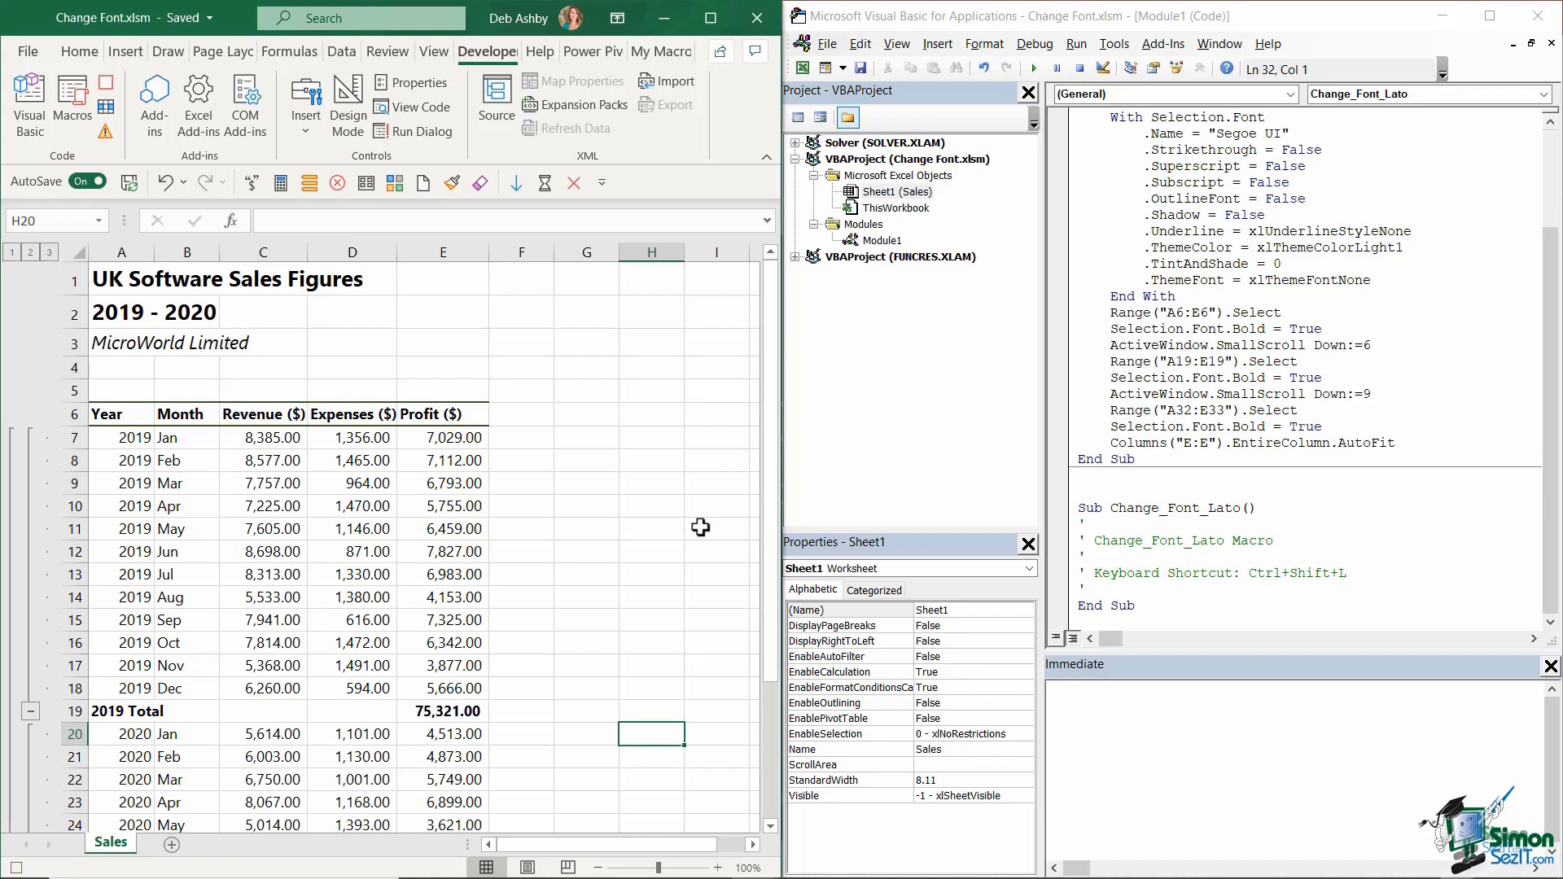
mouse_move(237, 327)
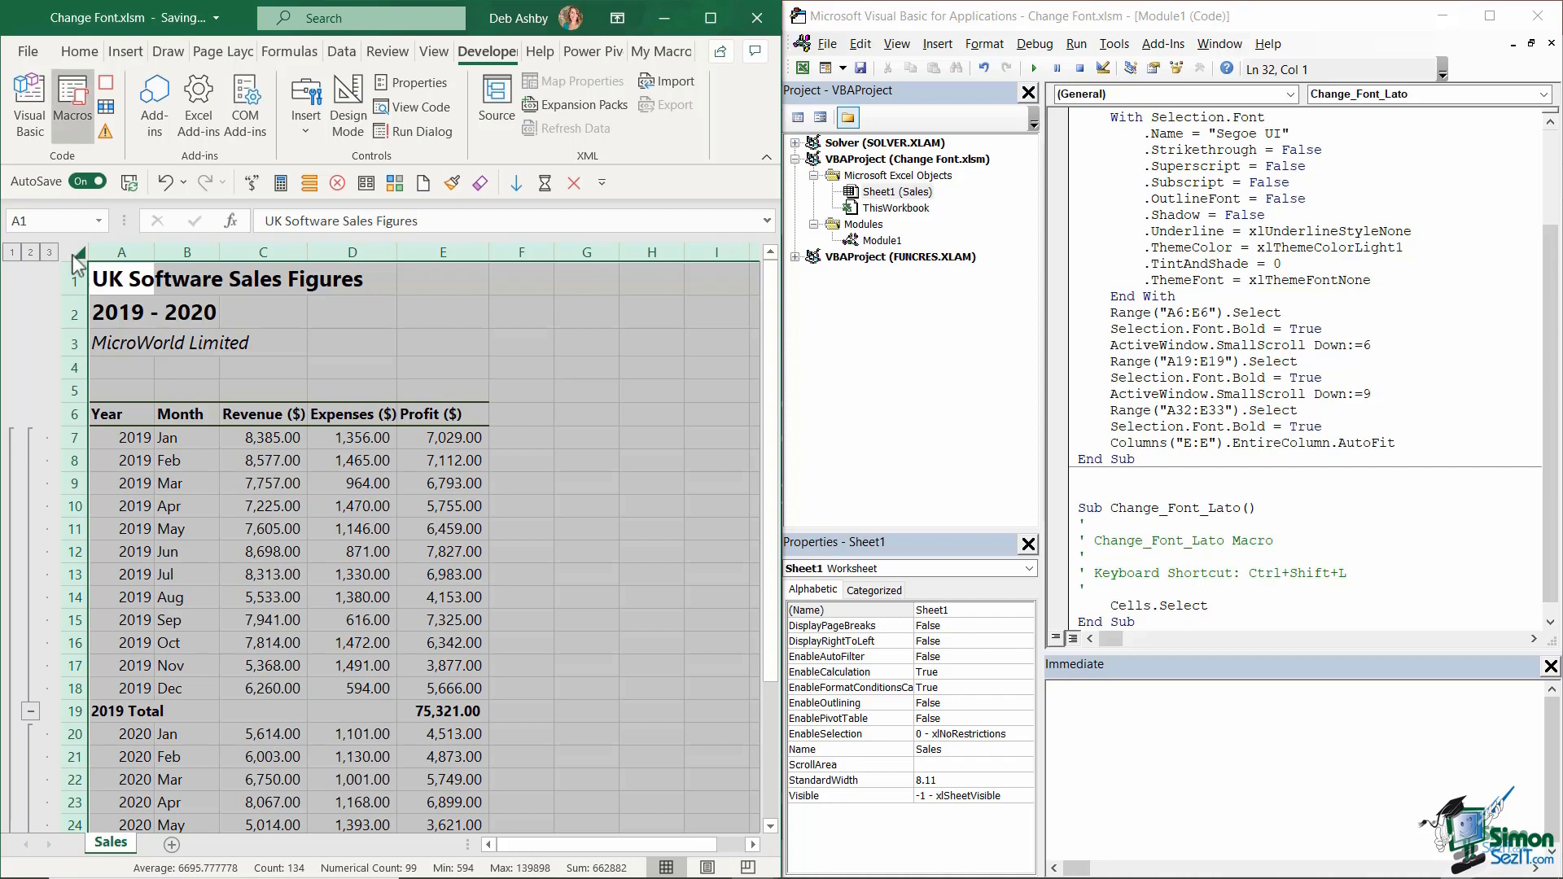
Step: Change the whole Sales sheet's font to Lato while the macro records
left_click(79, 51)
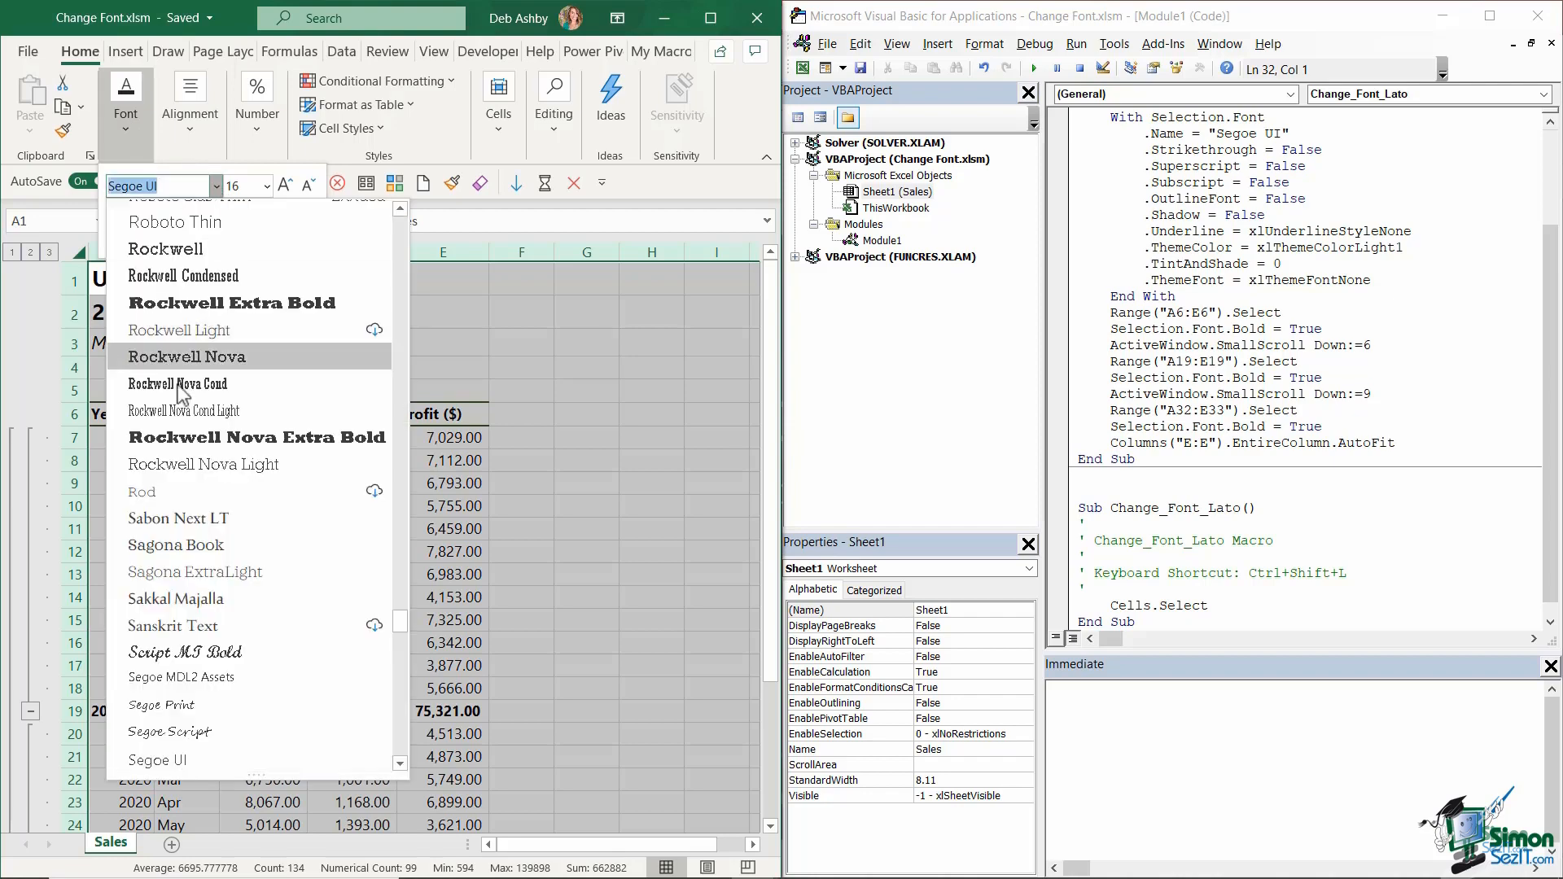
scroll("down", 3)
type("Lato")
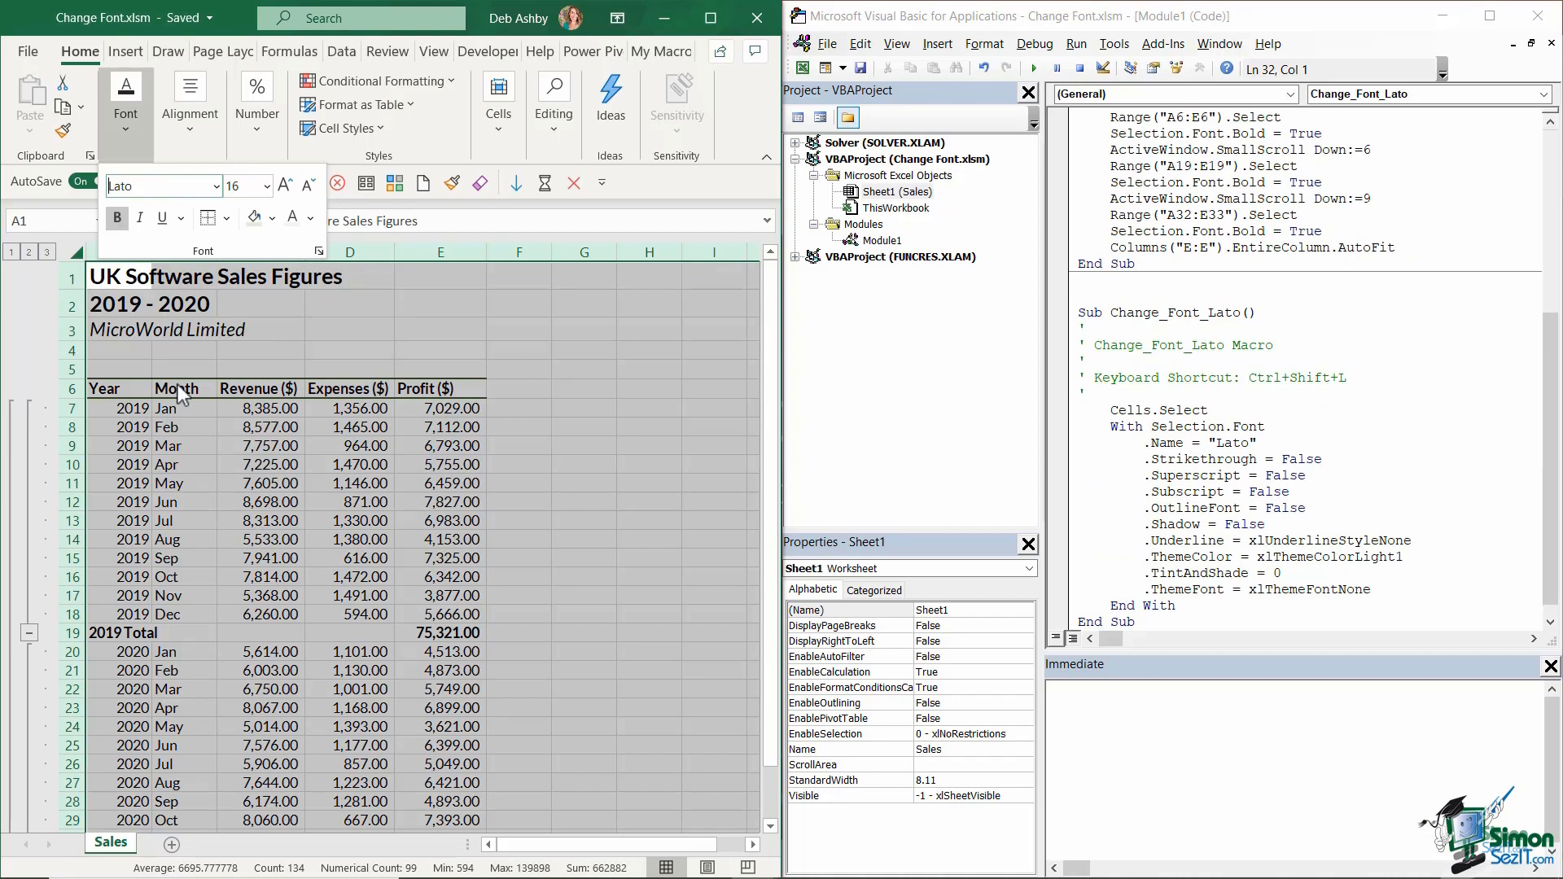
mouse_move(429, 137)
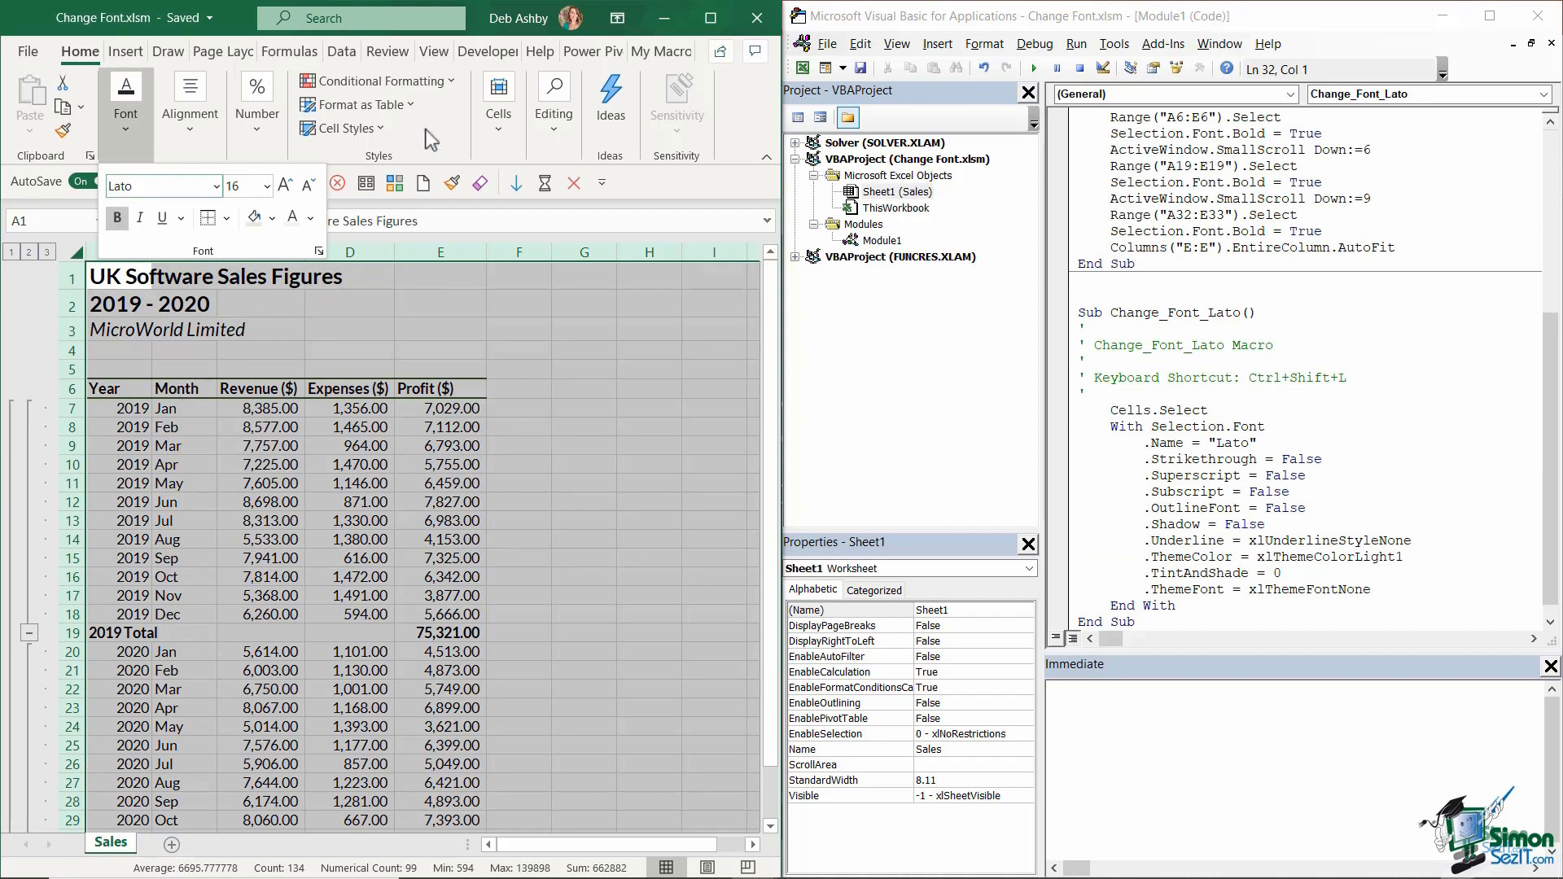
left_click(487, 51)
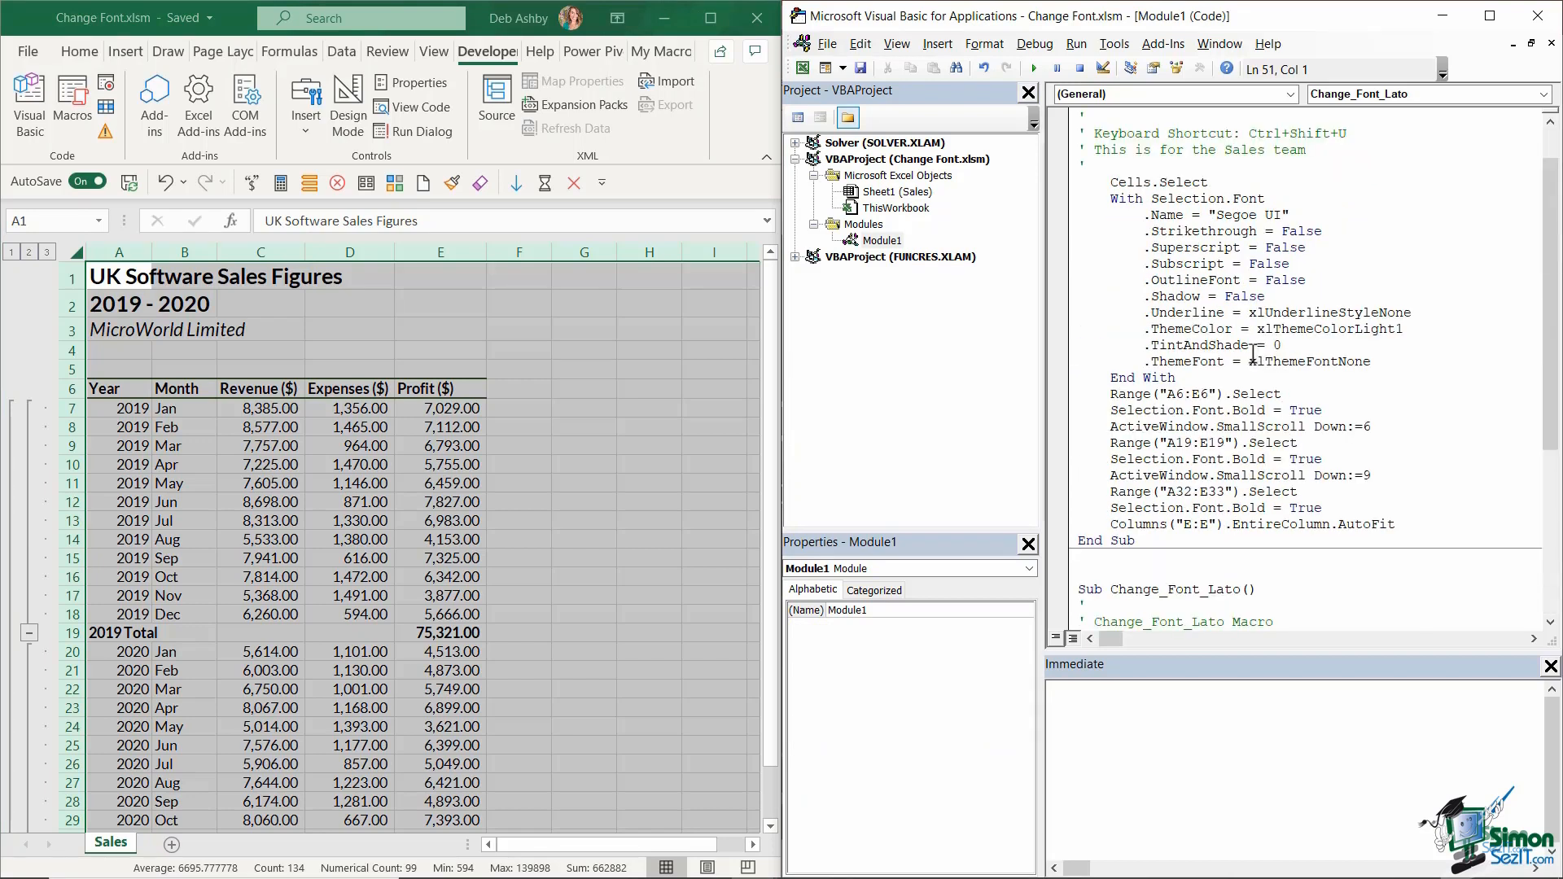
Step: Select the recorded Change_Font_Lato font block in Module1 for review
left_click_drag(1109, 393, 1399, 523)
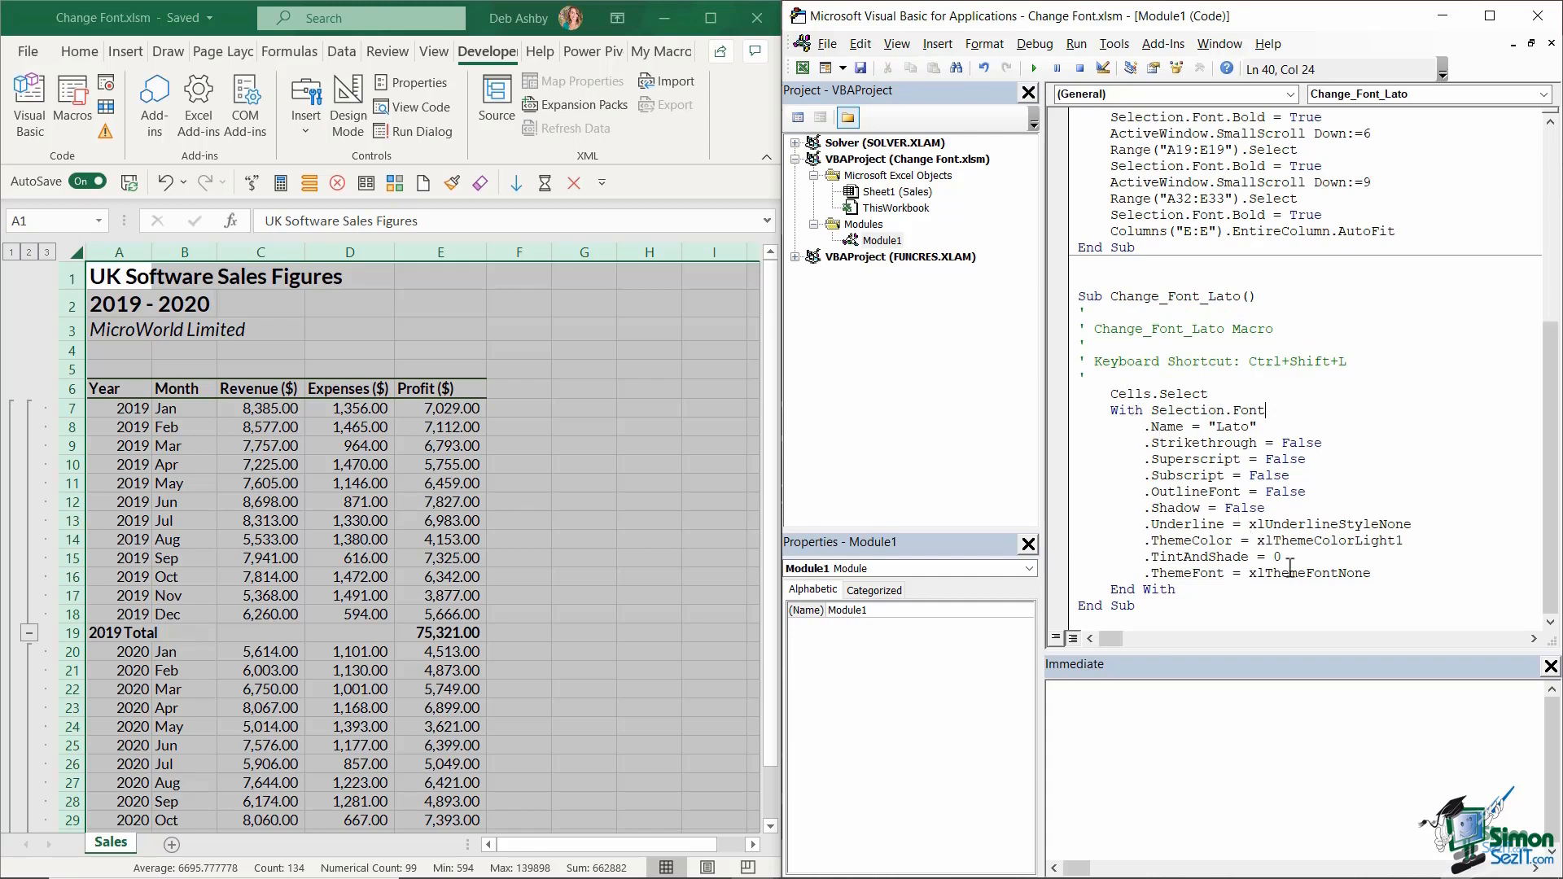
mouse_move(1224, 442)
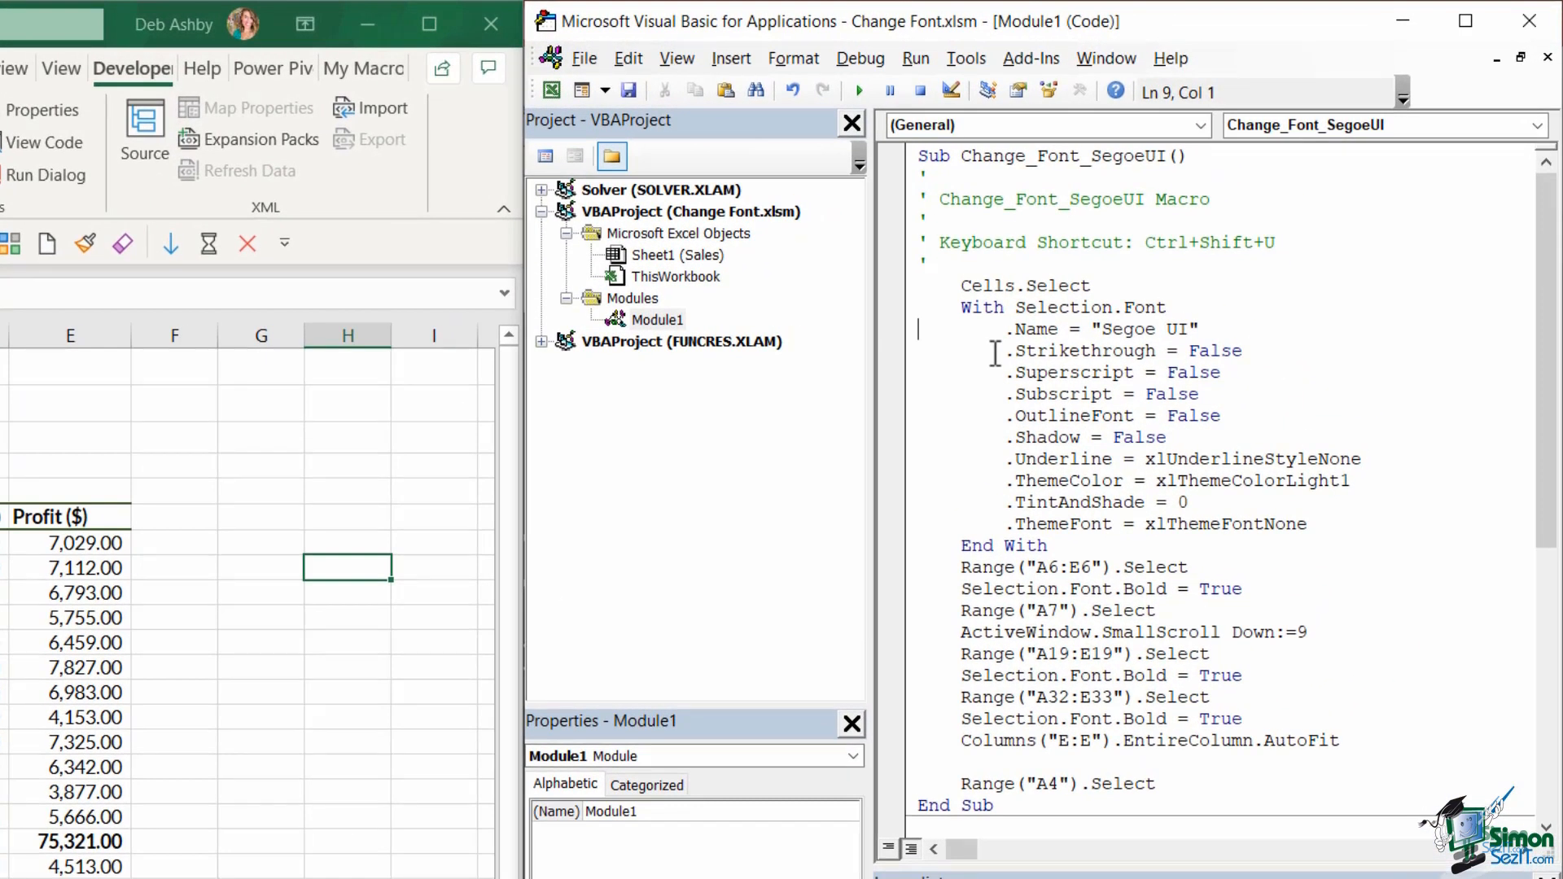
Step: Select the surplus font property lines under .Name = "Segoe UI" for deletion
left_click_drag(959, 307, 1196, 329)
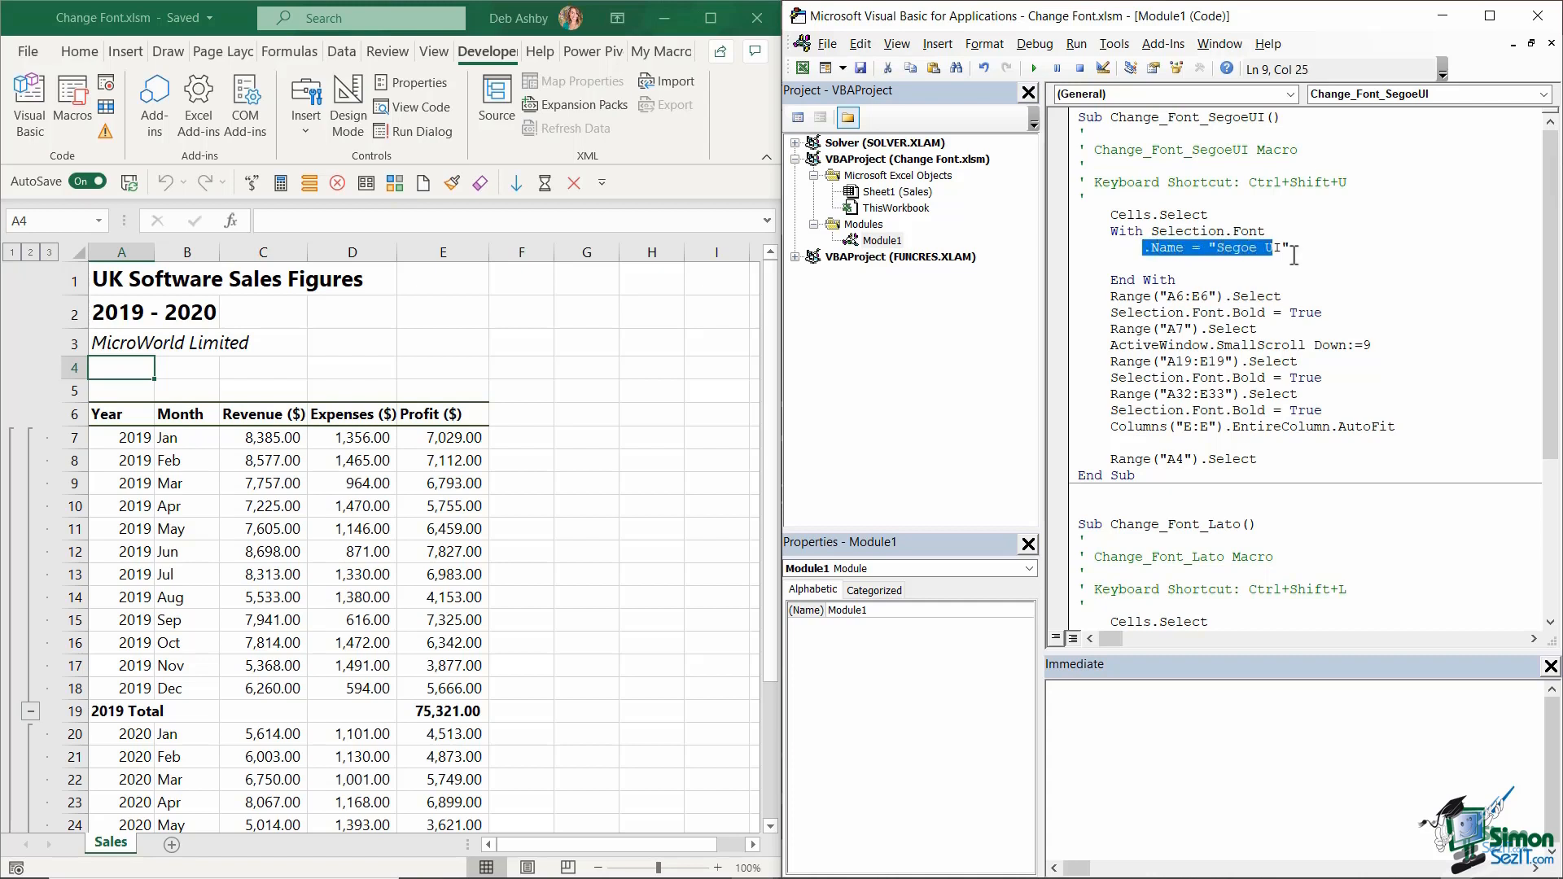
Step: Rewrite the block as Selection.Font.Name = "Segoe UI" and remove the End With line
key("Delete")
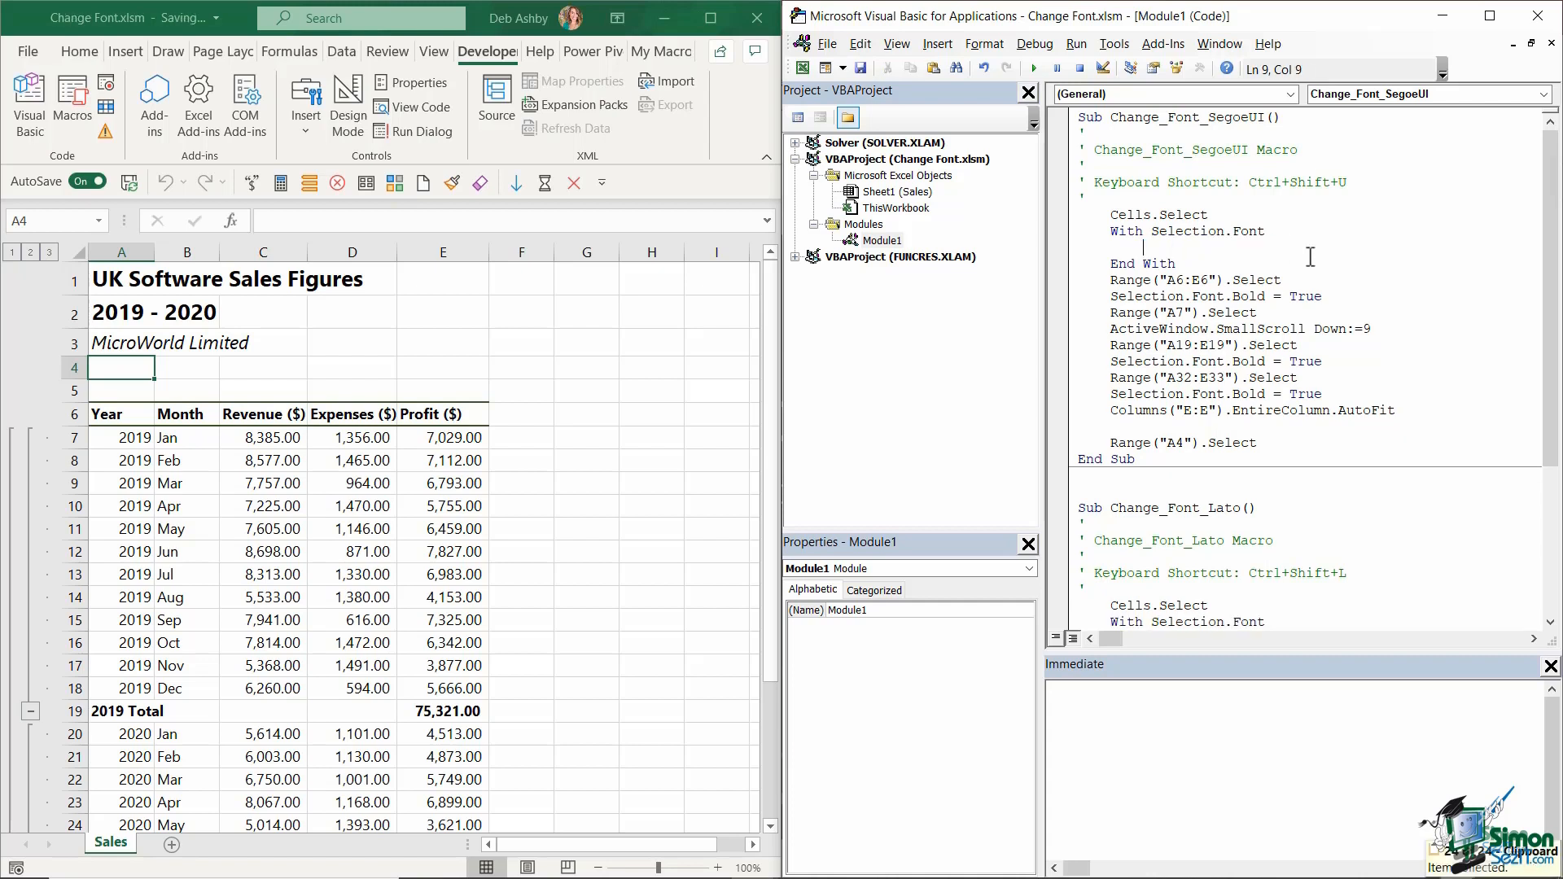
type(".Name = \"Segoe UI\"")
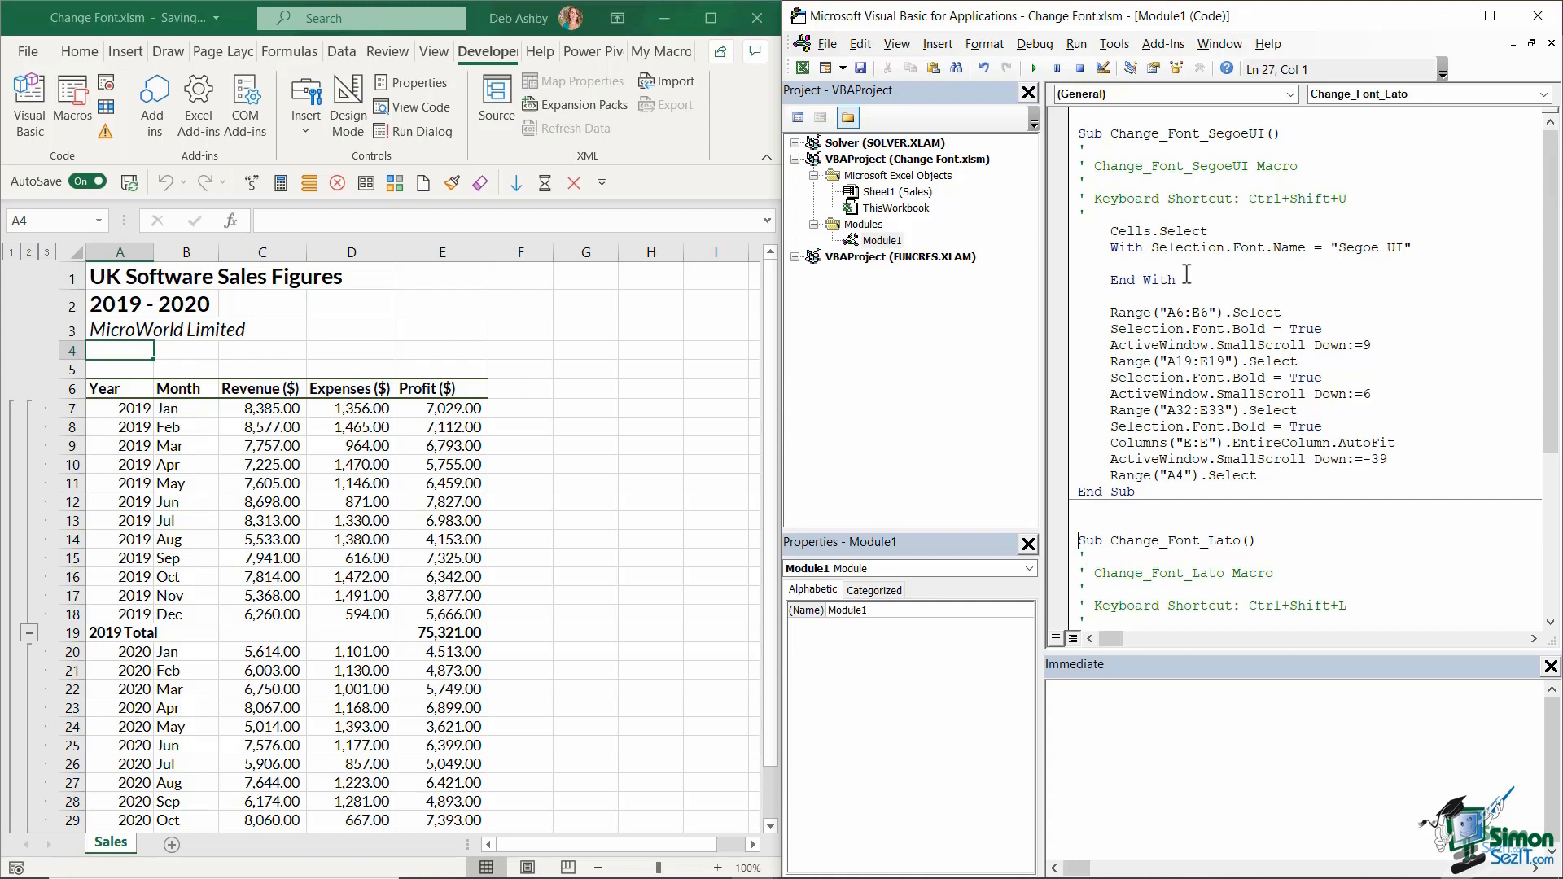
mouse_move(1149, 283)
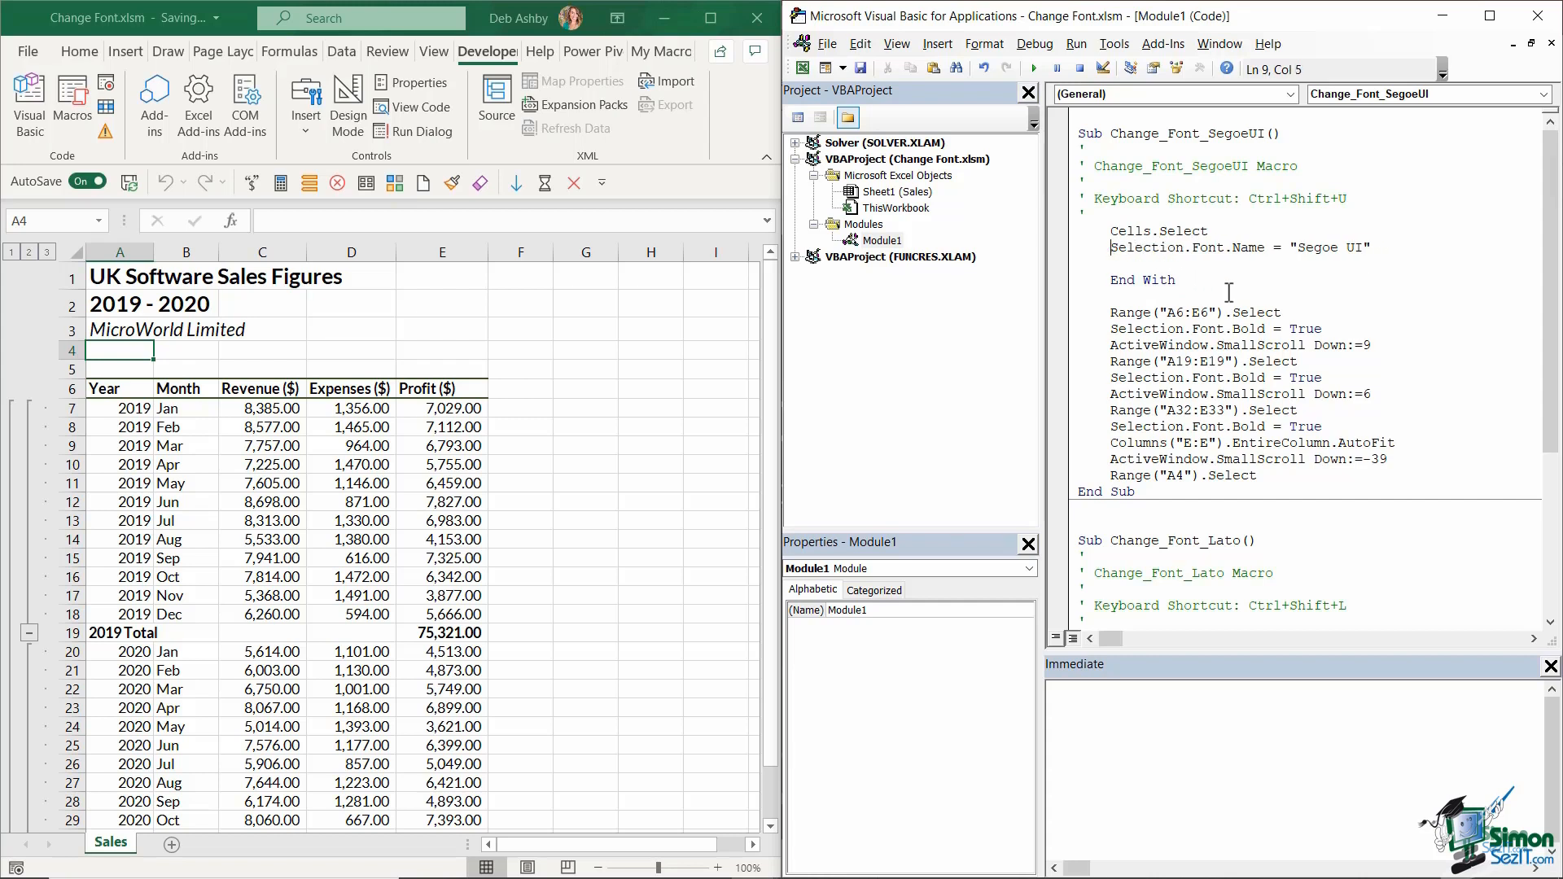
left_click(1176, 279)
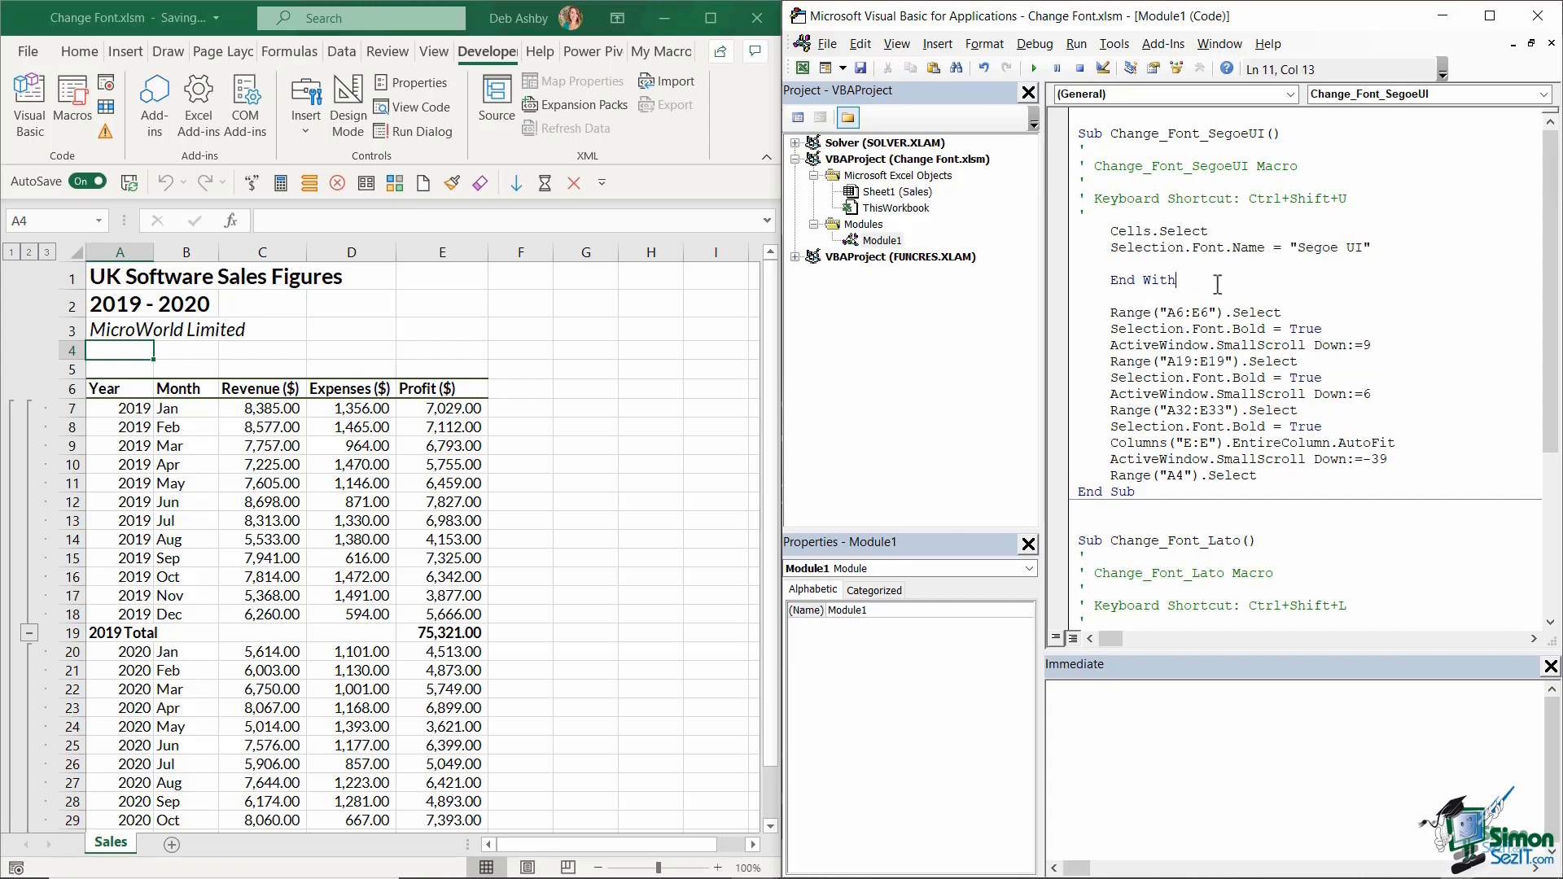
key("Backspace")
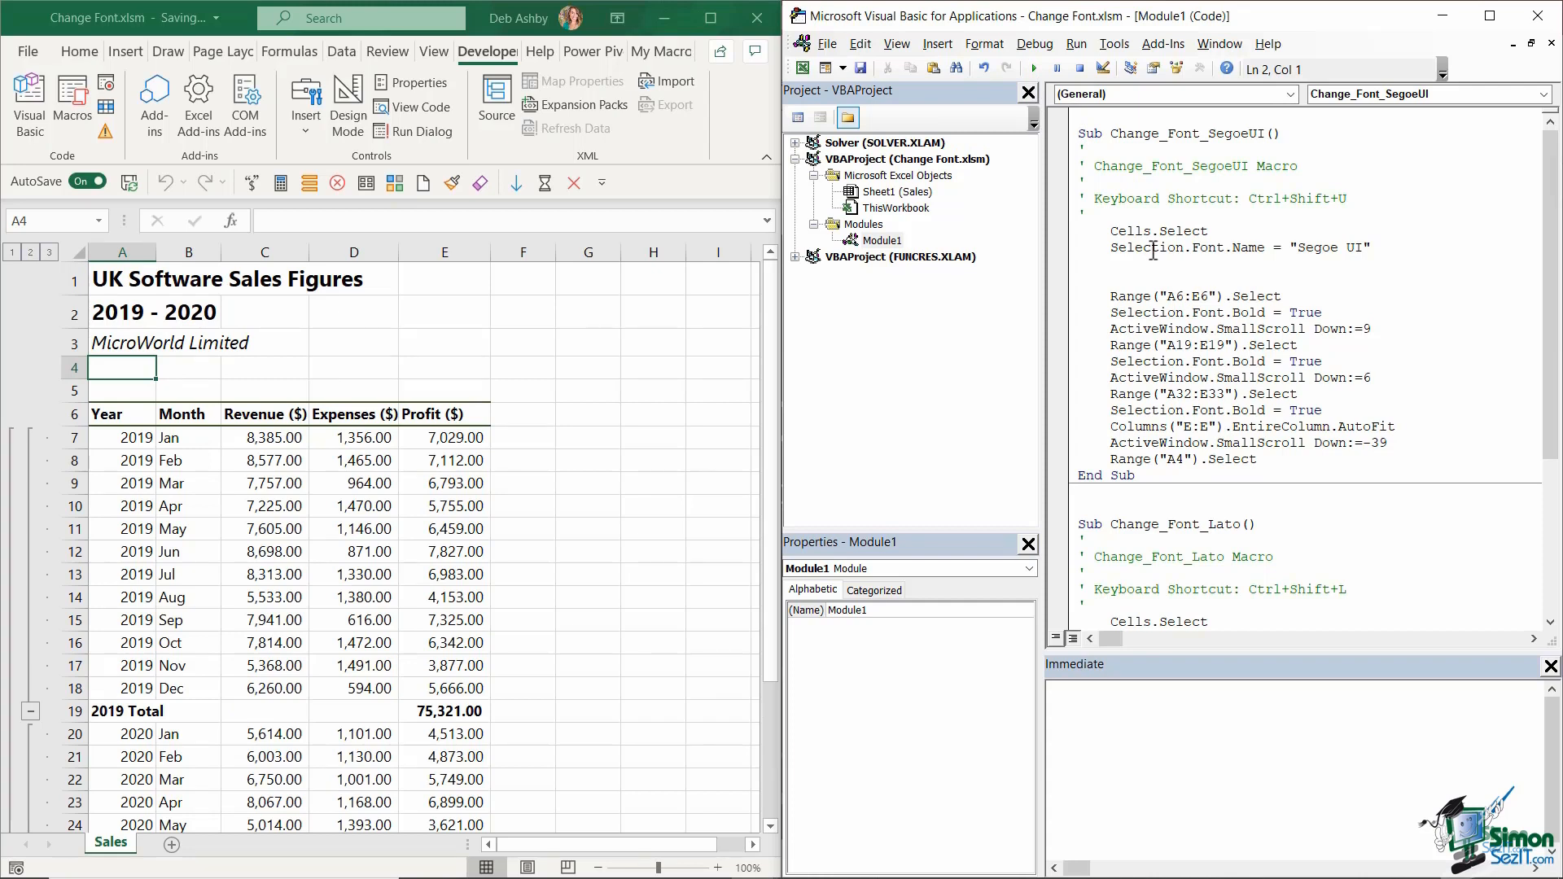
scroll("down", 3)
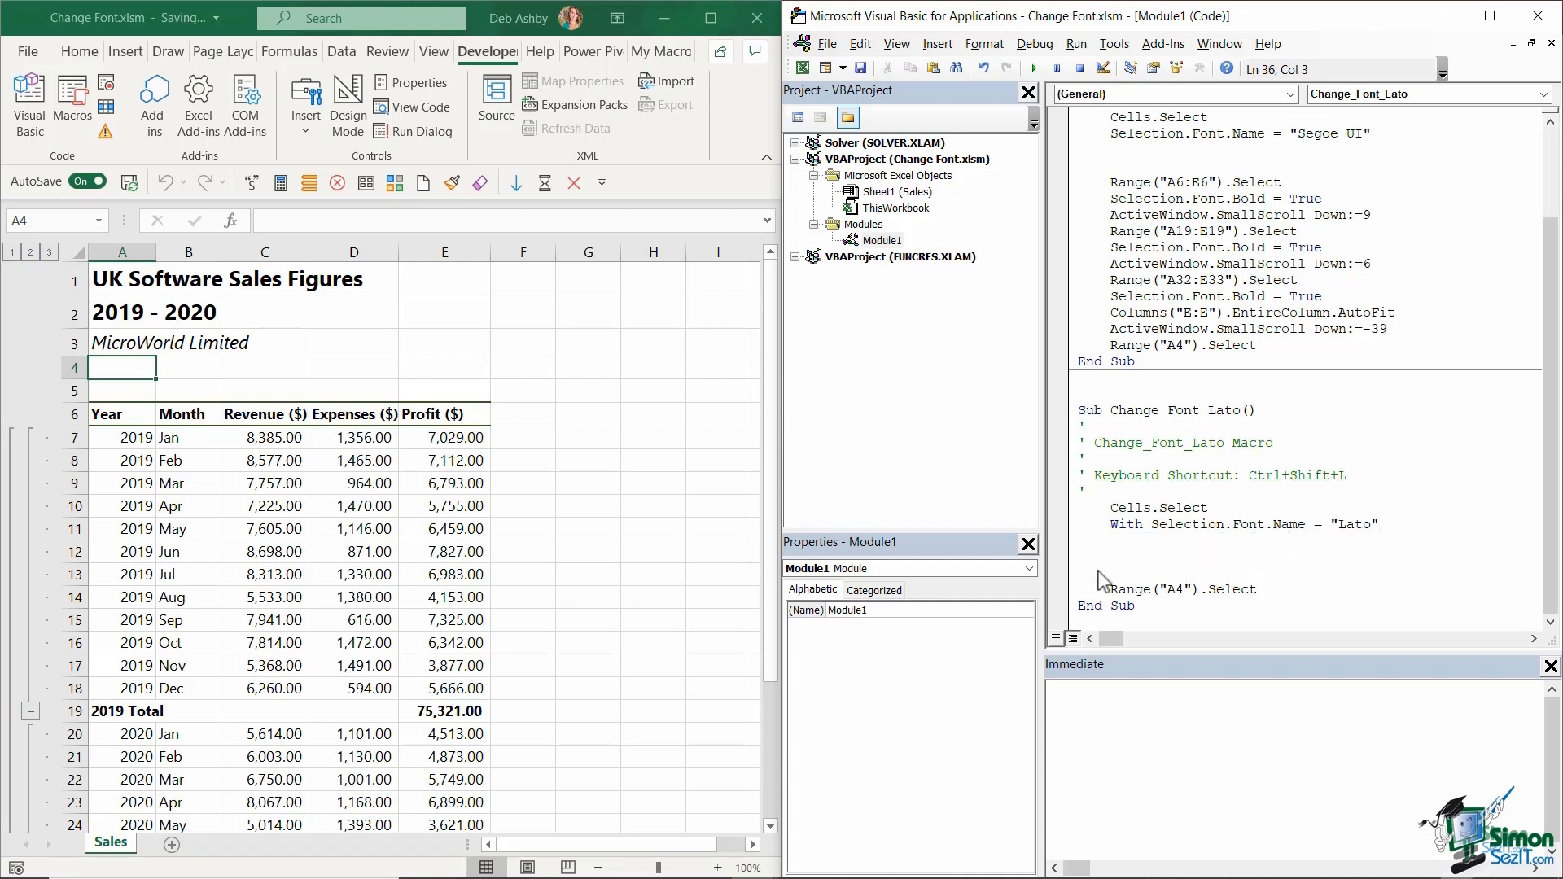
Step: Remove With from Change_Font_Lato, leaving Selection.Font.Name = "Lato", and run it
left_click(1151, 524)
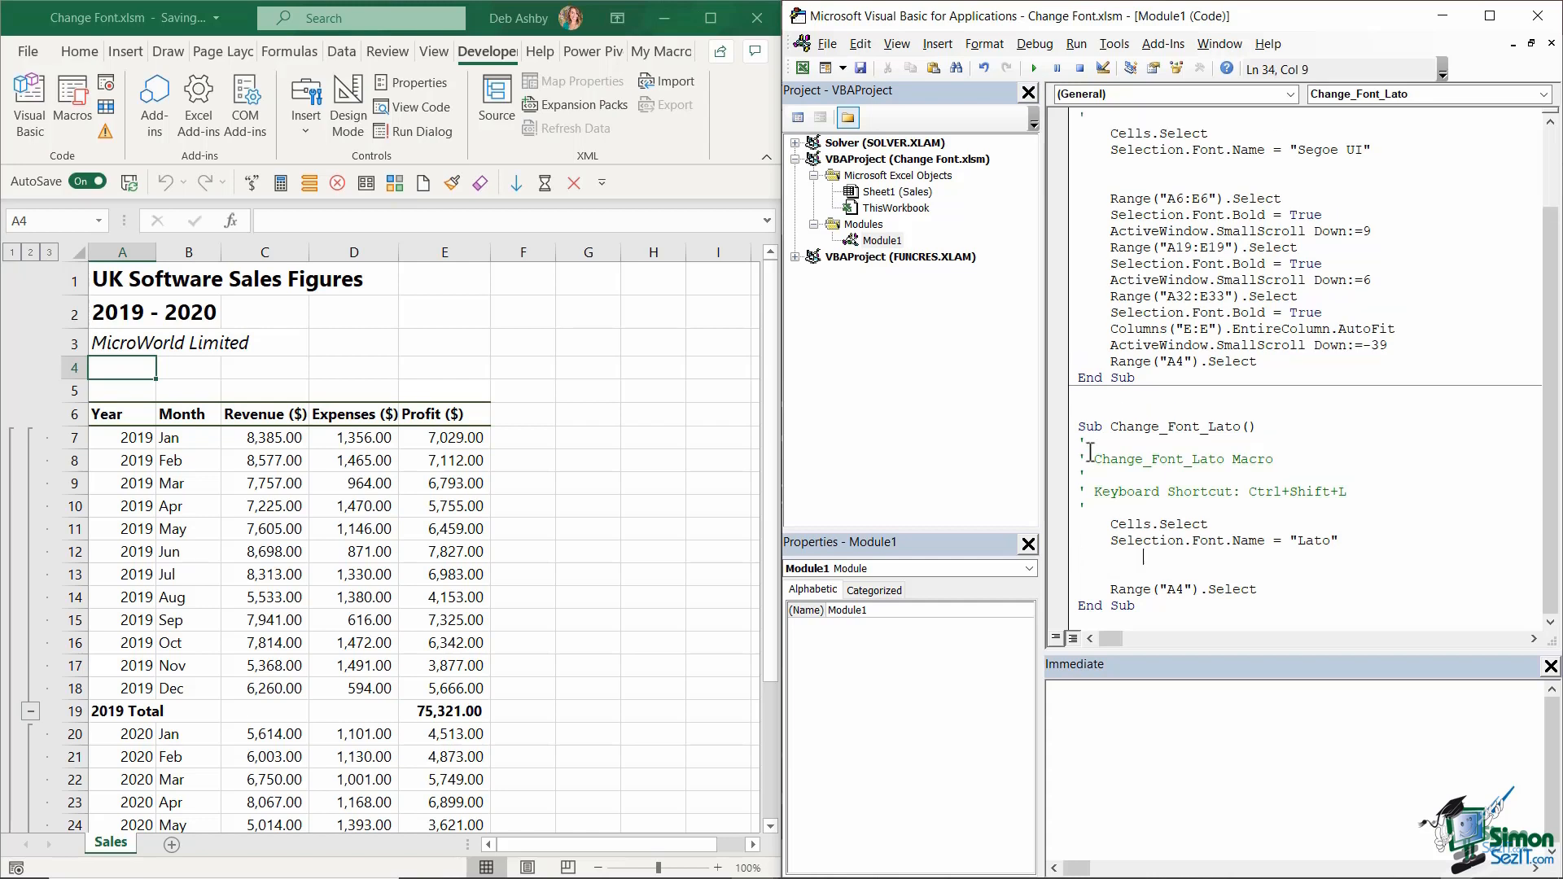
left_click(1034, 67)
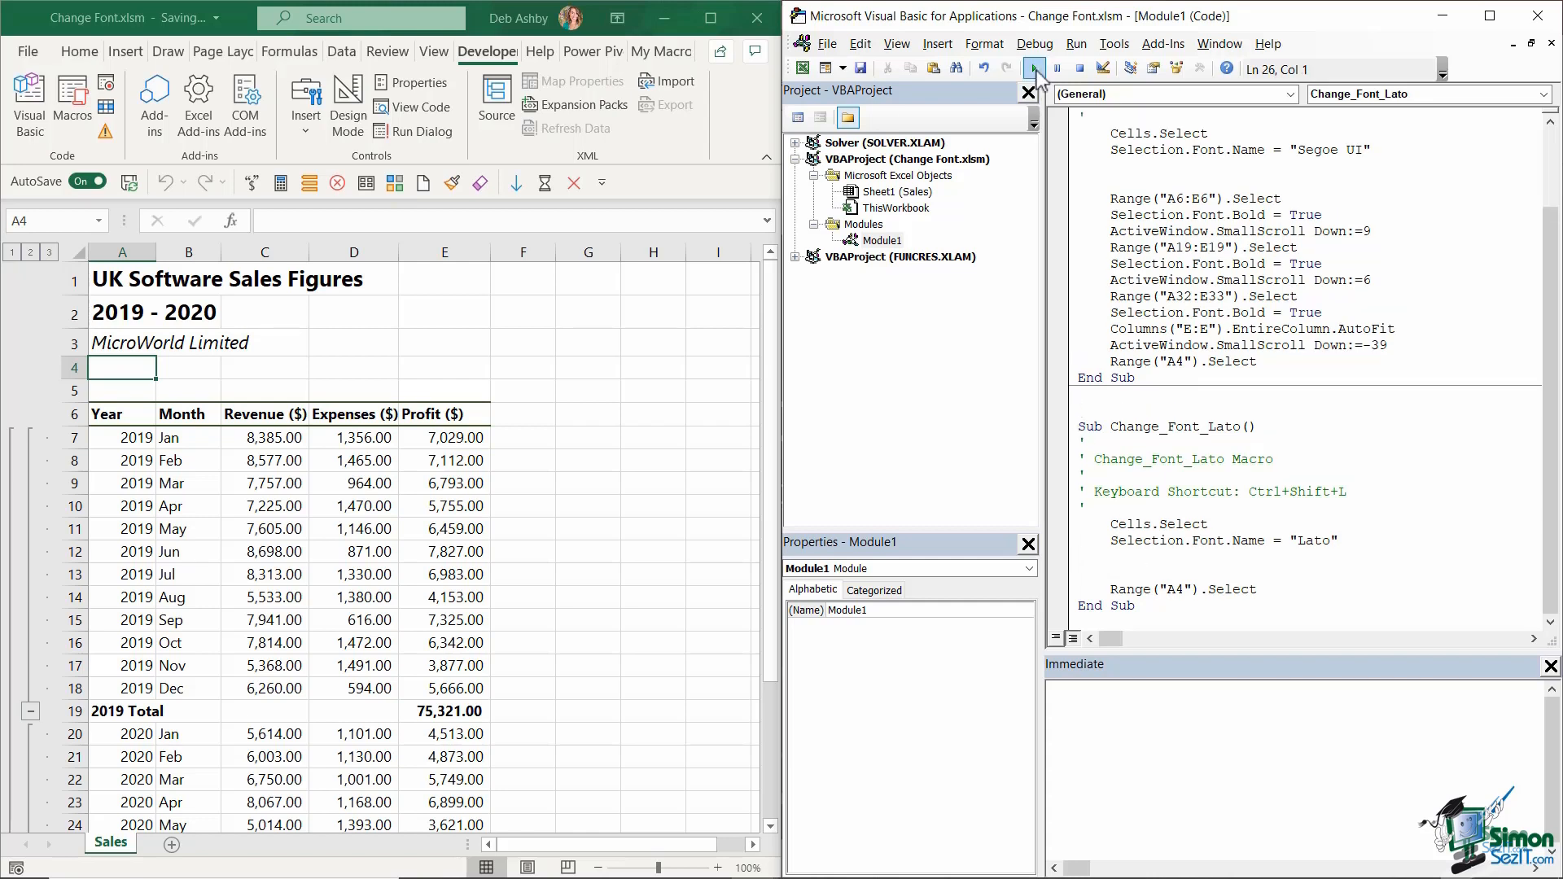